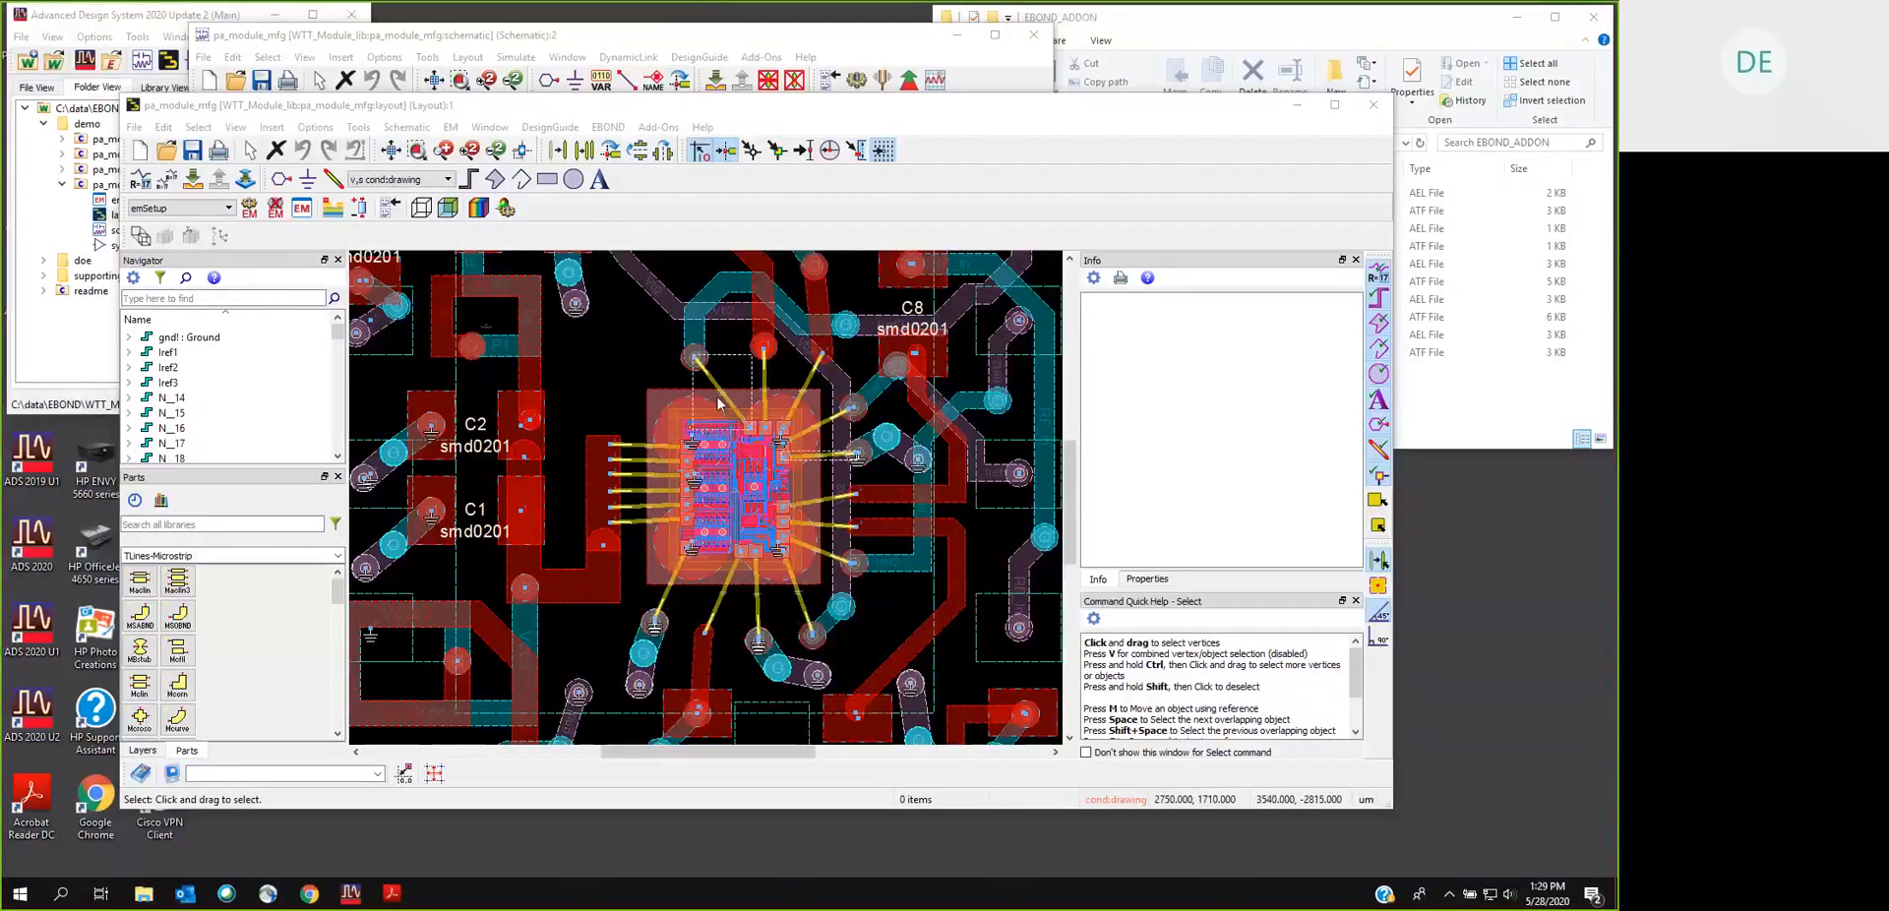
{"action": "mouse_move", "coordinate": [704, 415]}
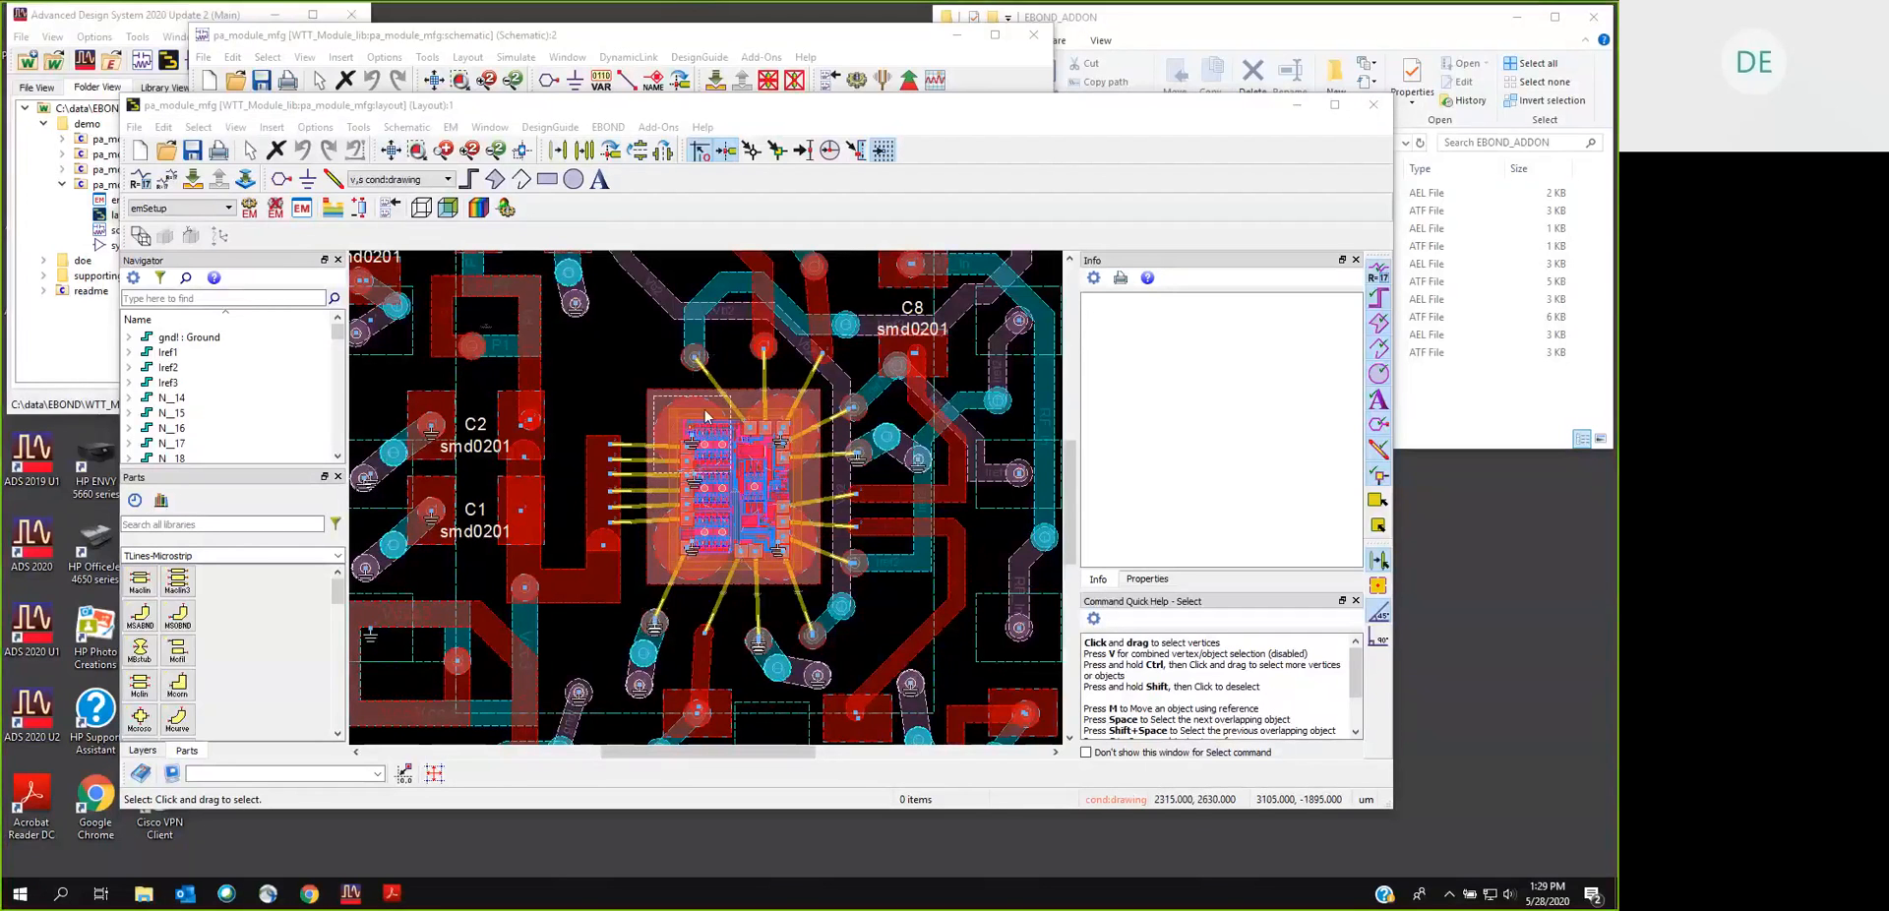
{"action": "mouse_move", "coordinate": [602, 398]}
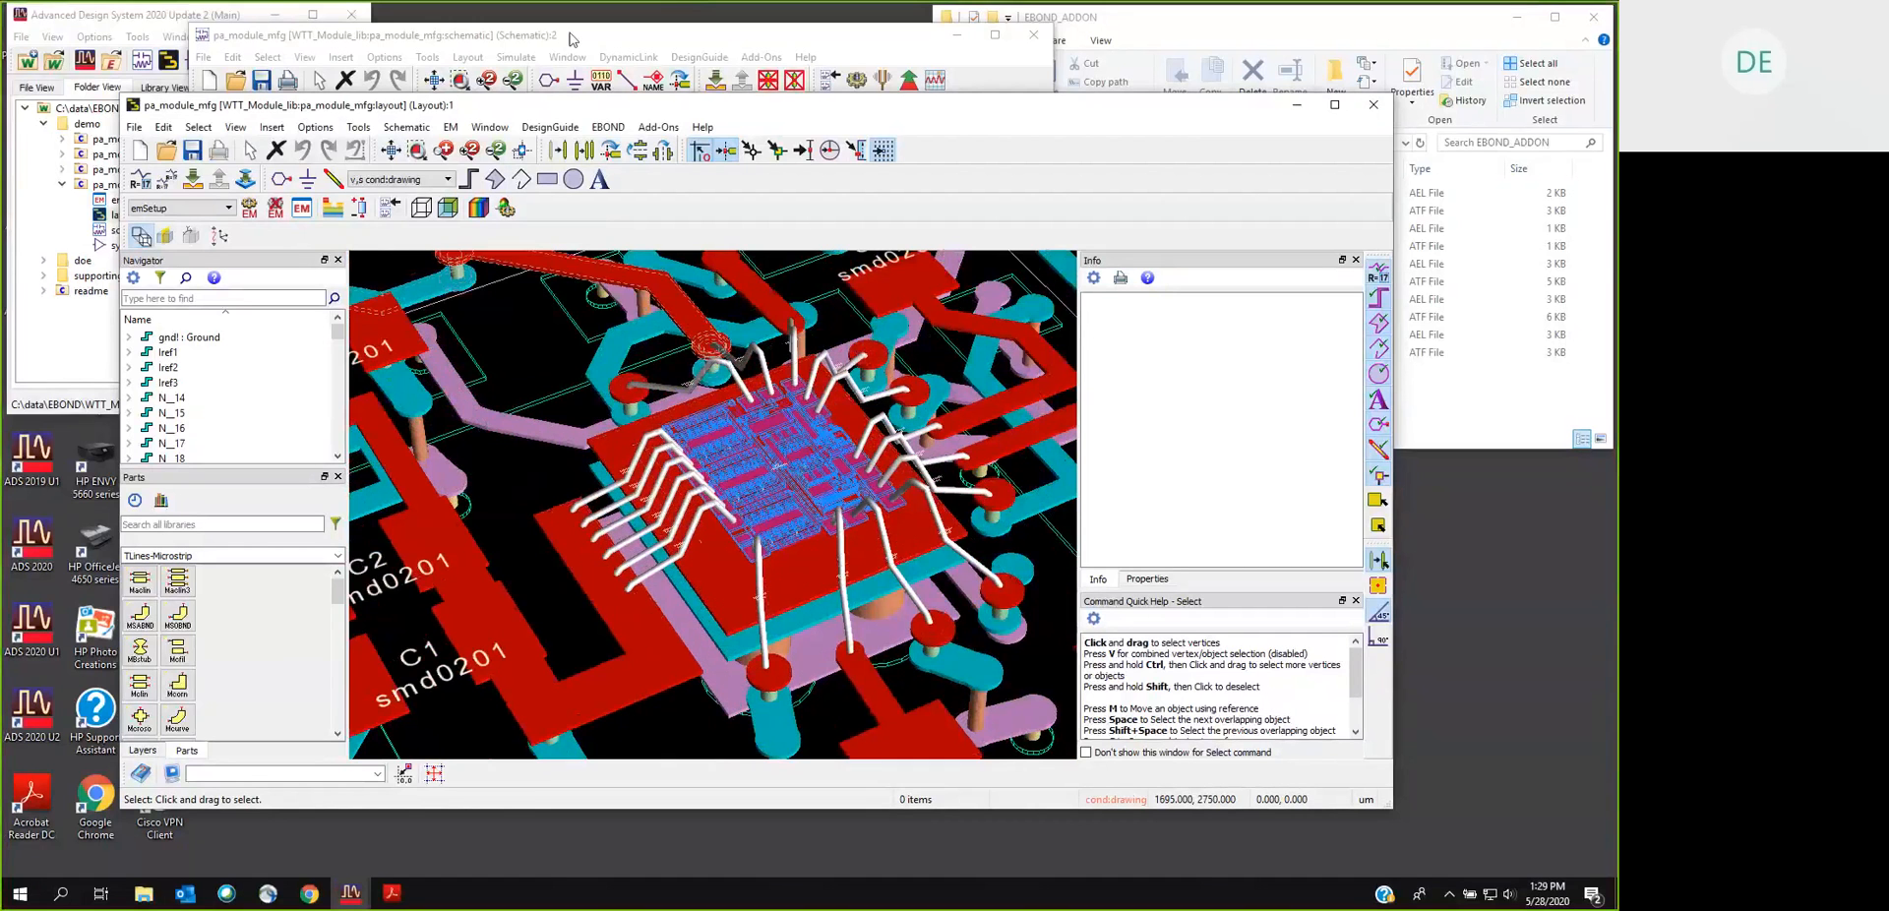
{"action": "left_click", "coordinate": [362, 33]}
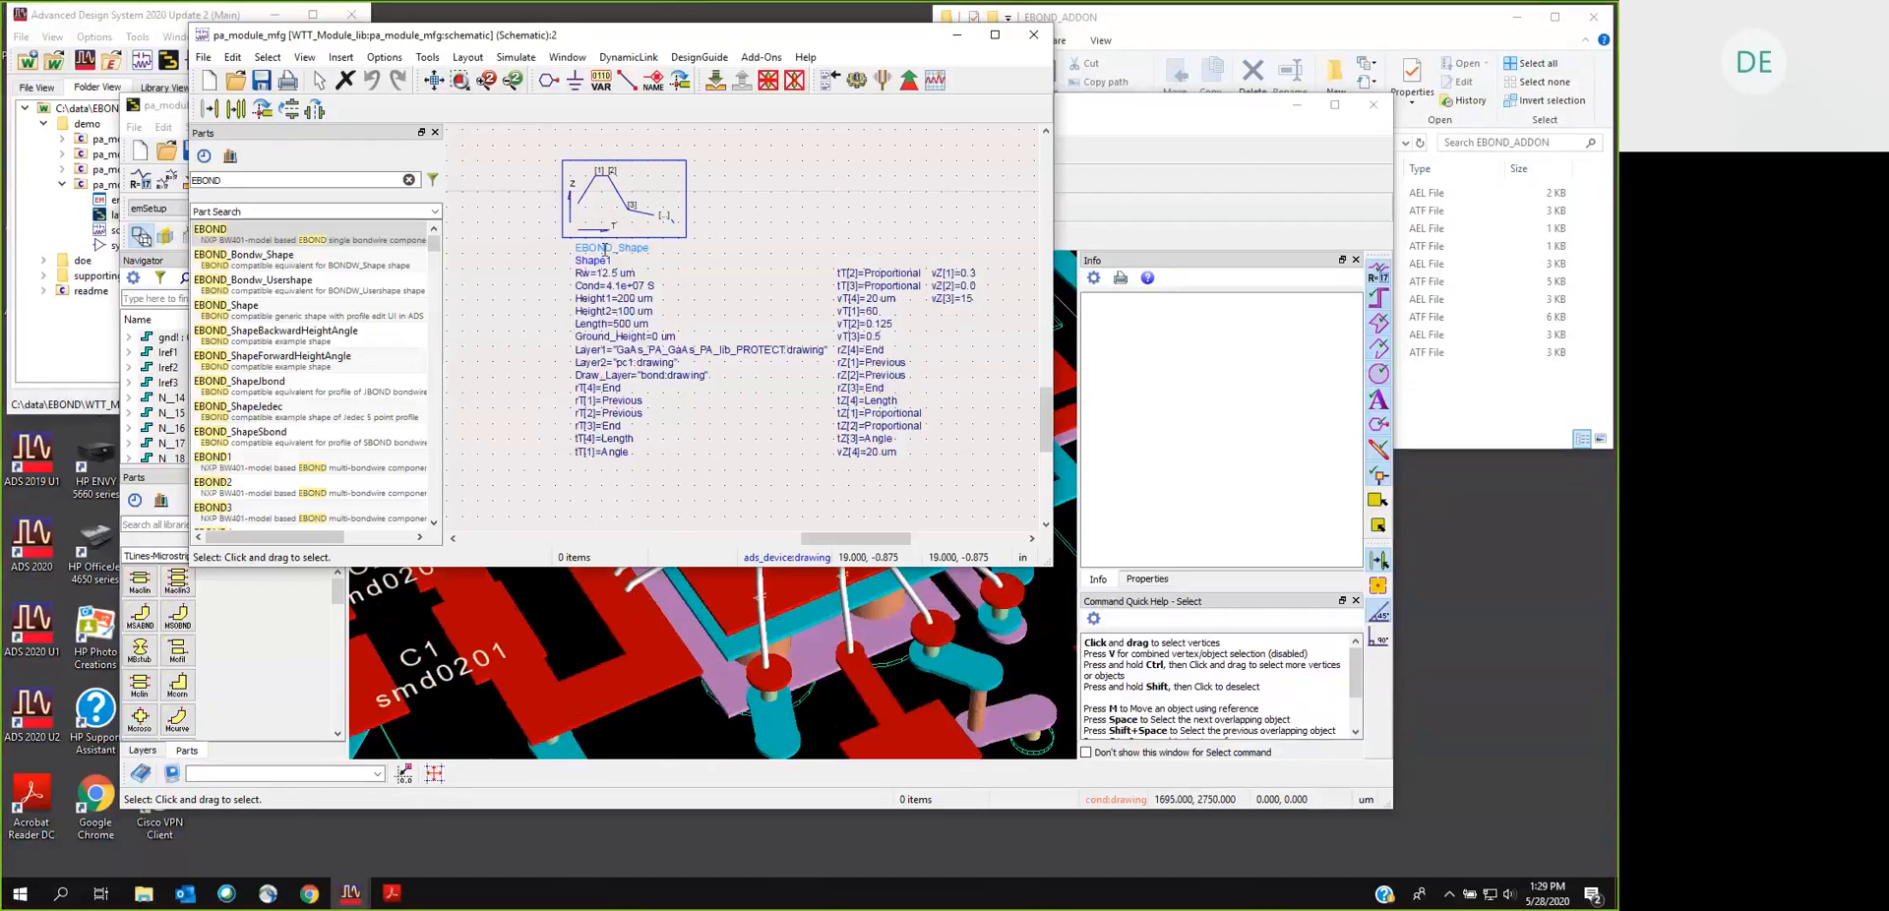
{"action": "mouse_move", "coordinate": [660, 318]}
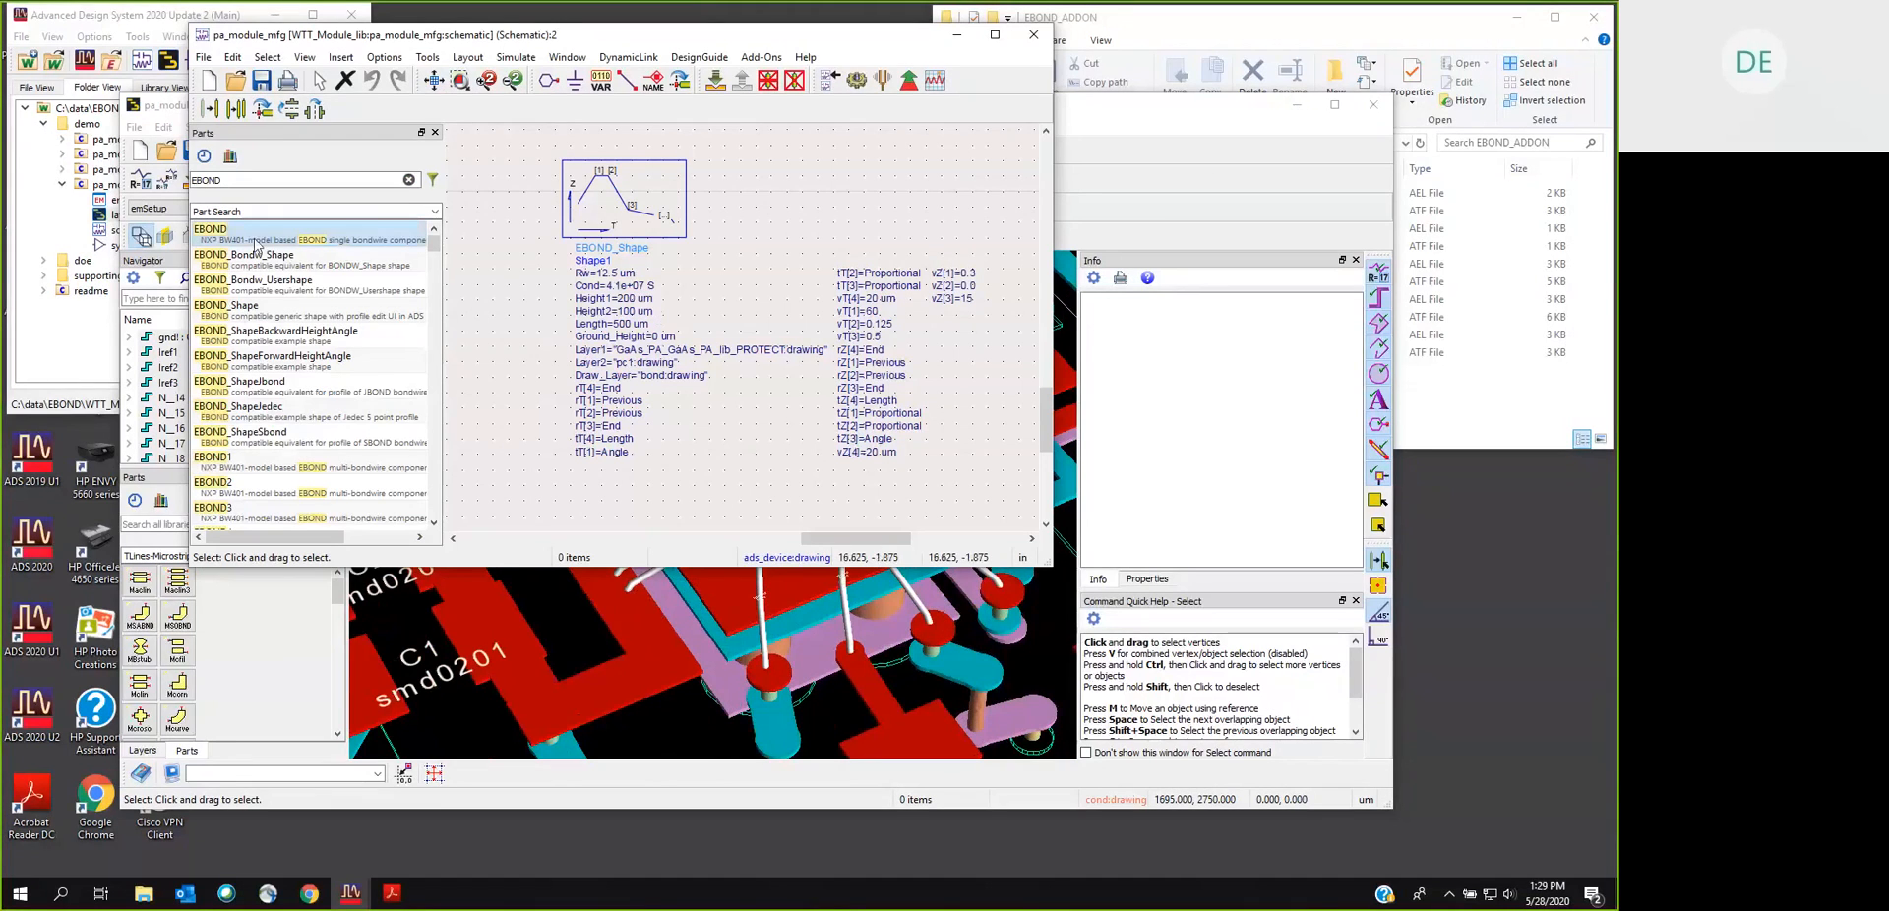
{"action": "mouse_move", "coordinate": [591, 183]}
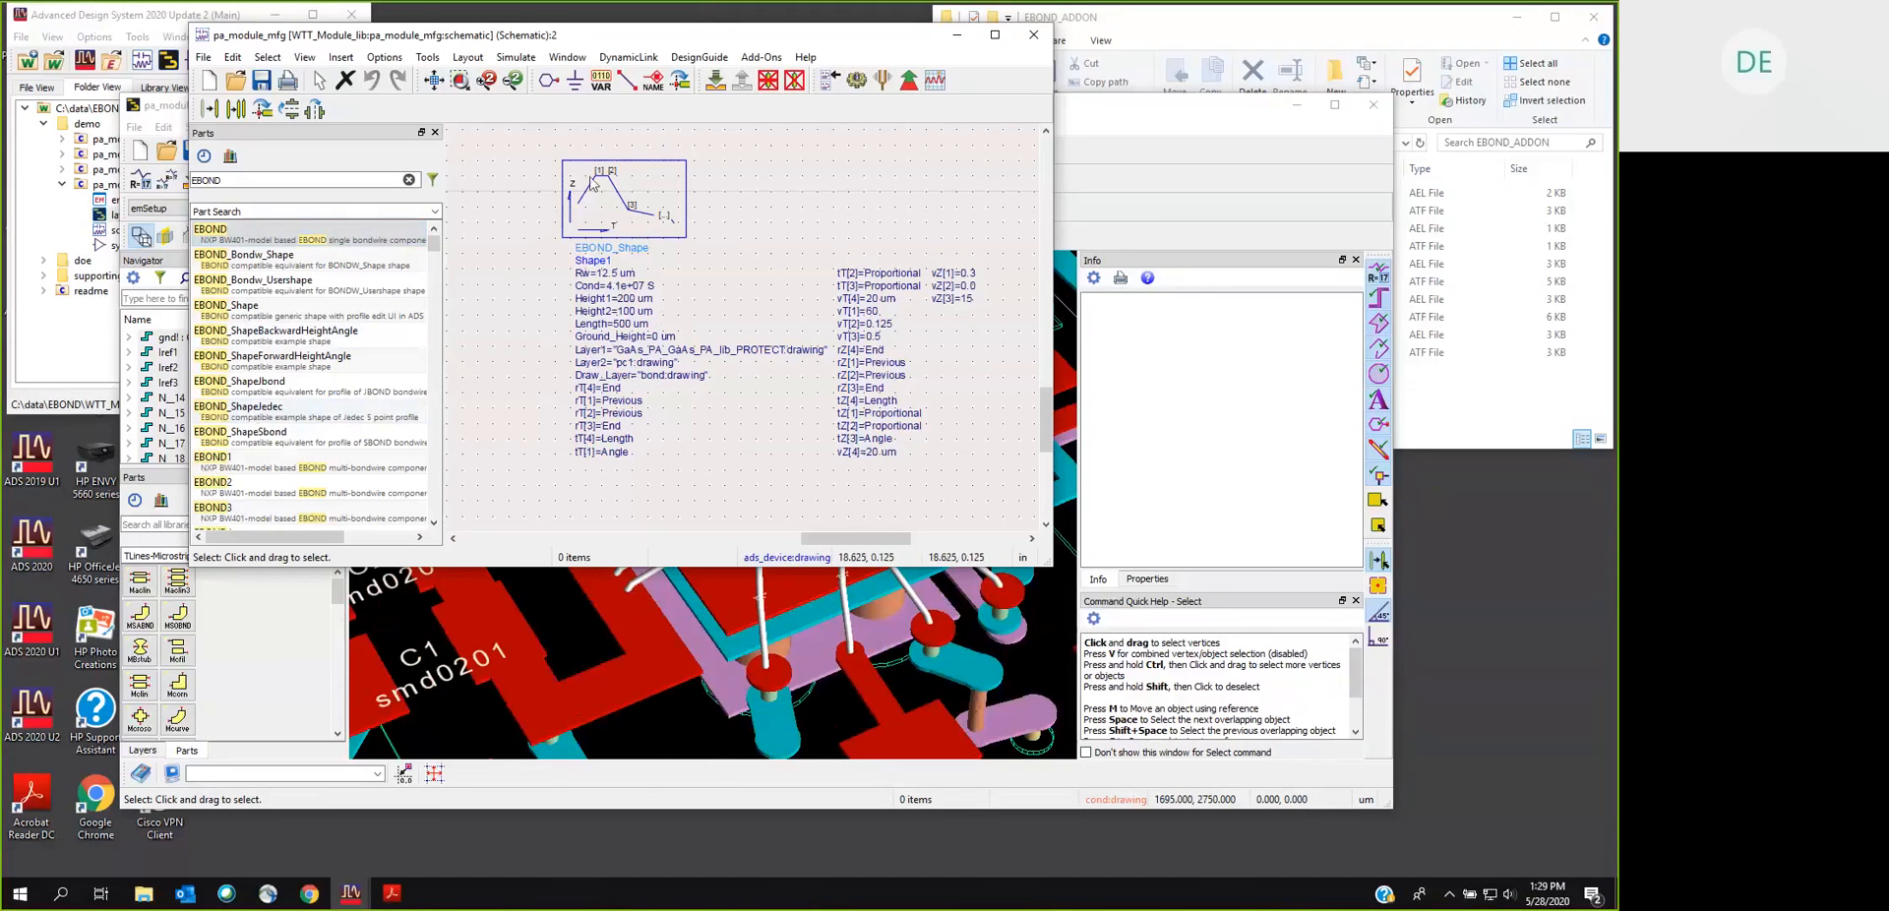
{"action": "mouse_move", "coordinate": [636, 206]}
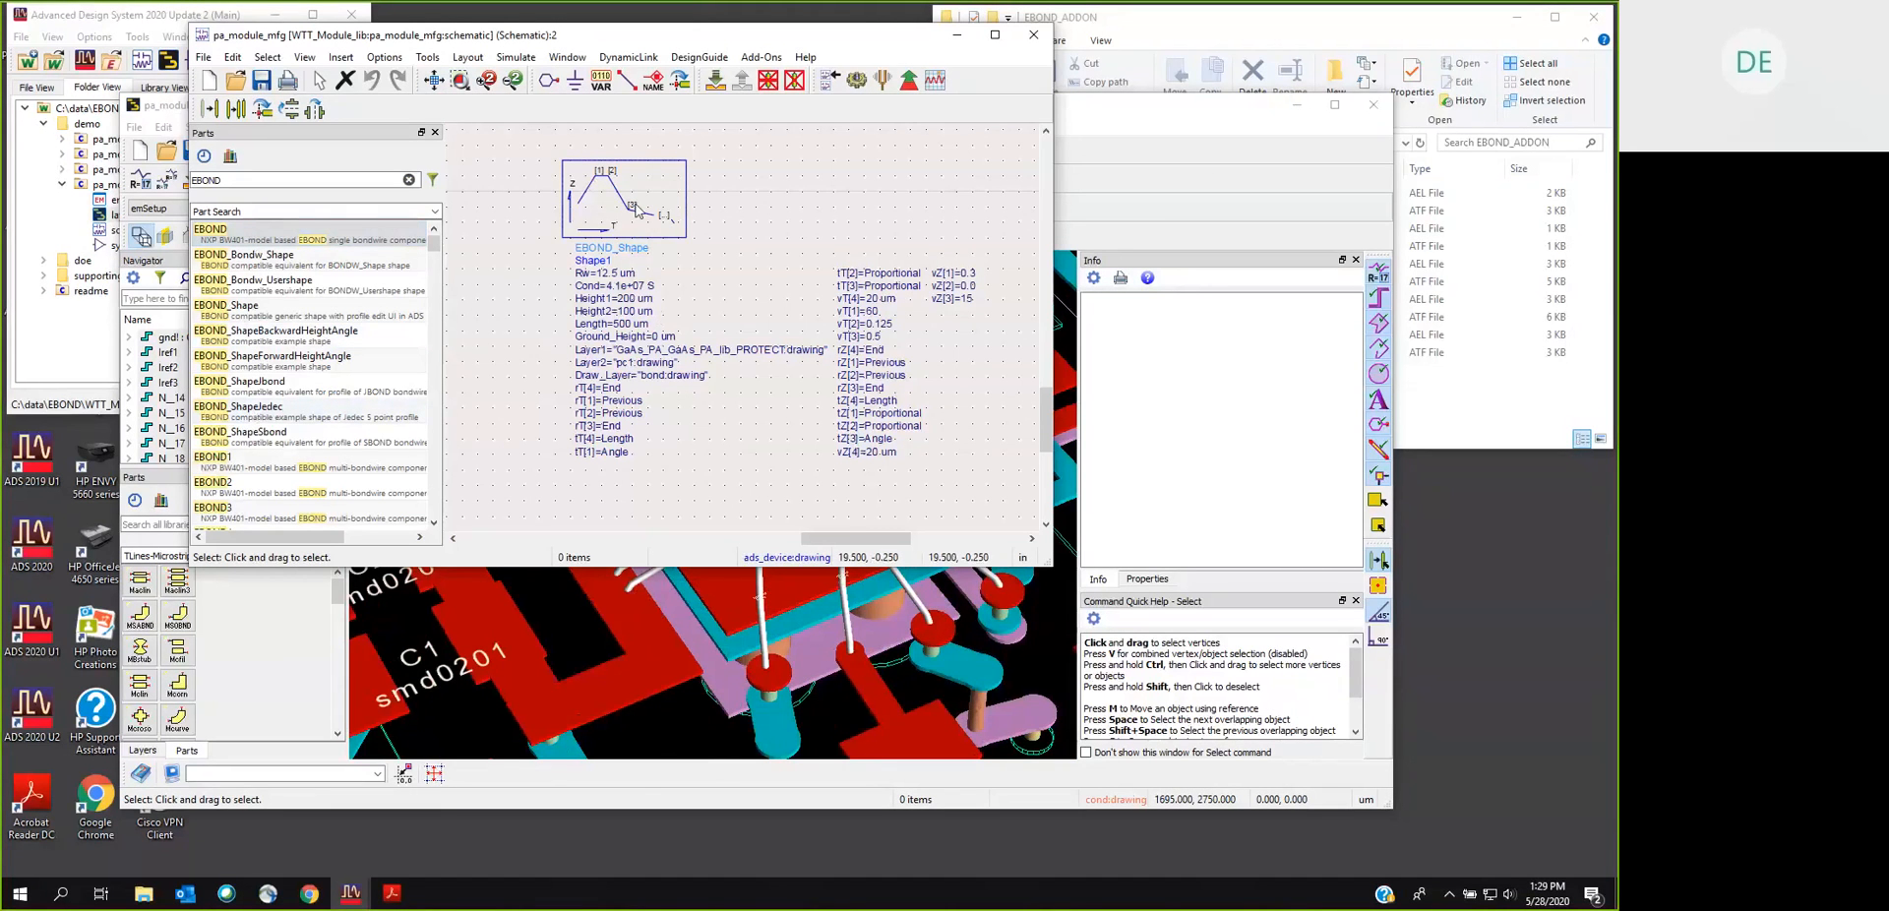
{"action": "mouse_move", "coordinate": [540, 240]}
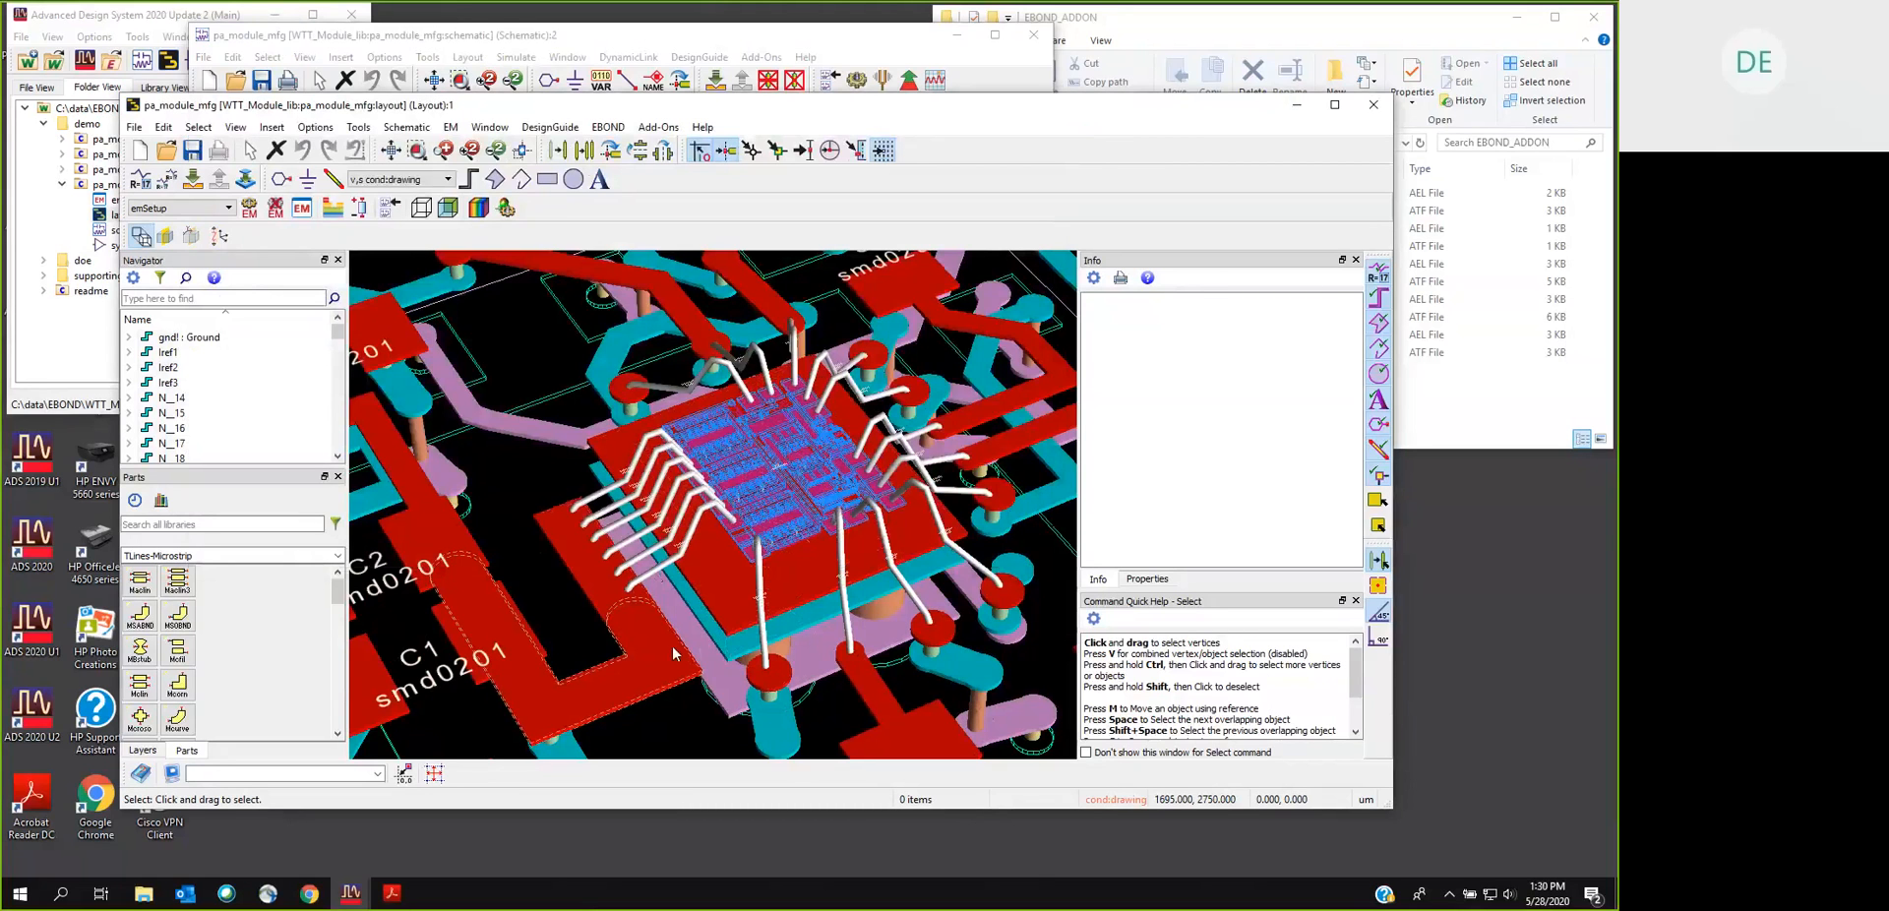
Step: Report 3D lengths for all EBOND bond wires (about 647–737 um) and dismiss the list
{"action": "left_click", "coordinate": [608, 126]}
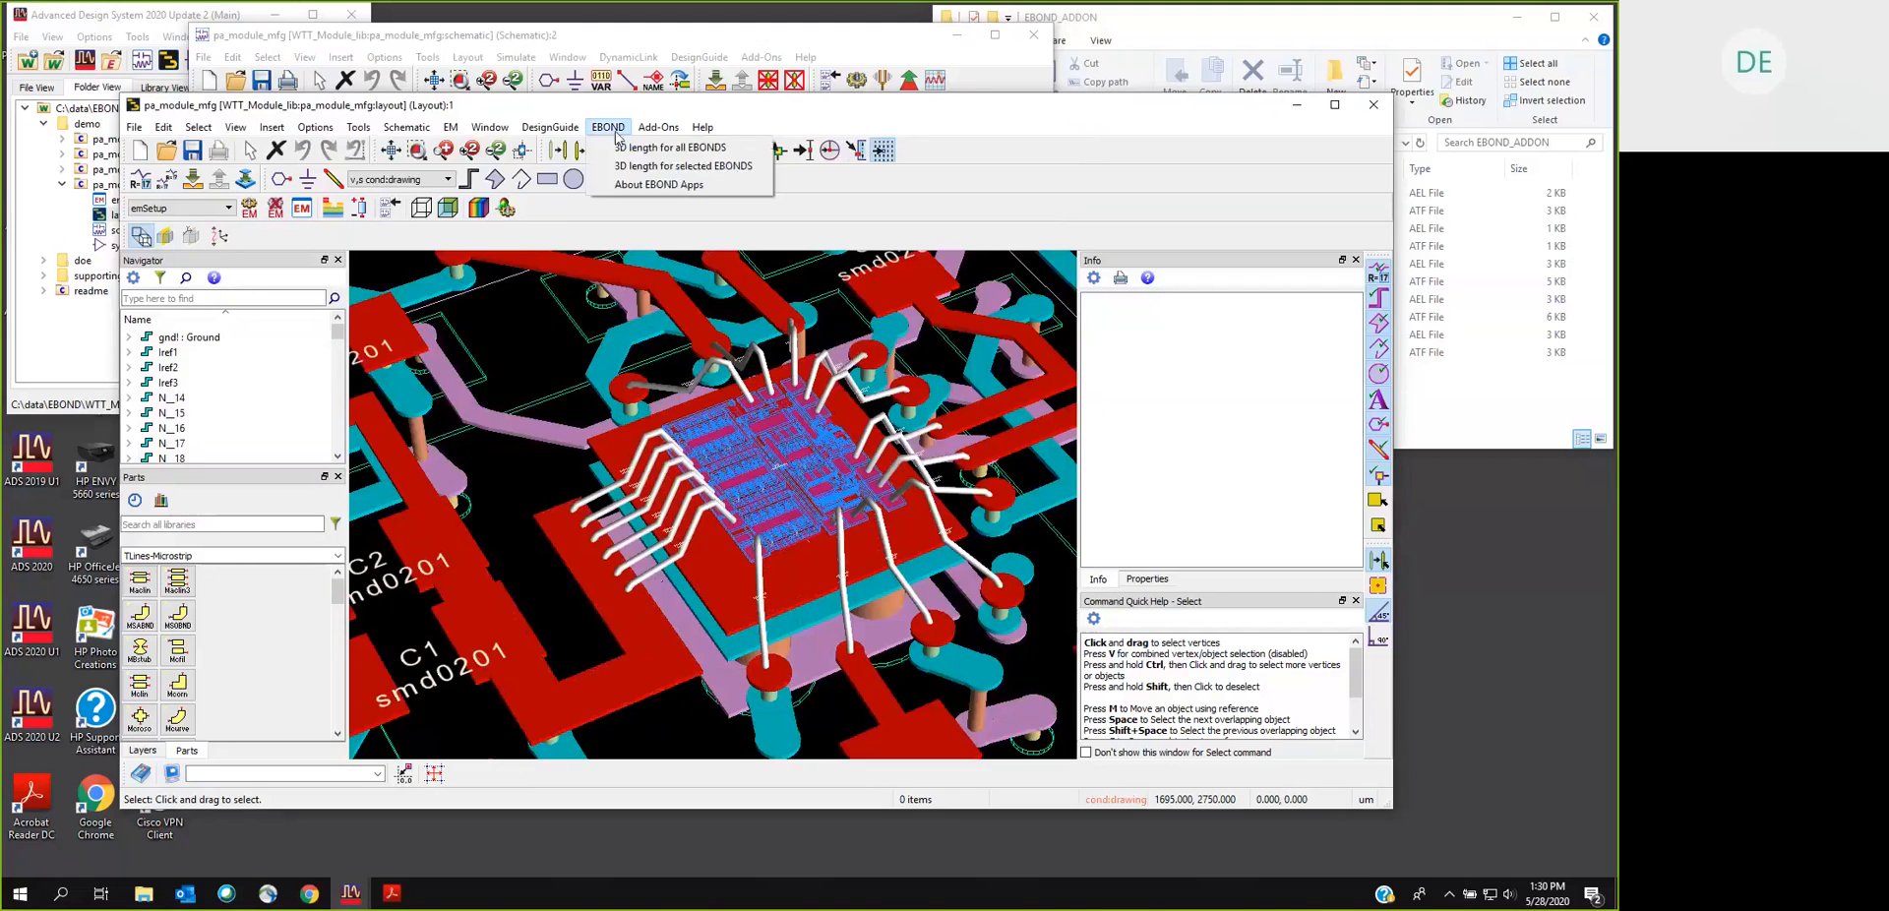
{"action": "left_click", "coordinate": [673, 148]}
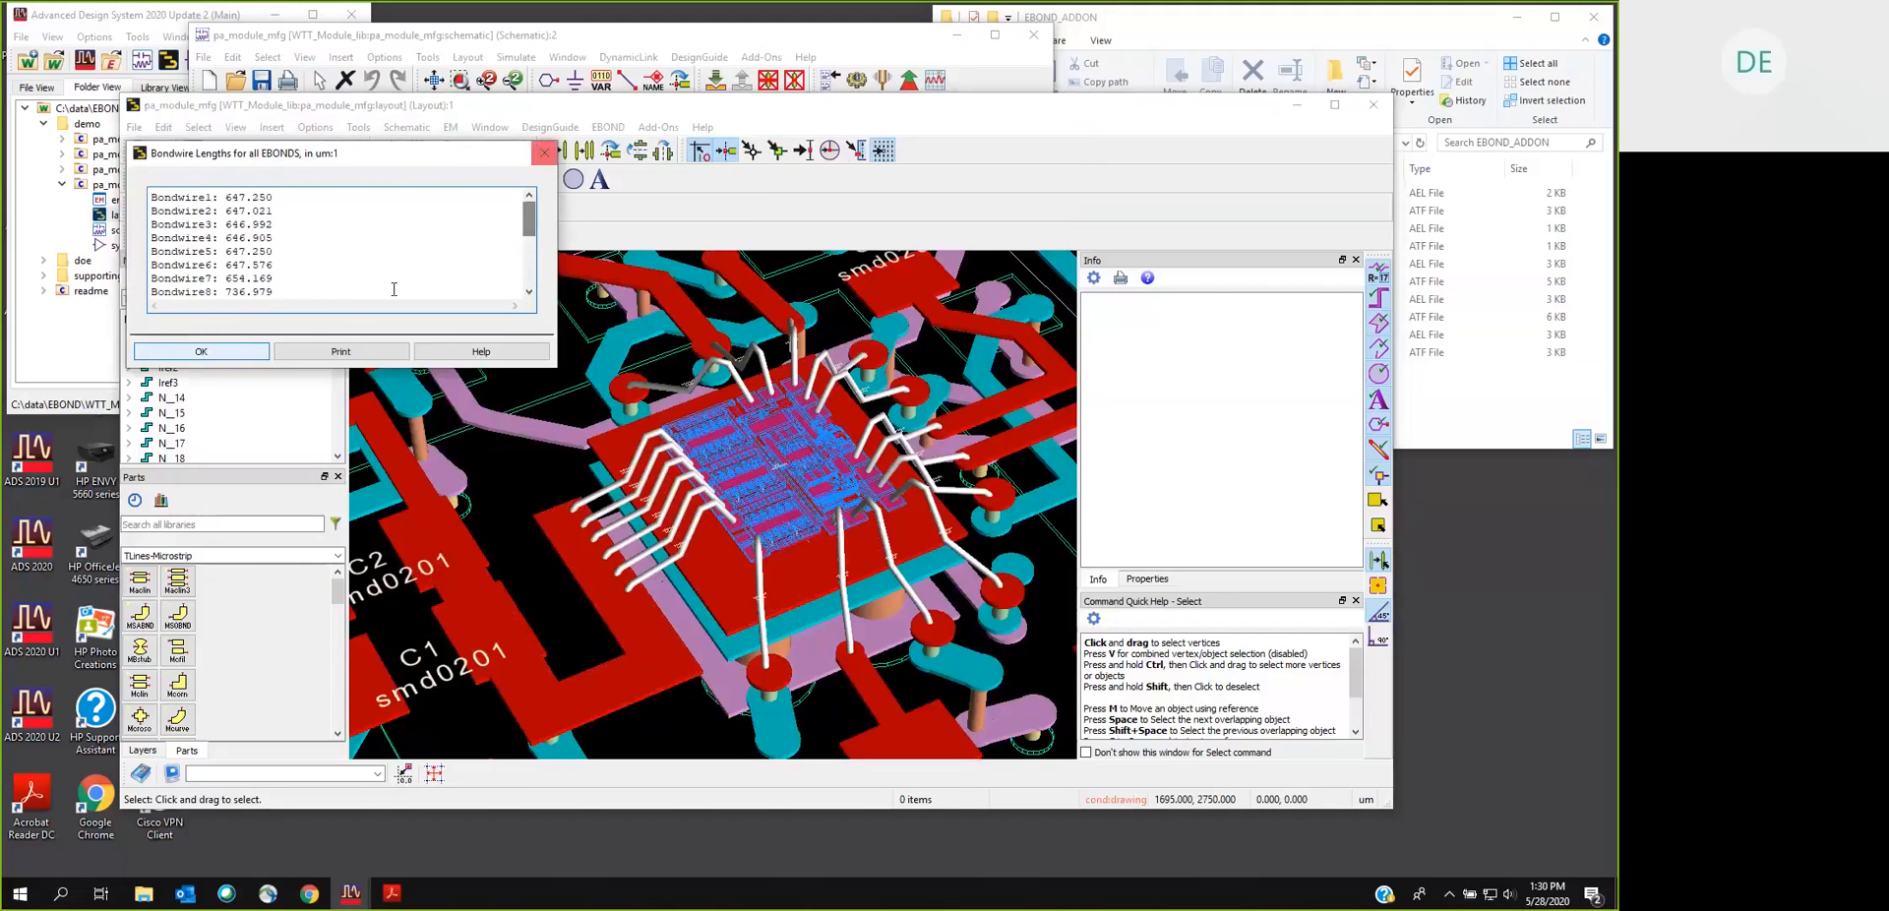
{"action": "left_click", "coordinate": [201, 351]}
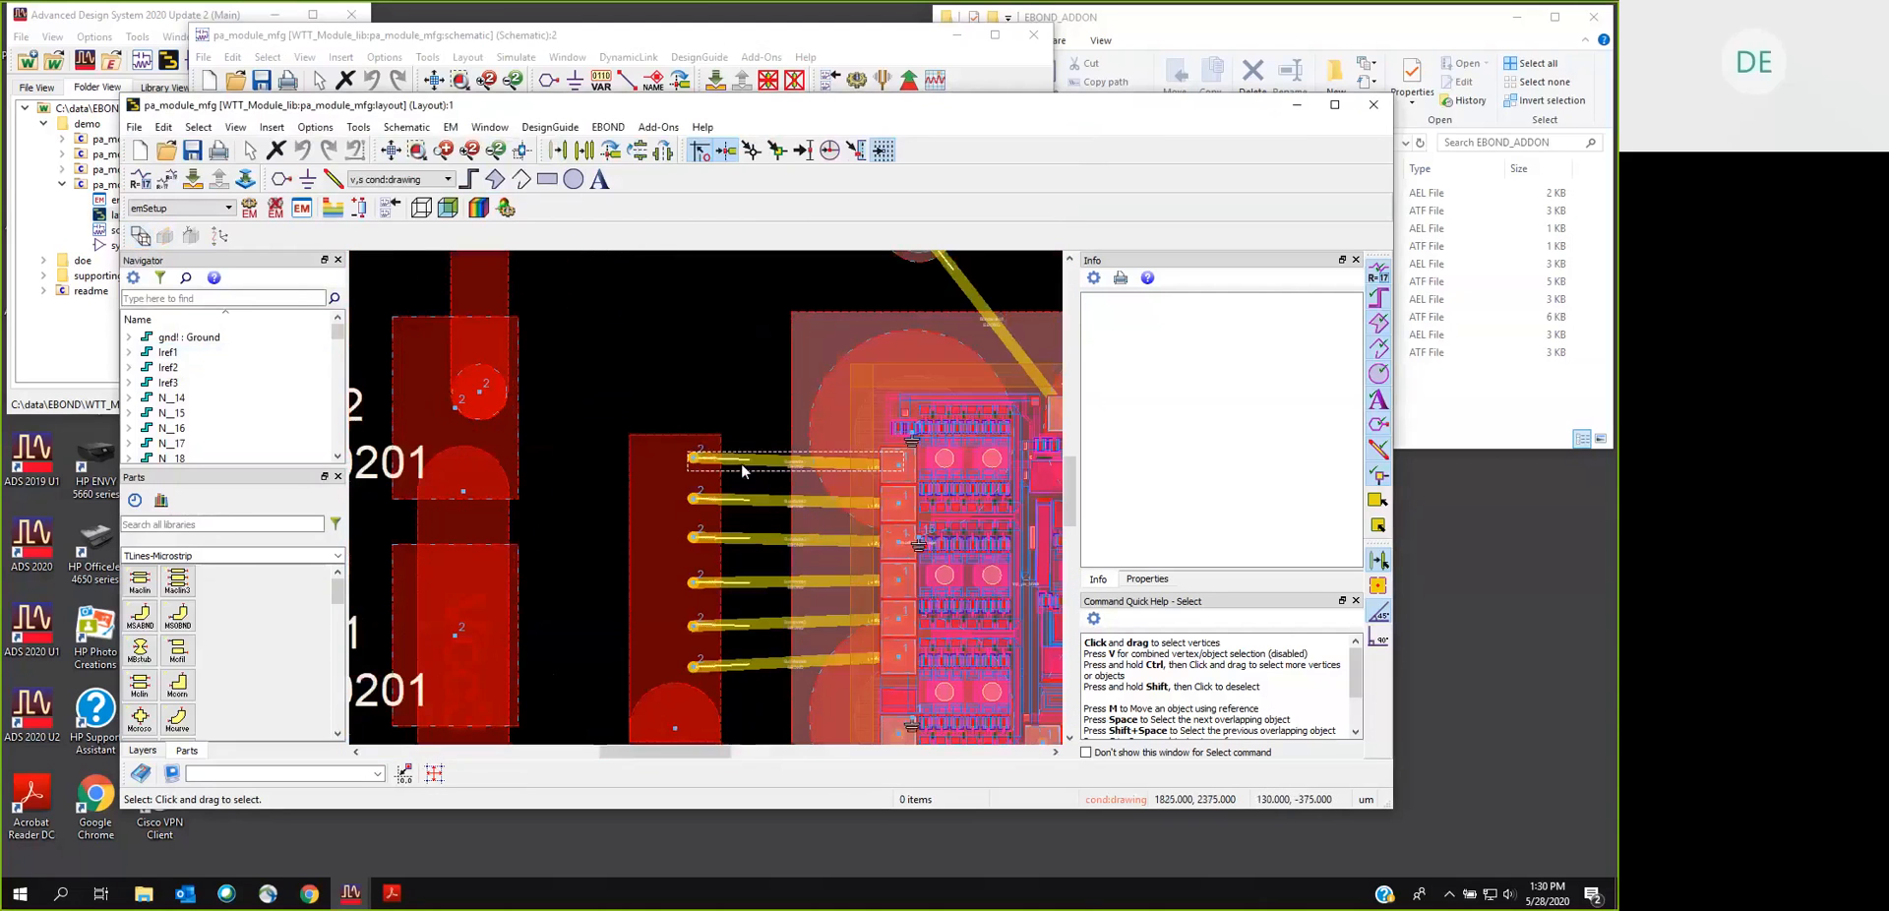
Step: Measure three selected bond wires at about 647–667 um each via 3D length for selected EBONDS
{"action": "left_click", "coordinate": [789, 462]}
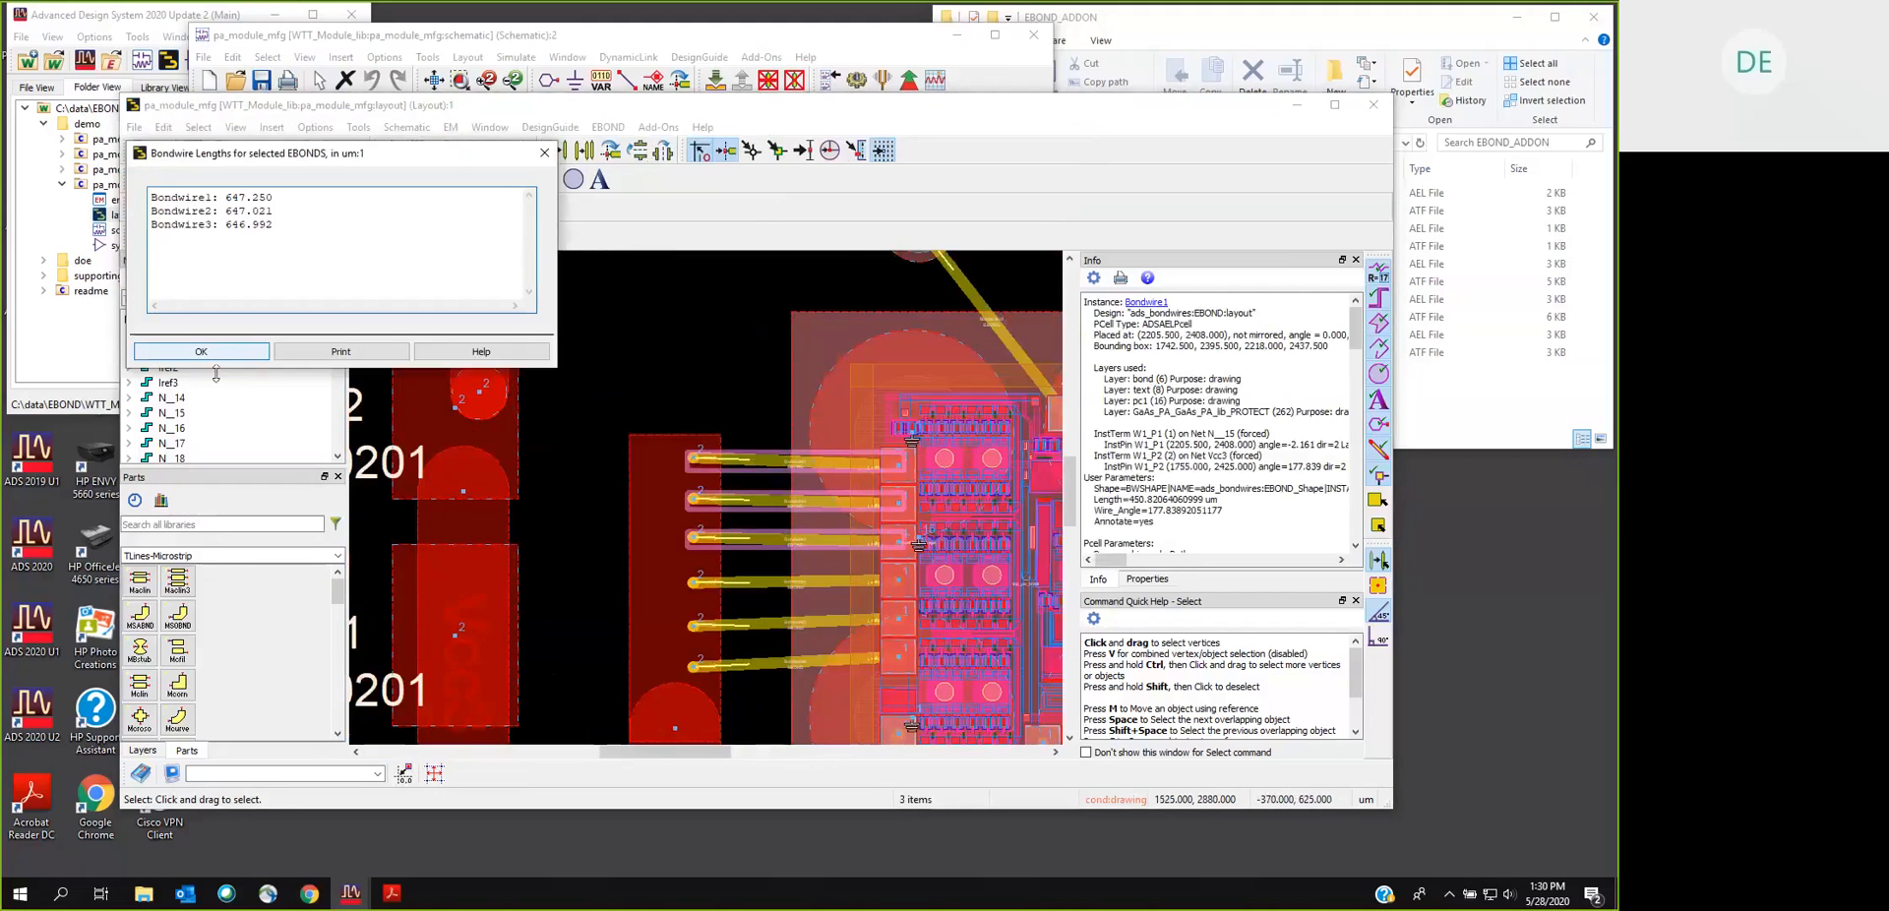
{"action": "left_click", "coordinate": [200, 351]}
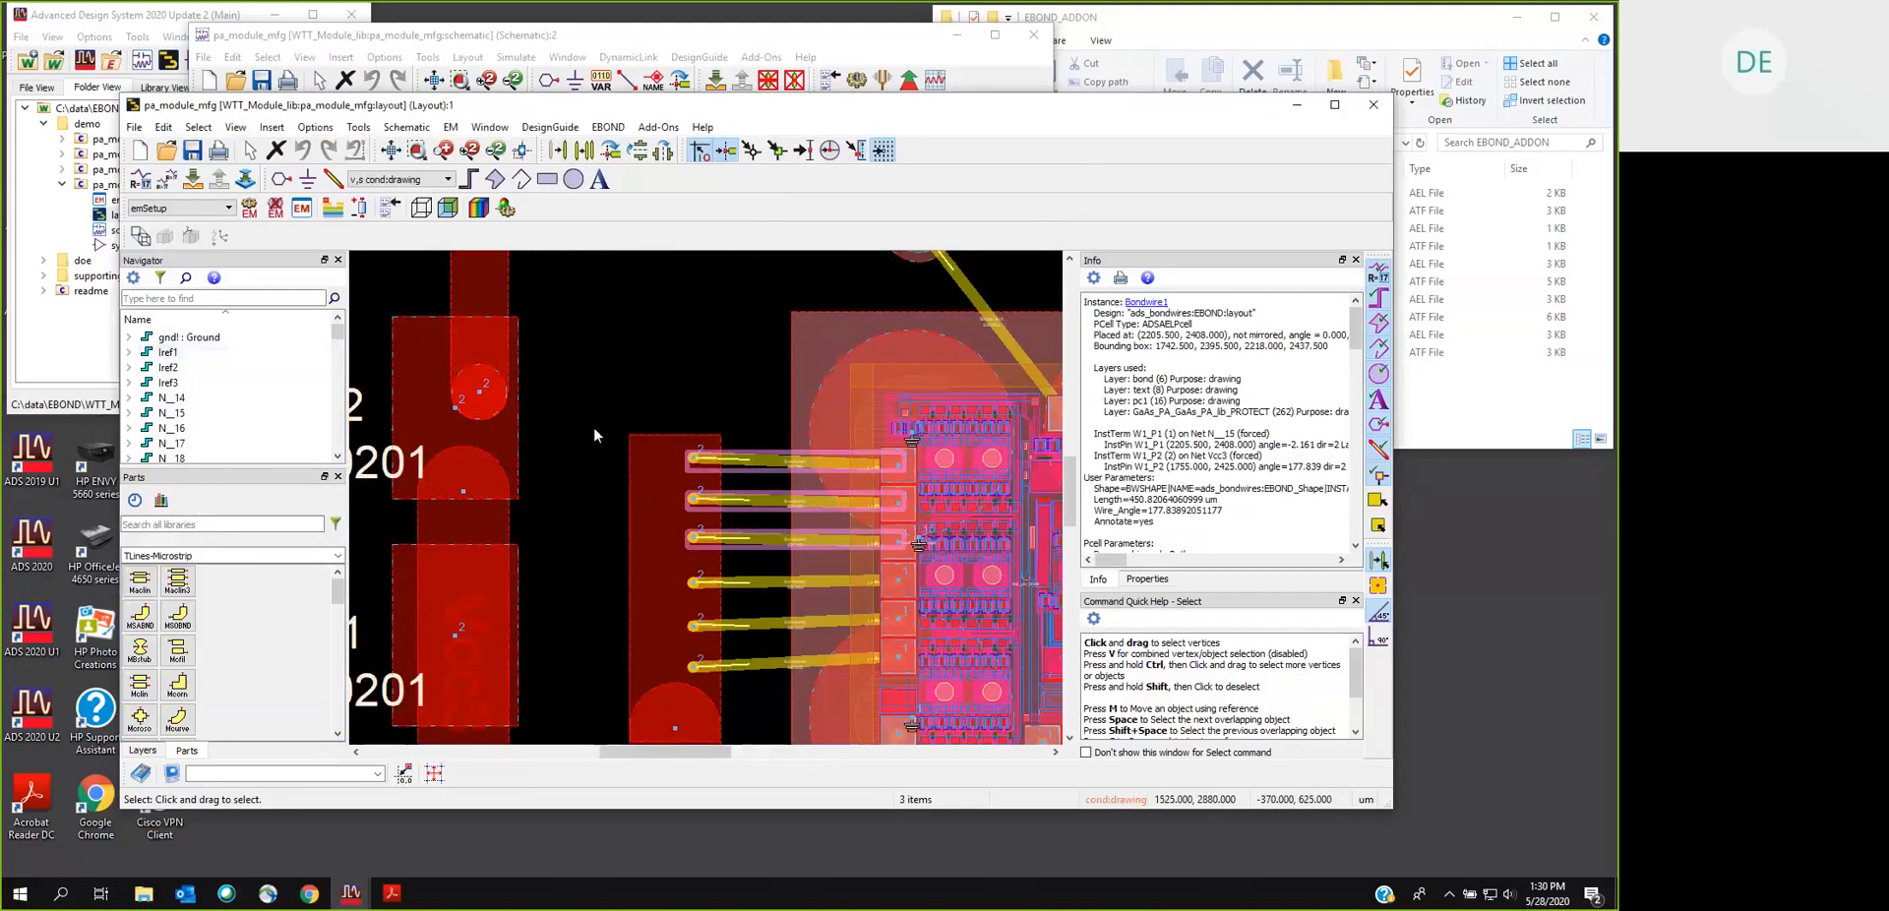
{"action": "left_click", "coordinate": [608, 126]}
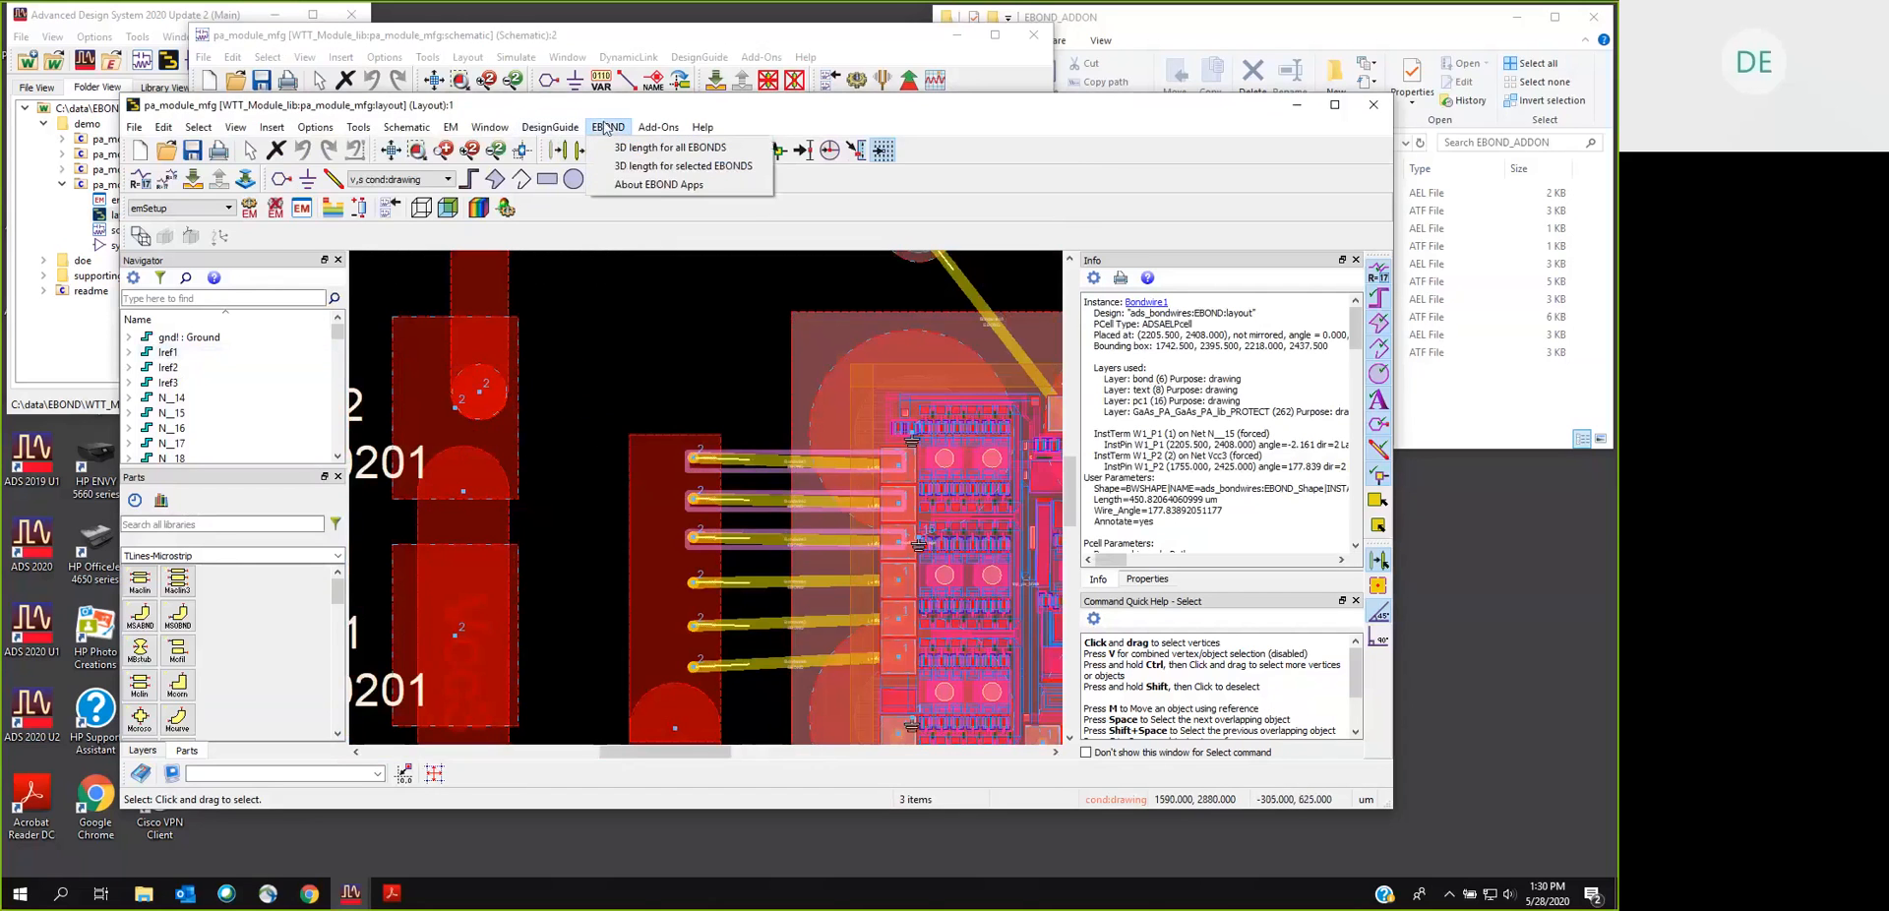
{"action": "left_click", "coordinate": [661, 185]}
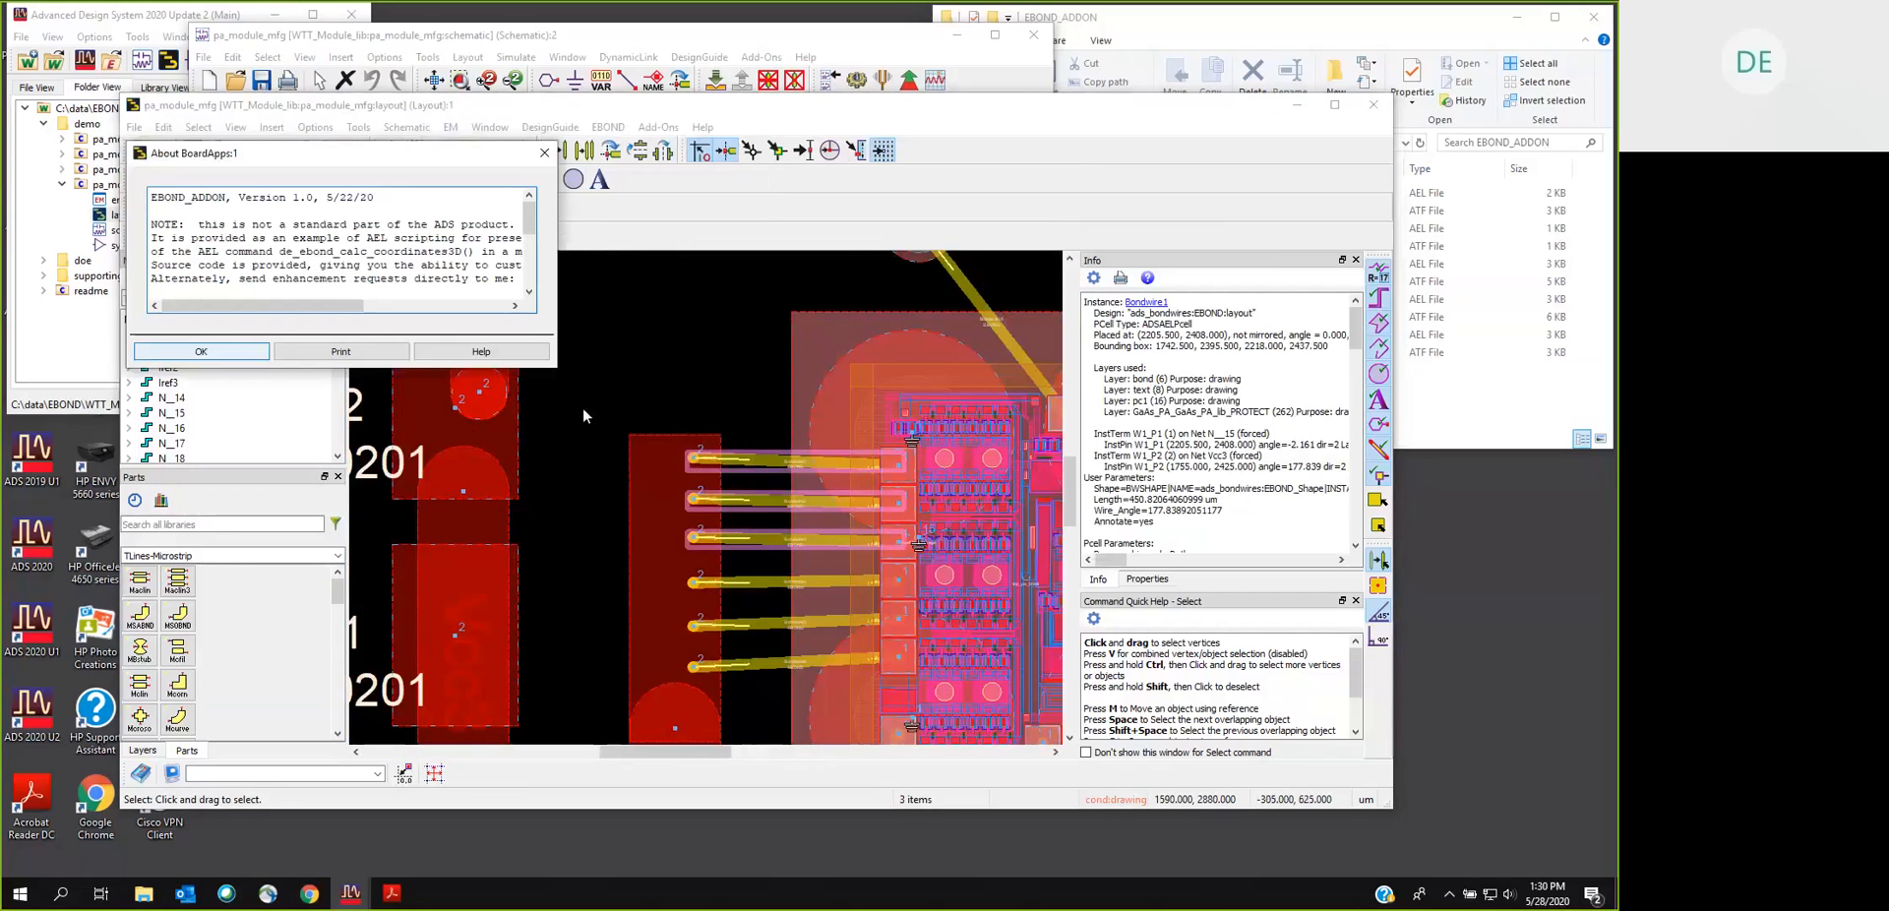
{"action": "mouse_move", "coordinate": [805, 508]}
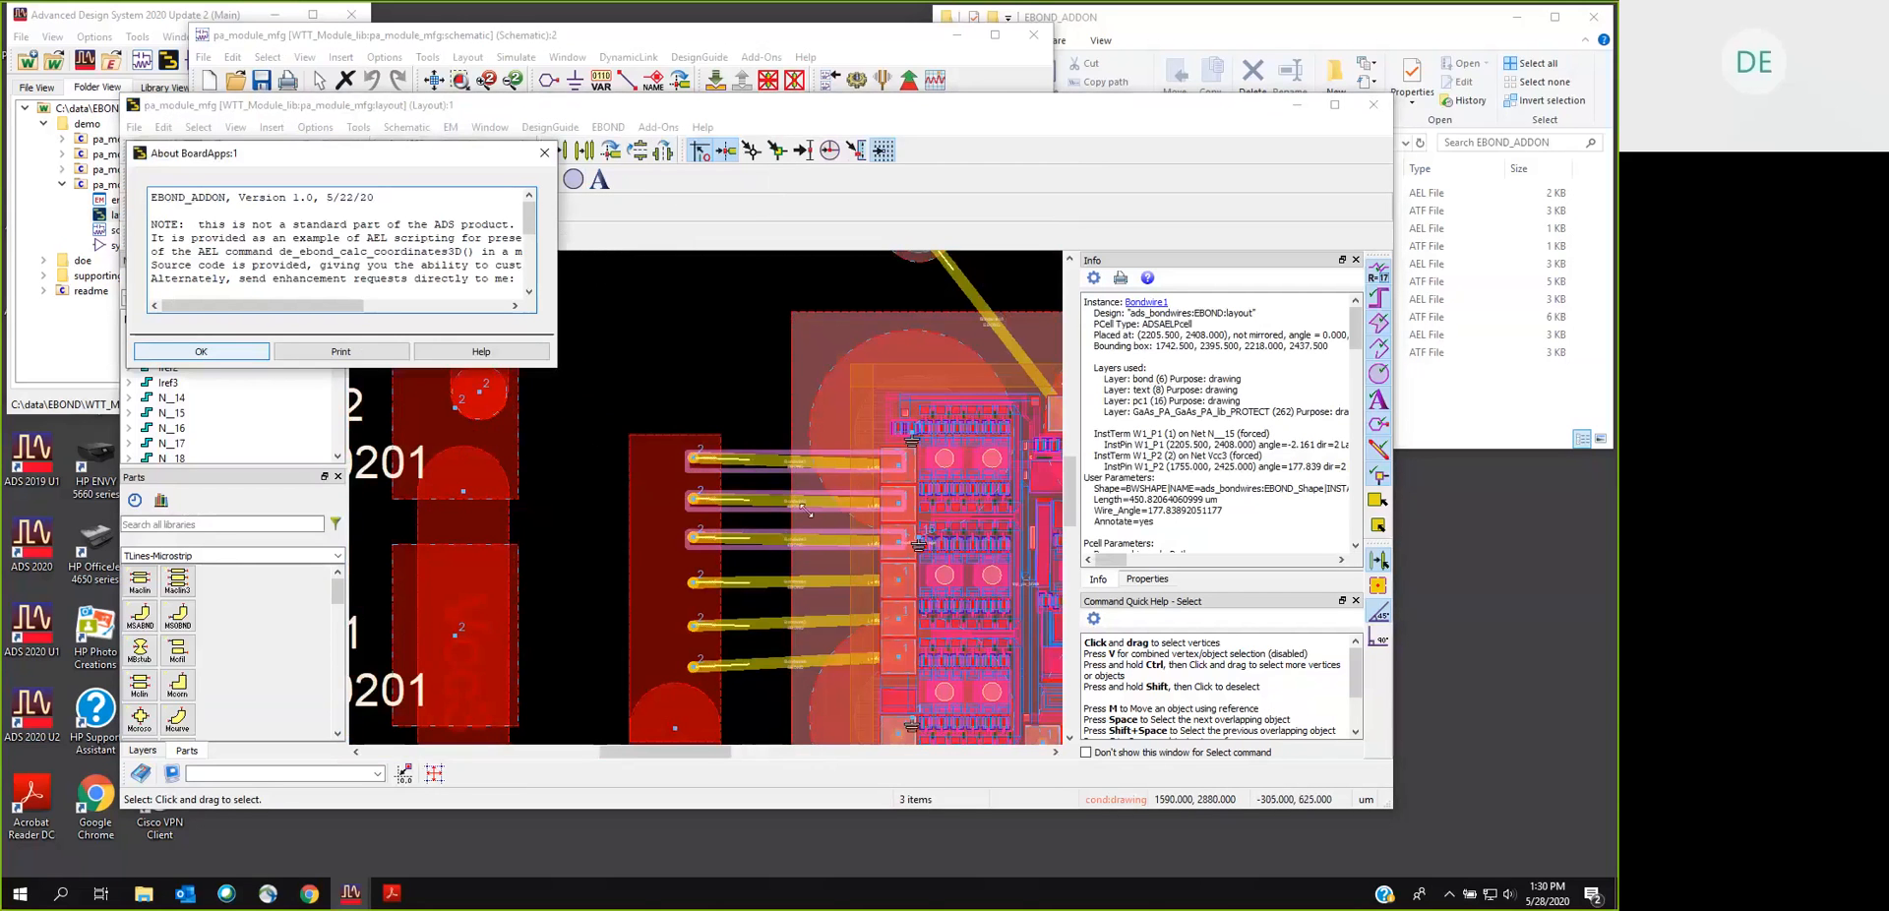
{"action": "mouse_move", "coordinate": [840, 547]}
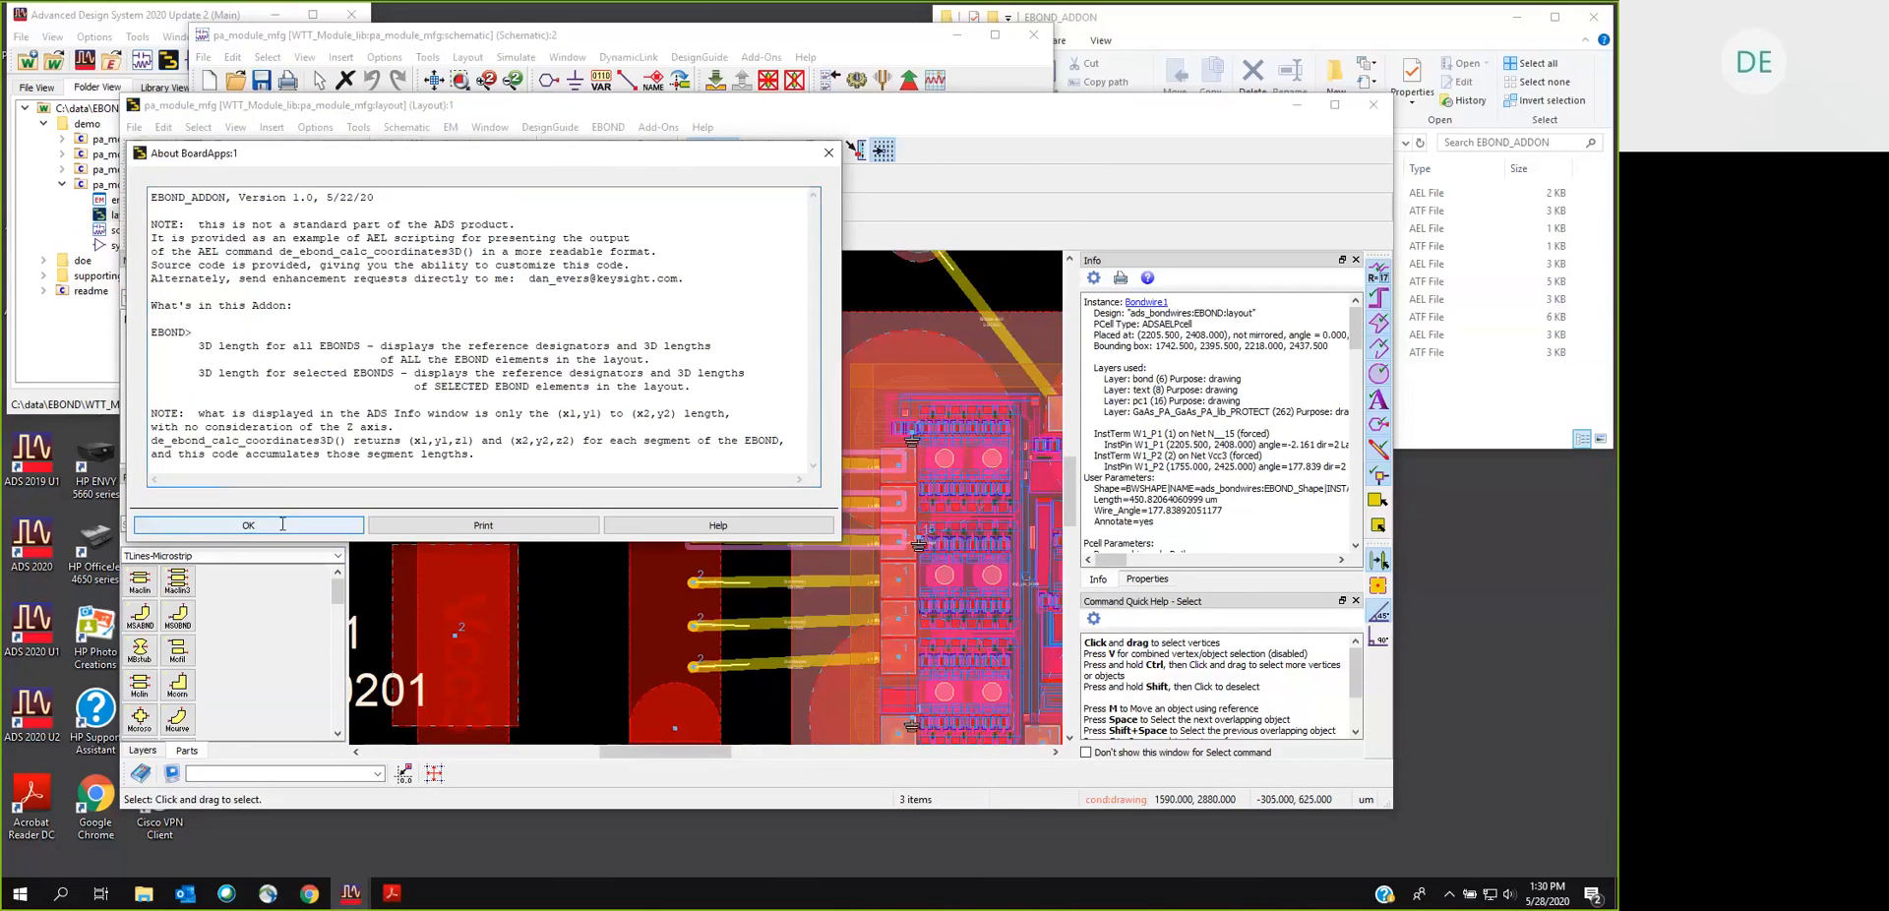
{"action": "left_click", "coordinate": [248, 524]}
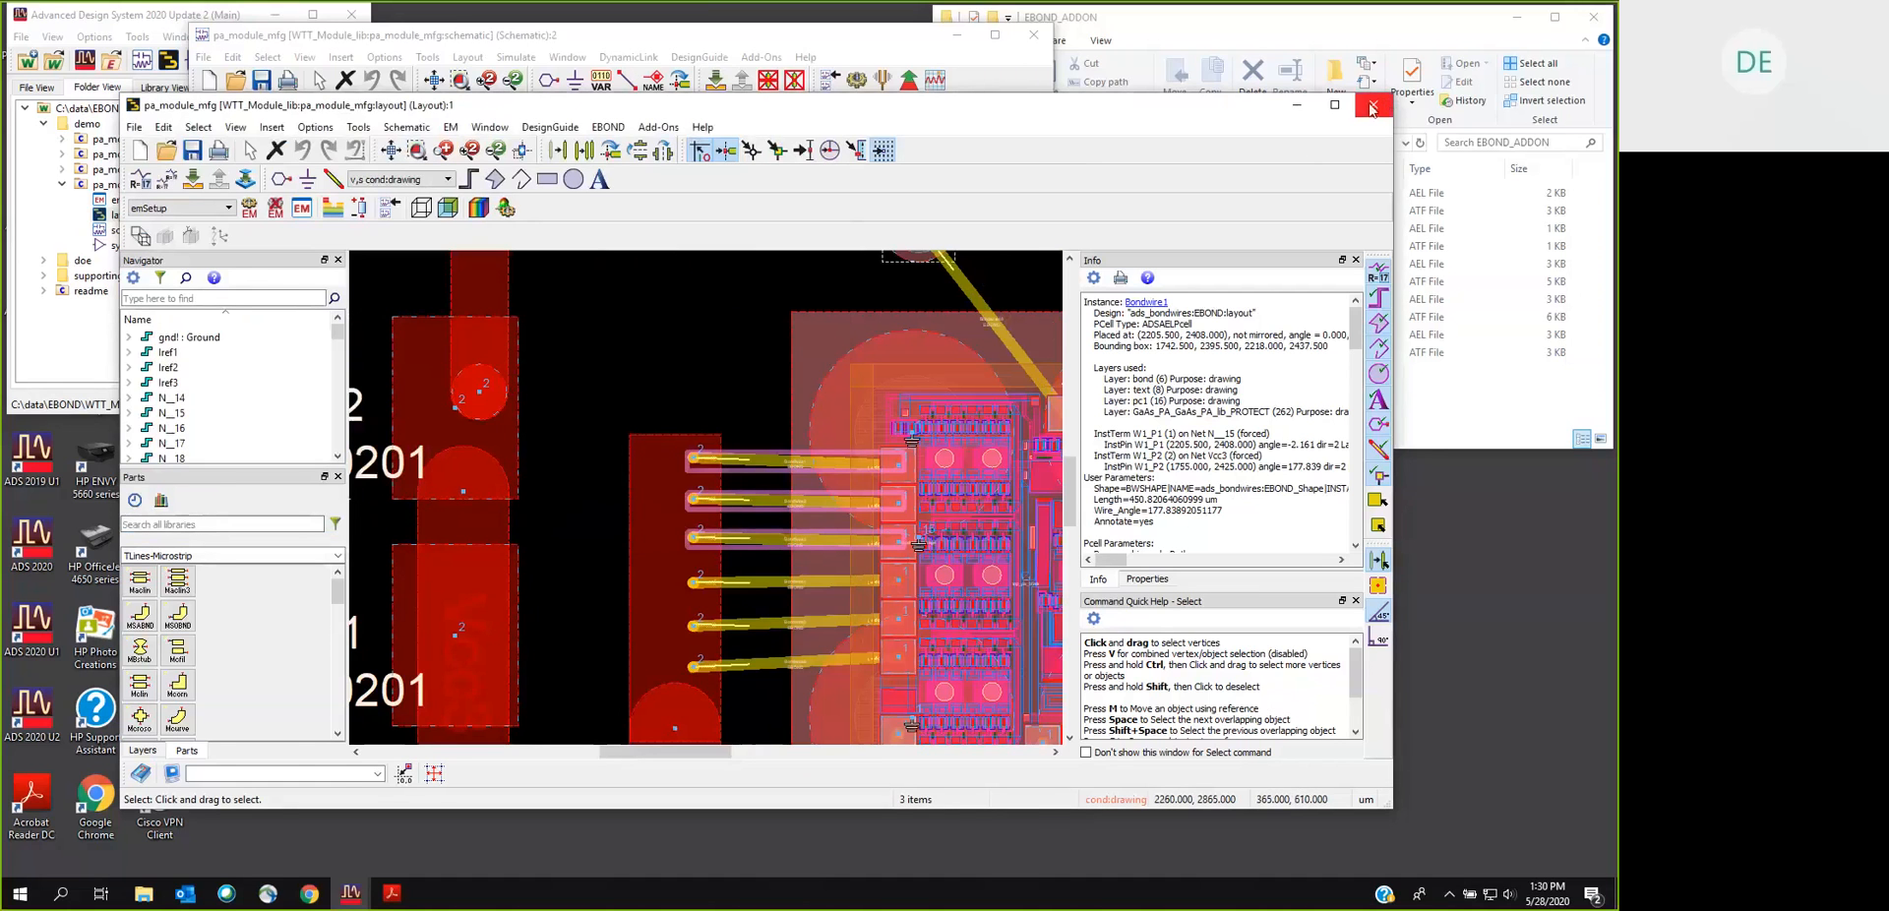
Step: Close the bond wire layout window, leaving the EBOND_ADDON folder showing in File Explorer
{"action": "left_click", "coordinate": [1369, 106]}
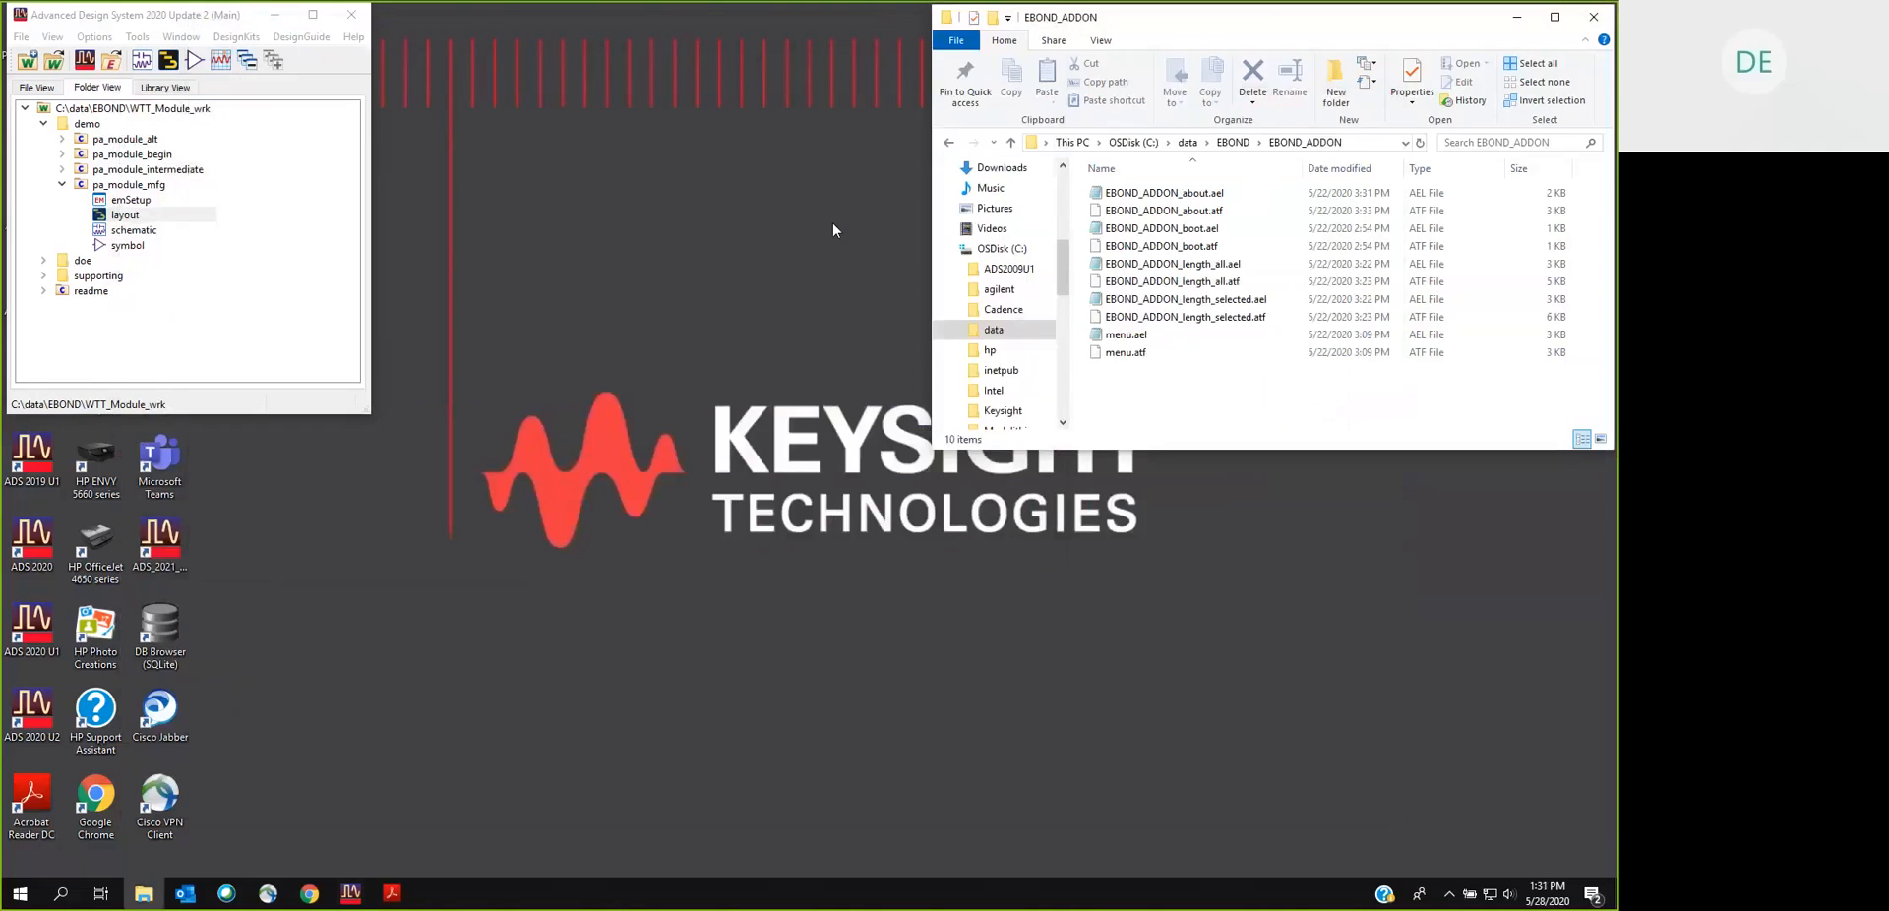
{"action": "mouse_move", "coordinate": [1248, 8]}
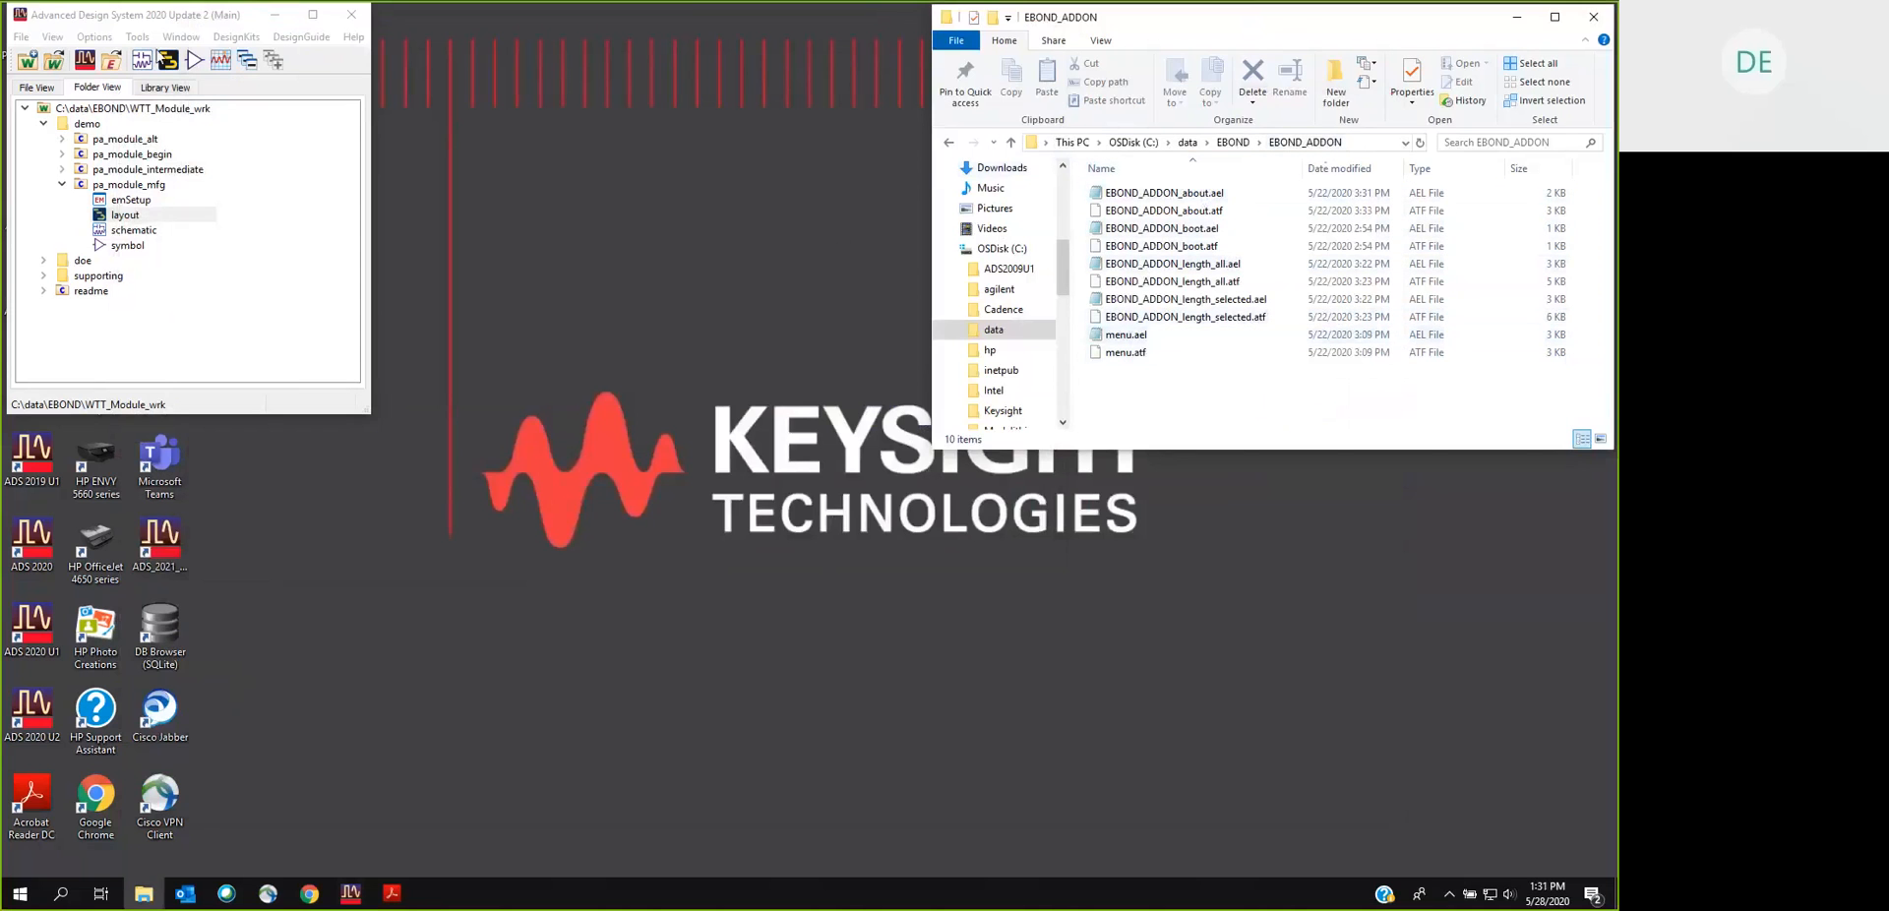
Step: Remove the EBOND_ADDON user add-on in the App Manager and acknowledge the removal notice
{"action": "left_click", "coordinate": [135, 36]}
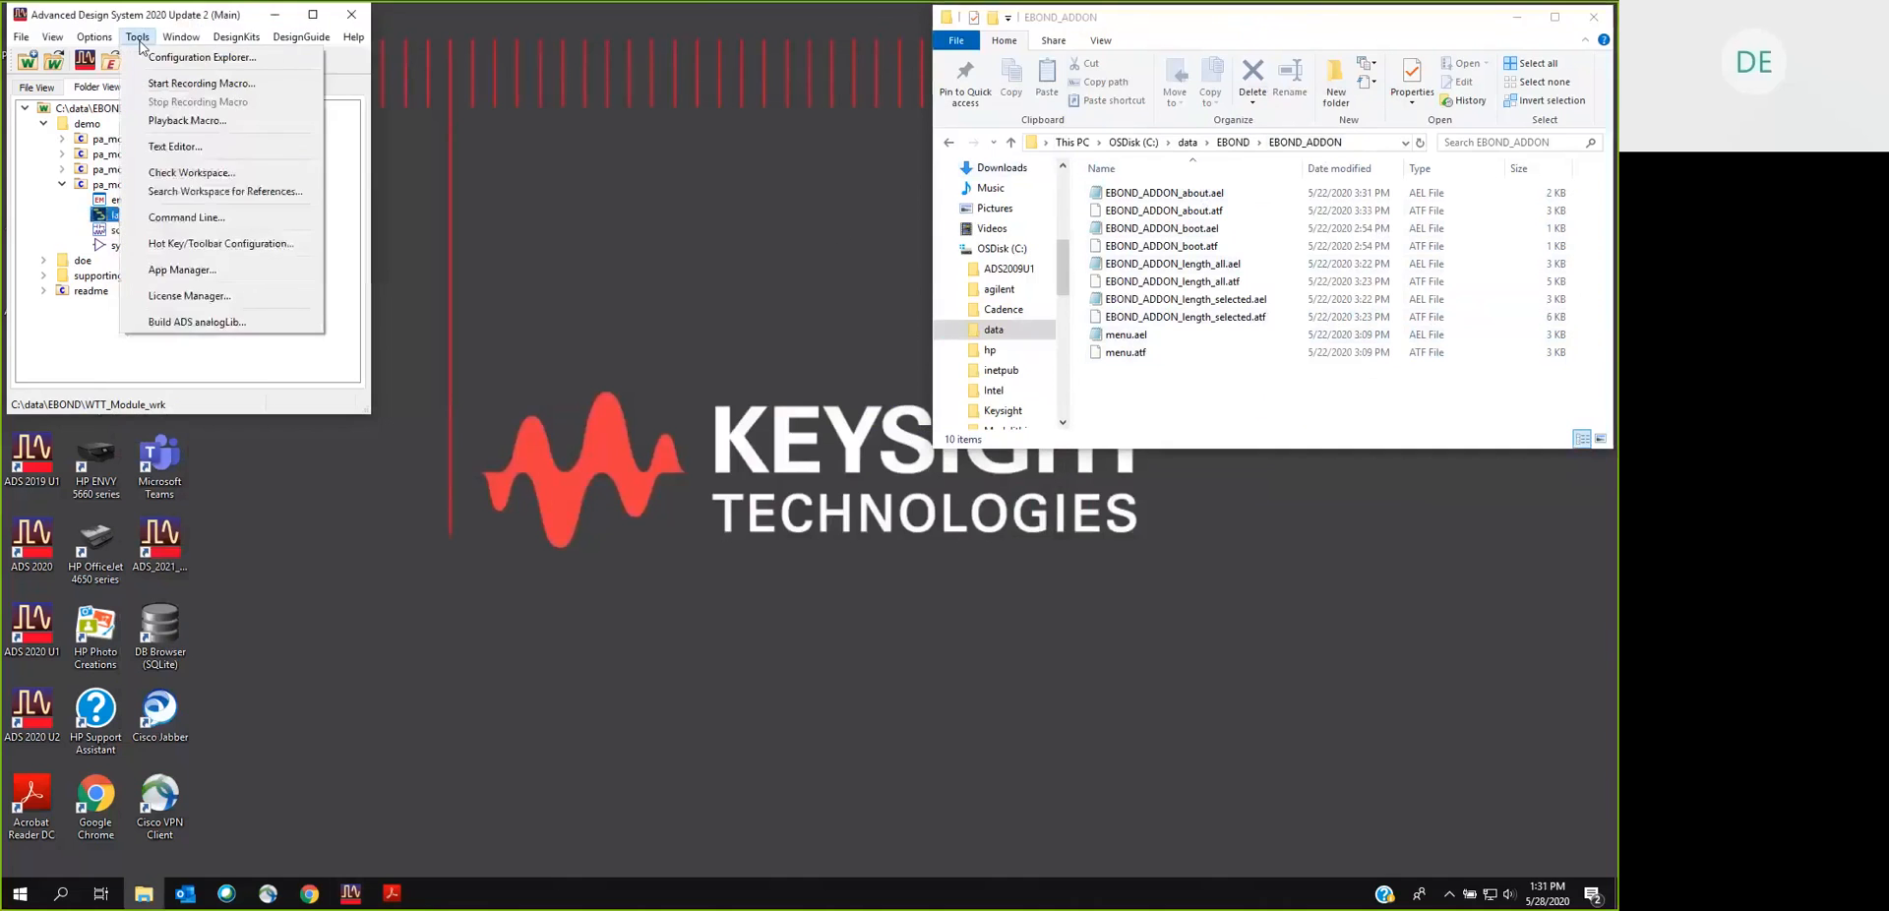
{"action": "left_click", "coordinate": [181, 269]}
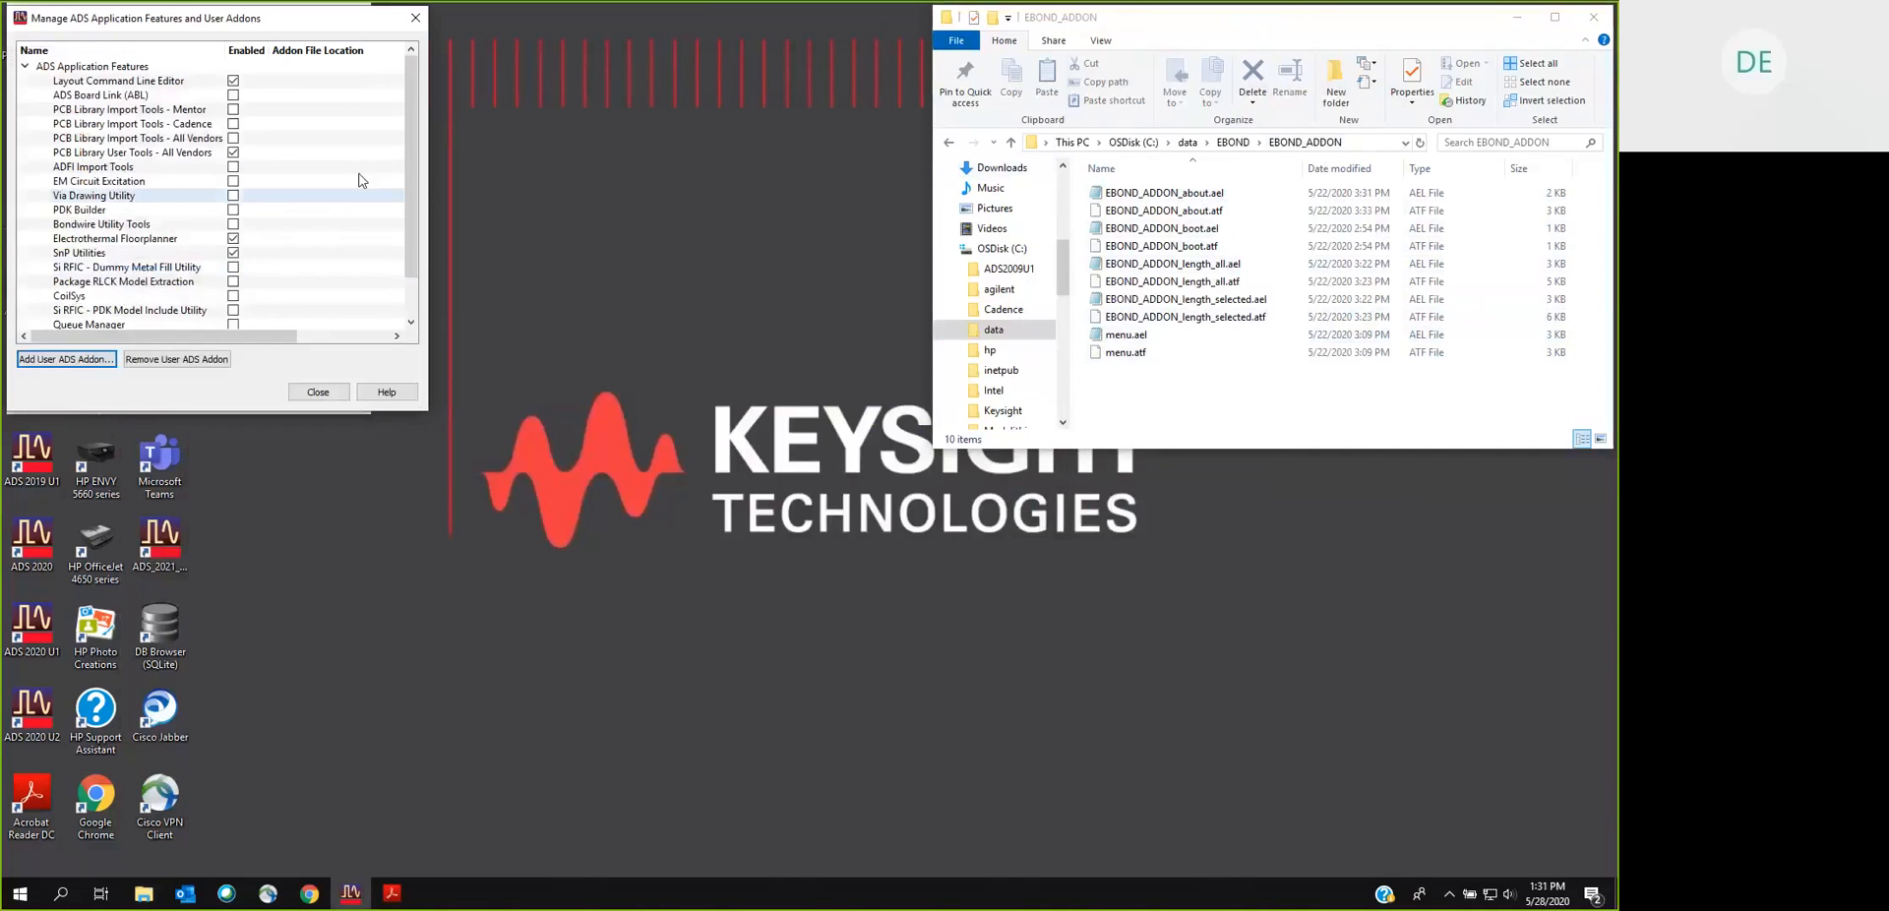
{"action": "scroll", "scroll_direction": "down", "scroll_amount": 3}
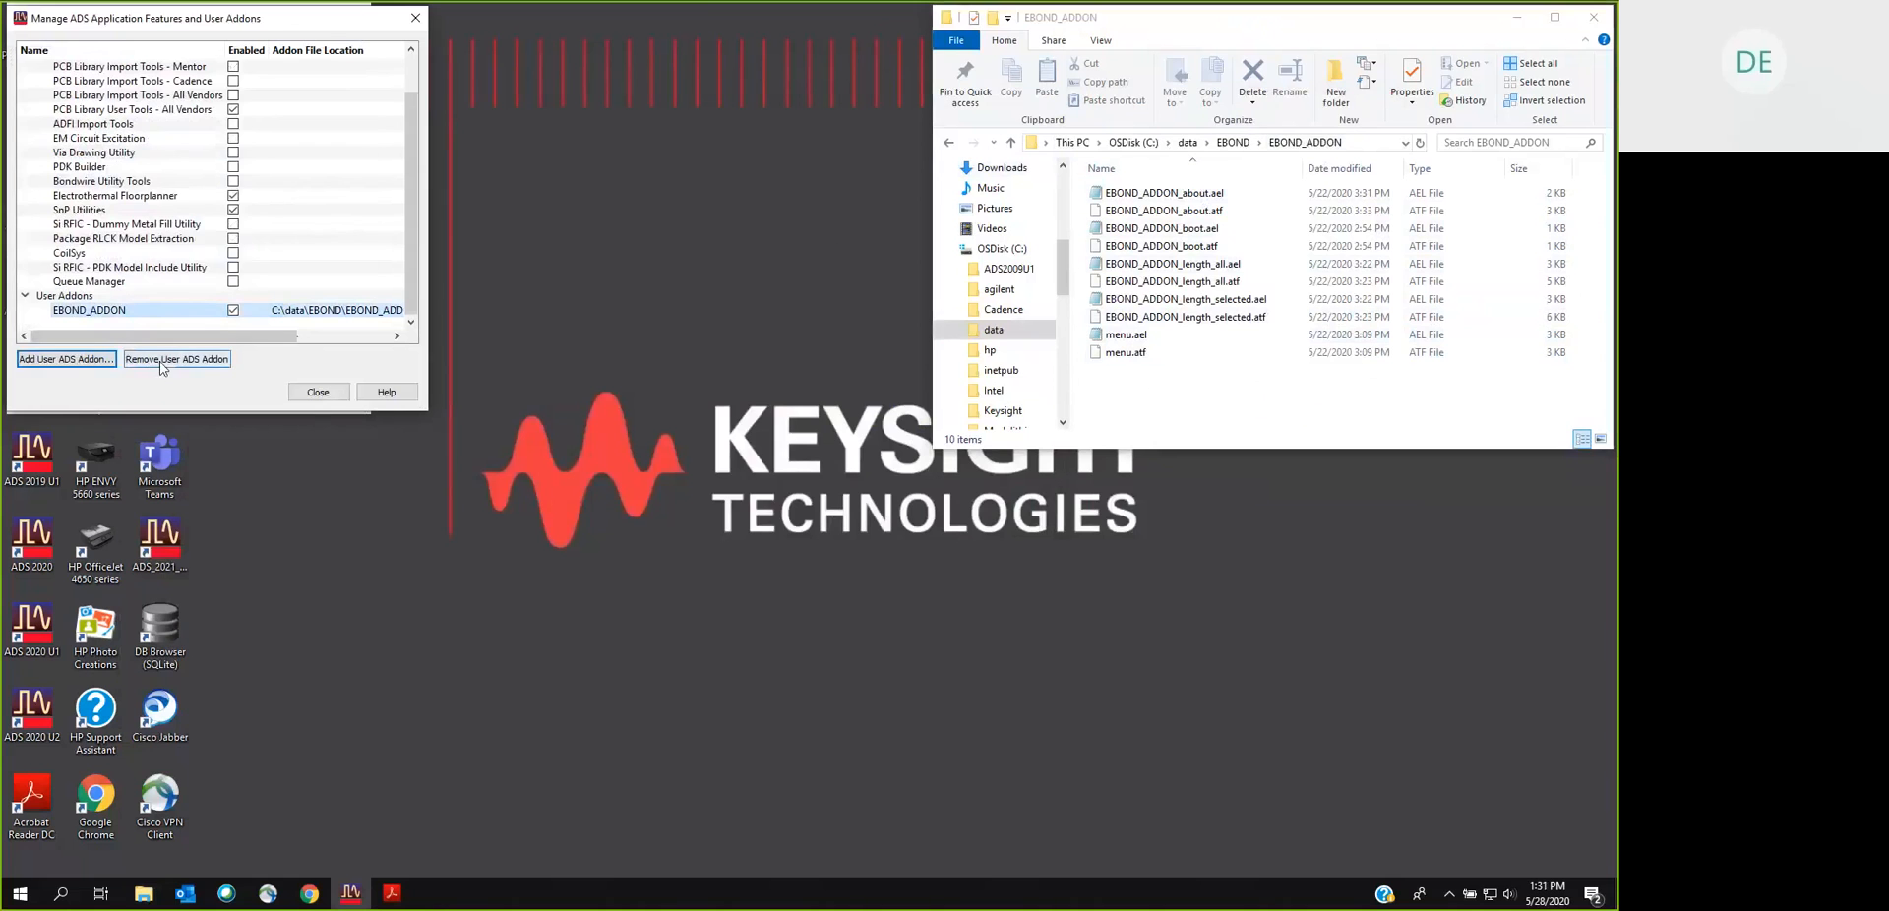
{"action": "left_click", "coordinate": [175, 360]}
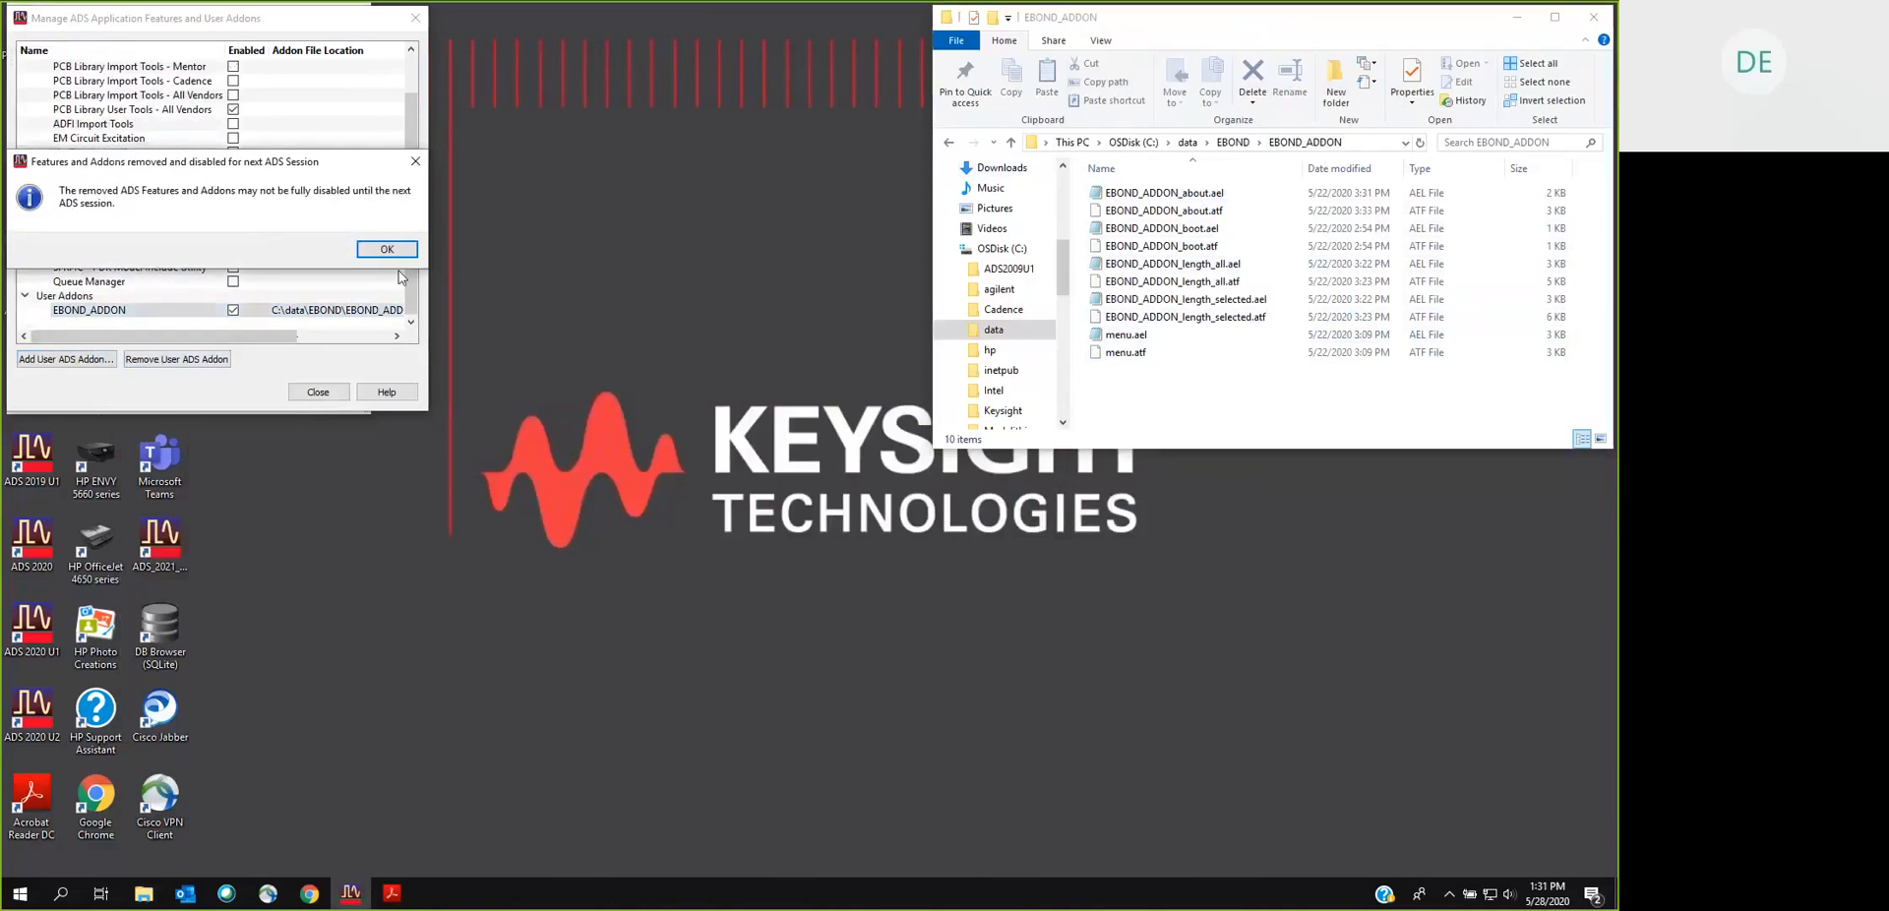
{"action": "left_click", "coordinate": [385, 247]}
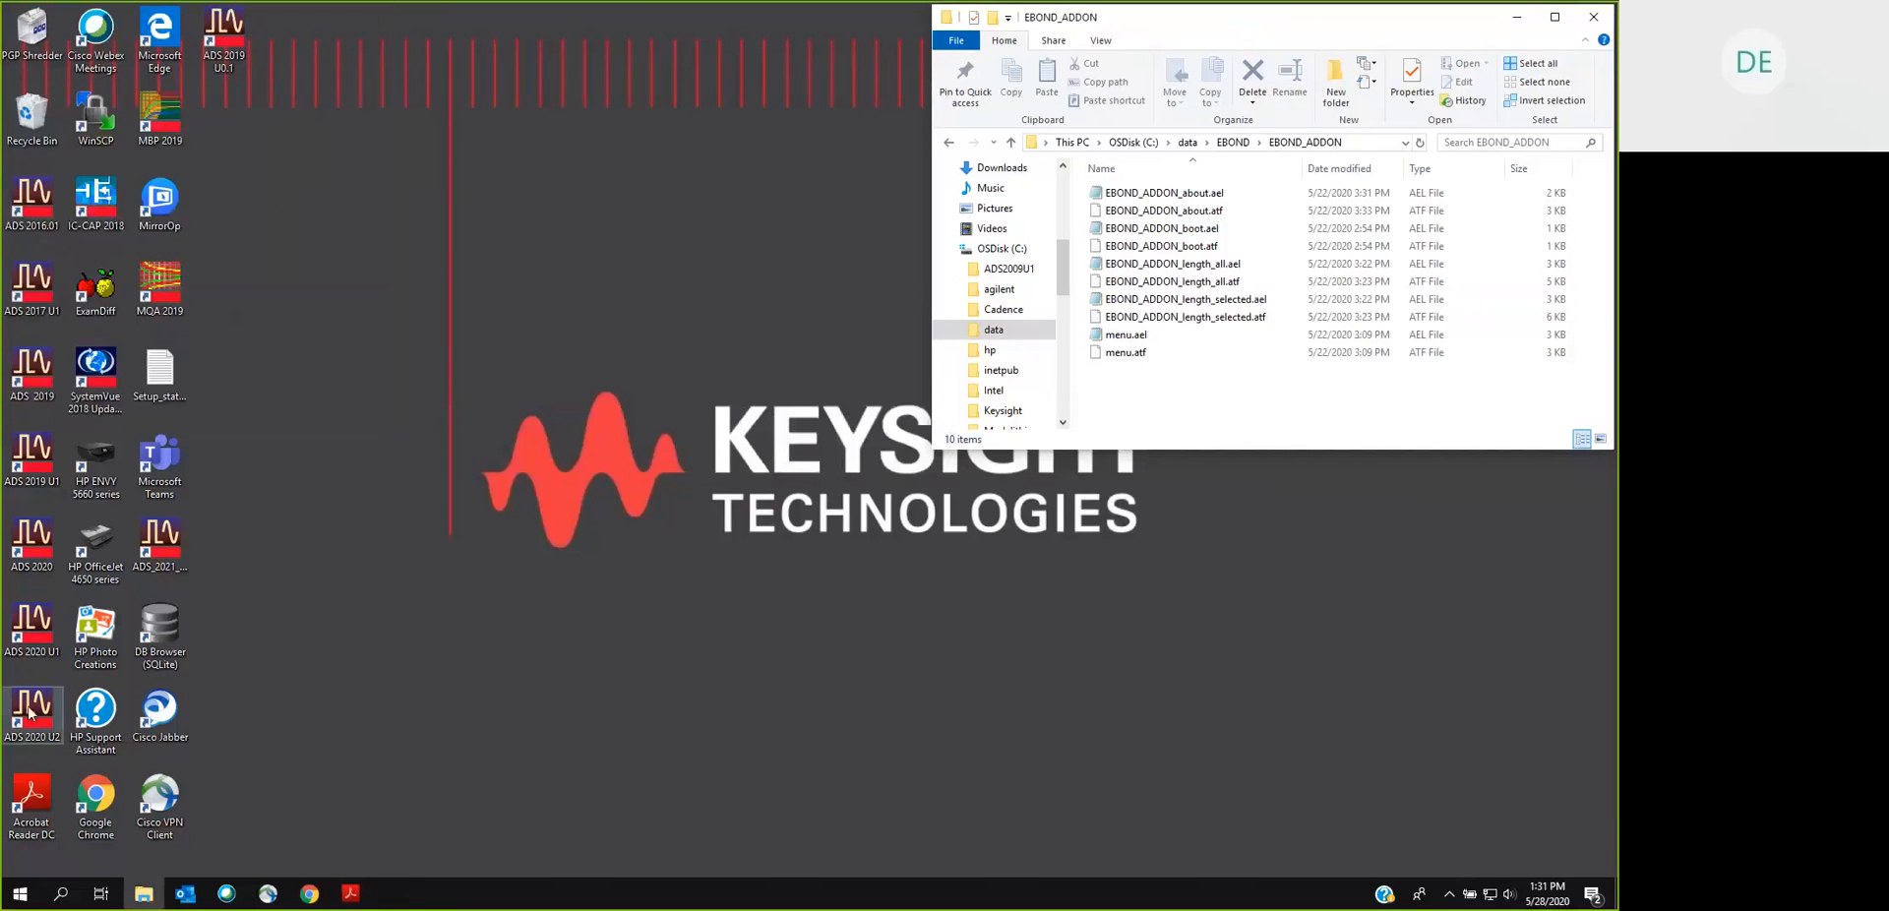
Step: Relaunch ADS 2020 U2, open the pa_module_mfg layout to see no EBOND menu, then close it
{"action": "double_click", "coordinate": [33, 708]}
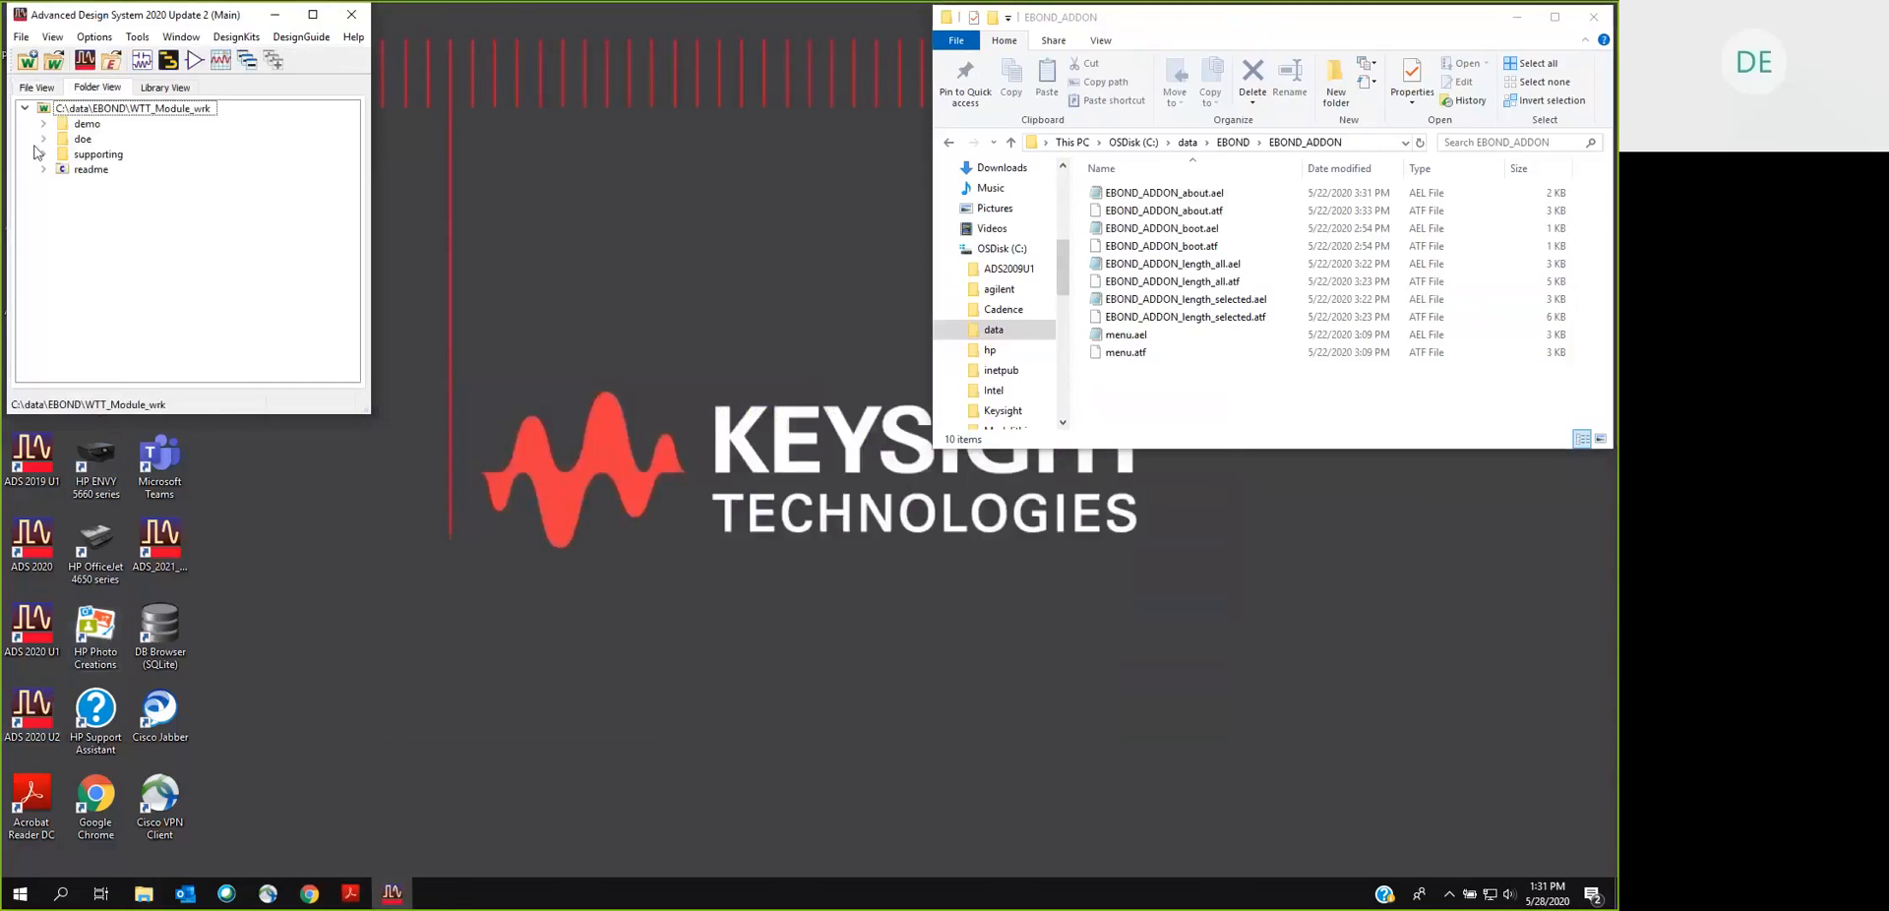
{"action": "left_click", "coordinate": [42, 122]}
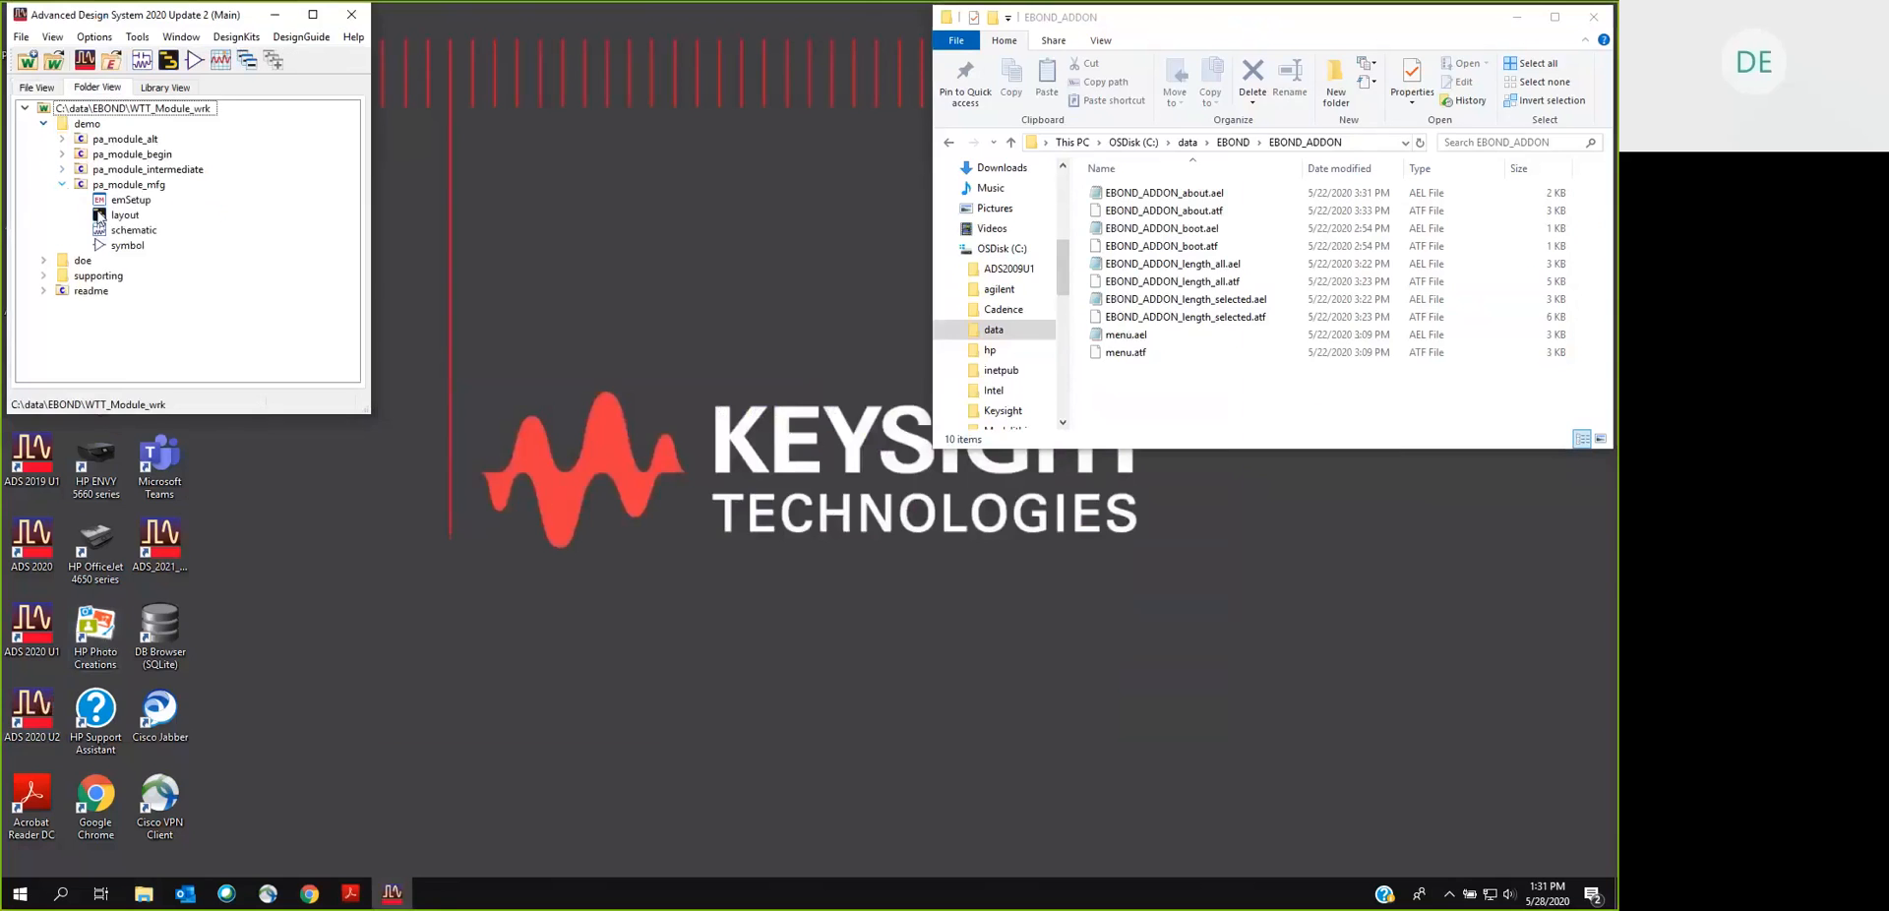
{"action": "double_click", "coordinate": [124, 214]}
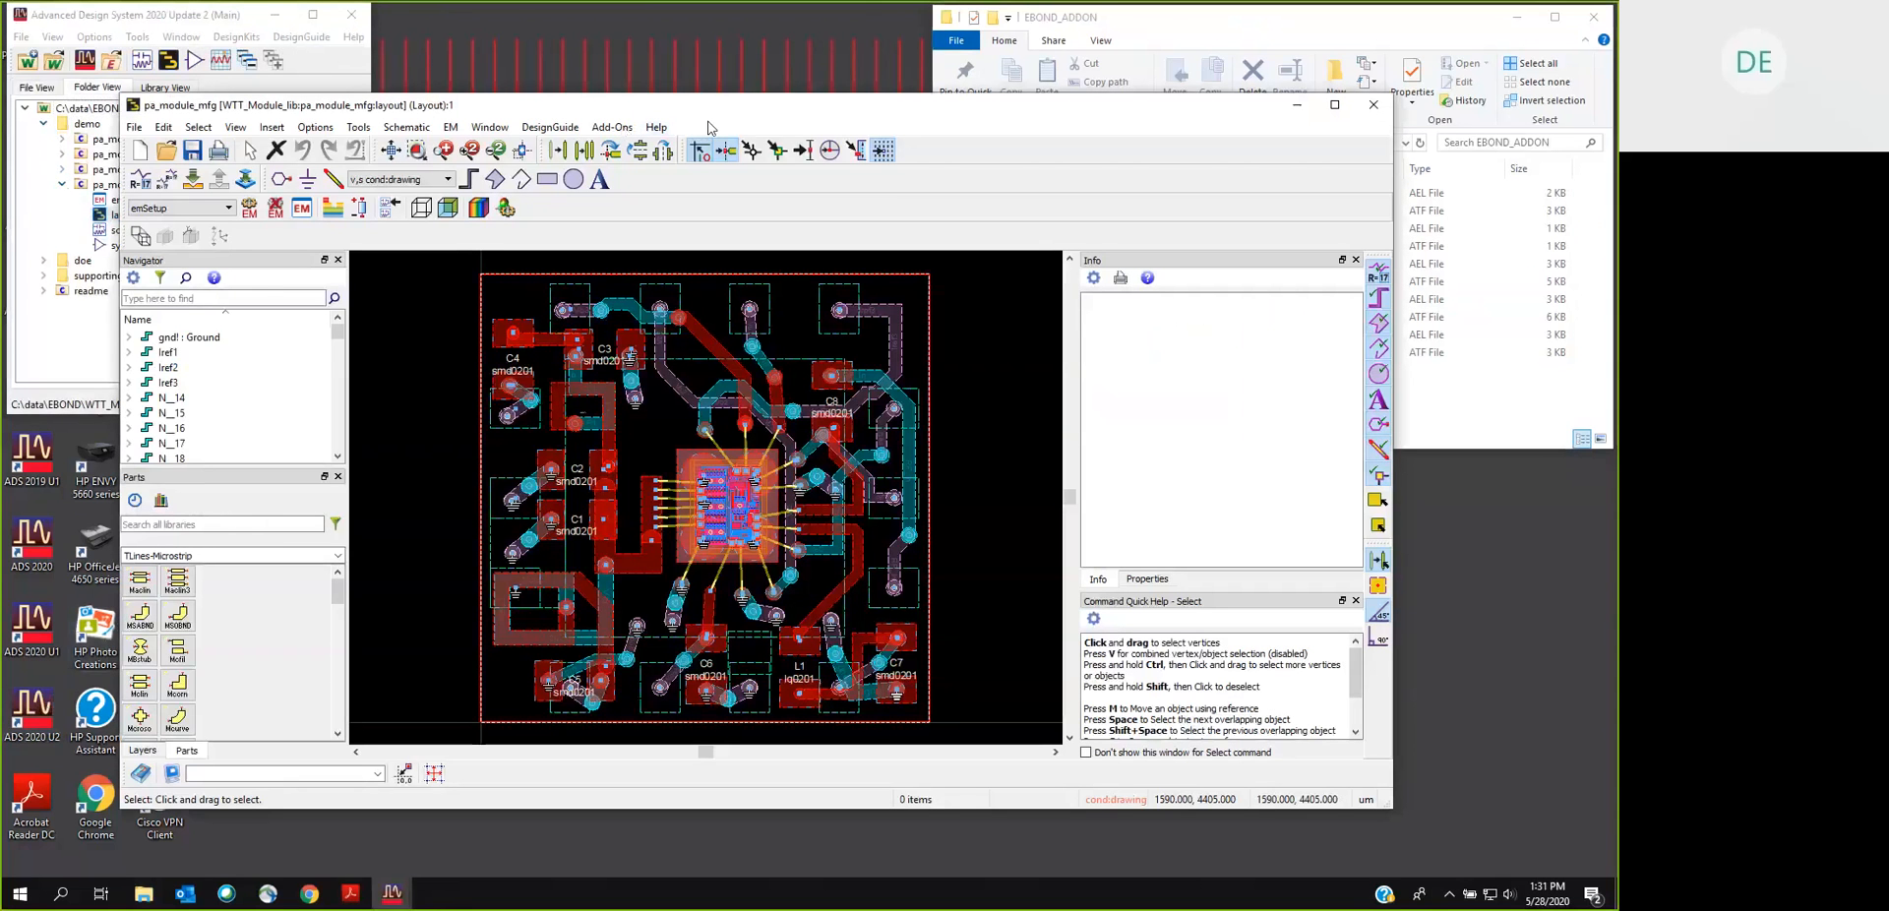
{"action": "mouse_move", "coordinate": [1371, 105]}
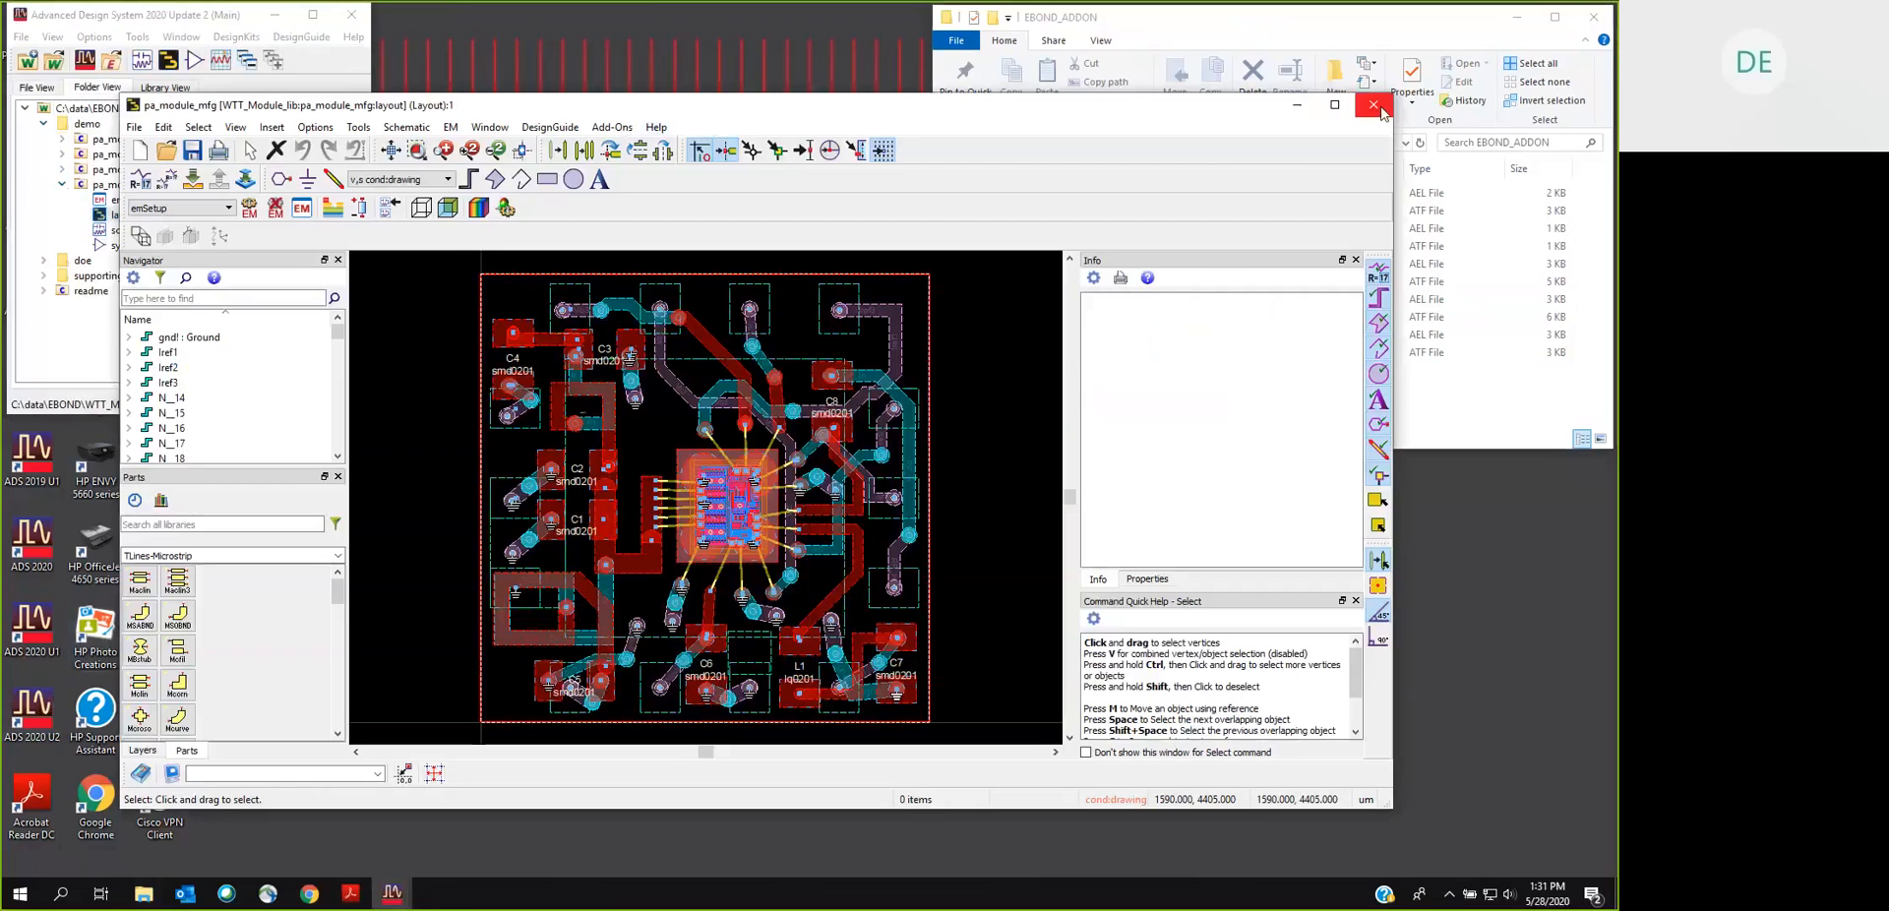
{"action": "mouse_move", "coordinate": [1371, 104]}
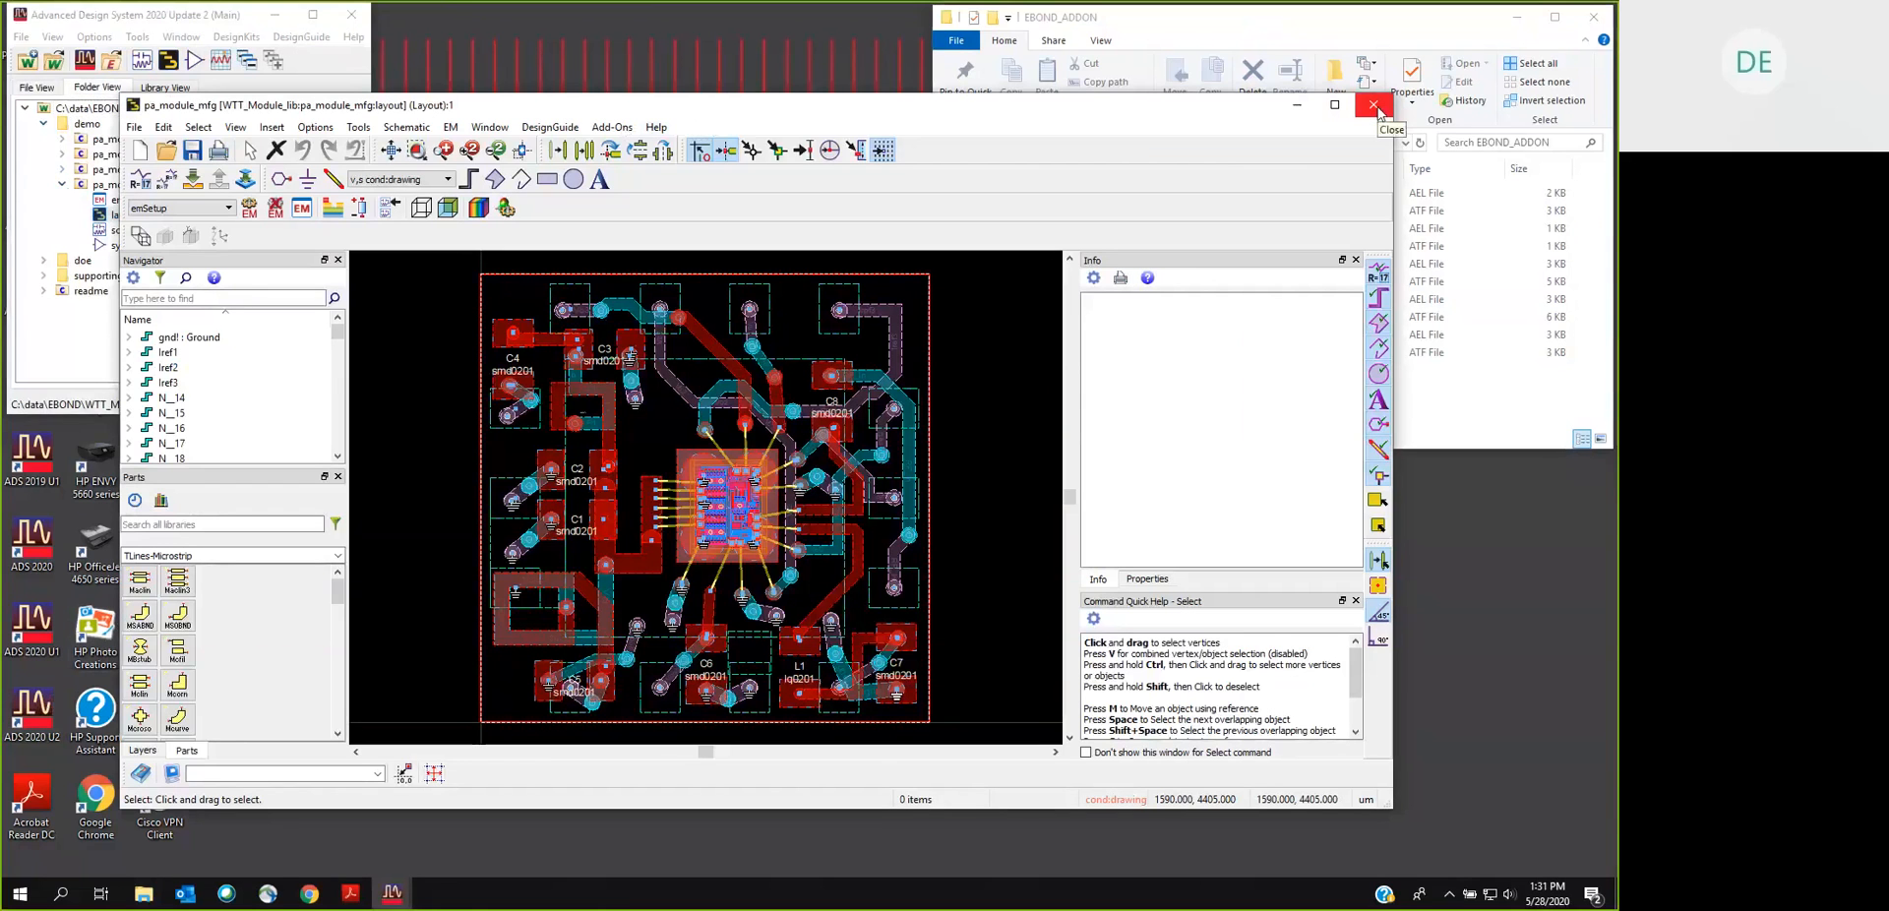
{"action": "left_click", "coordinate": [1374, 104]}
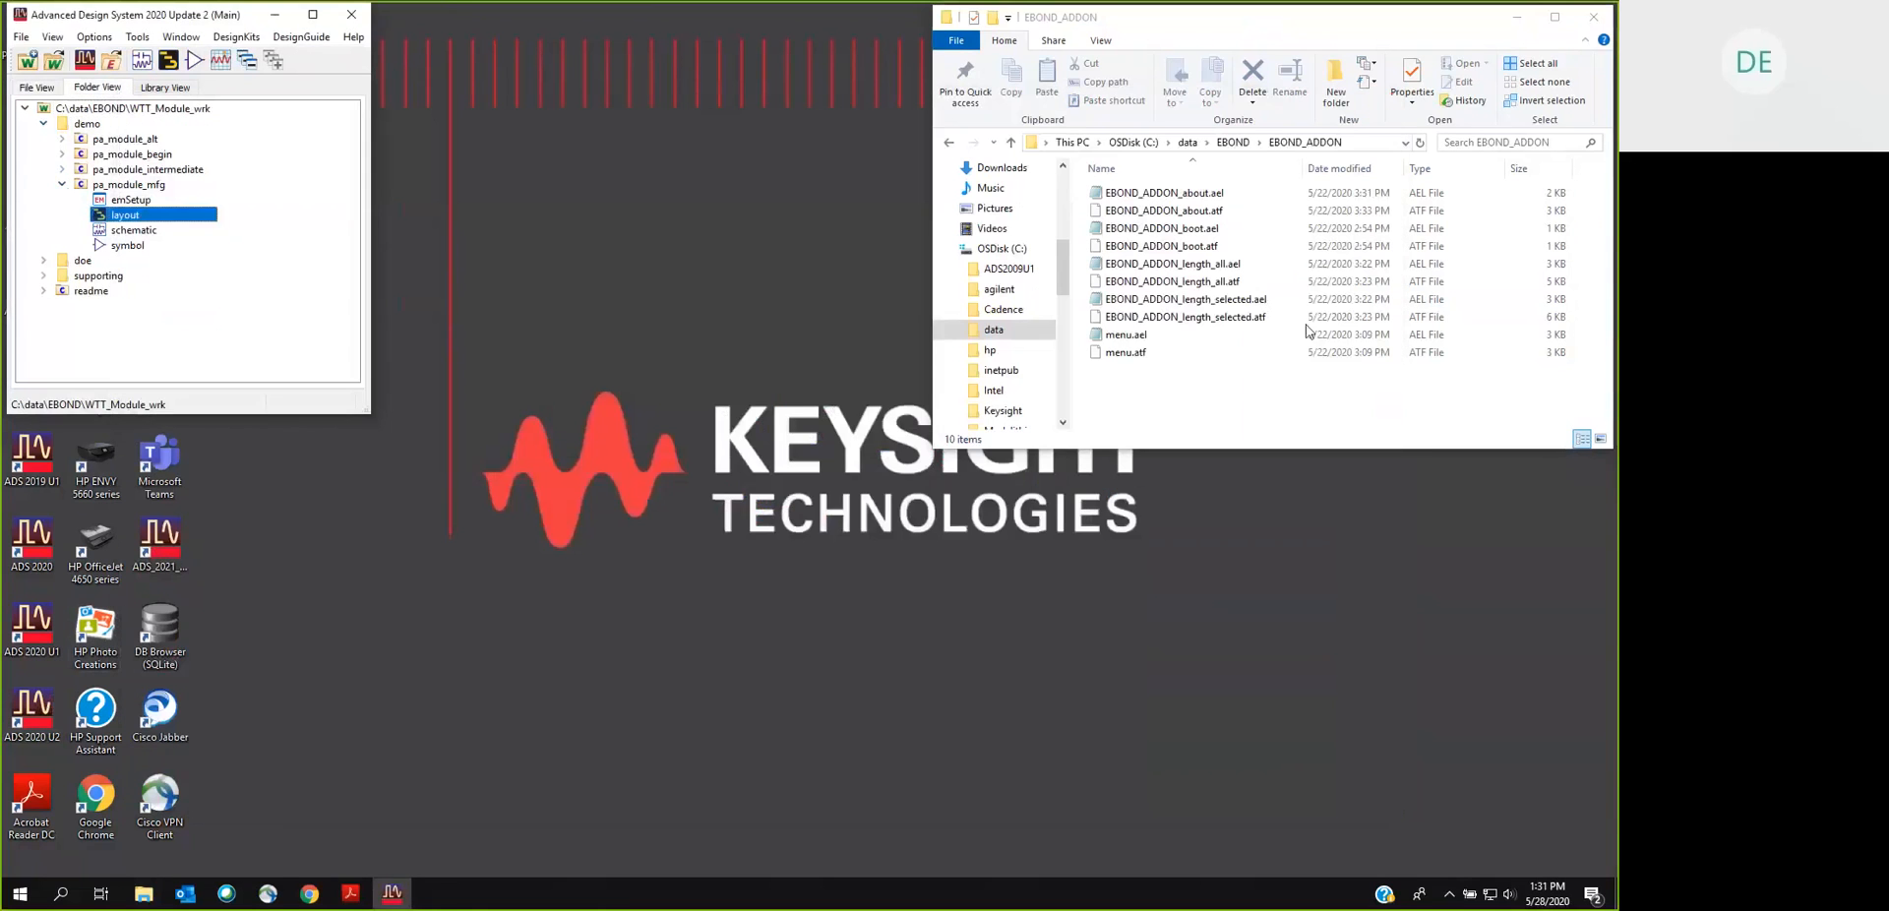
{"action": "left_click", "coordinate": [1126, 335]}
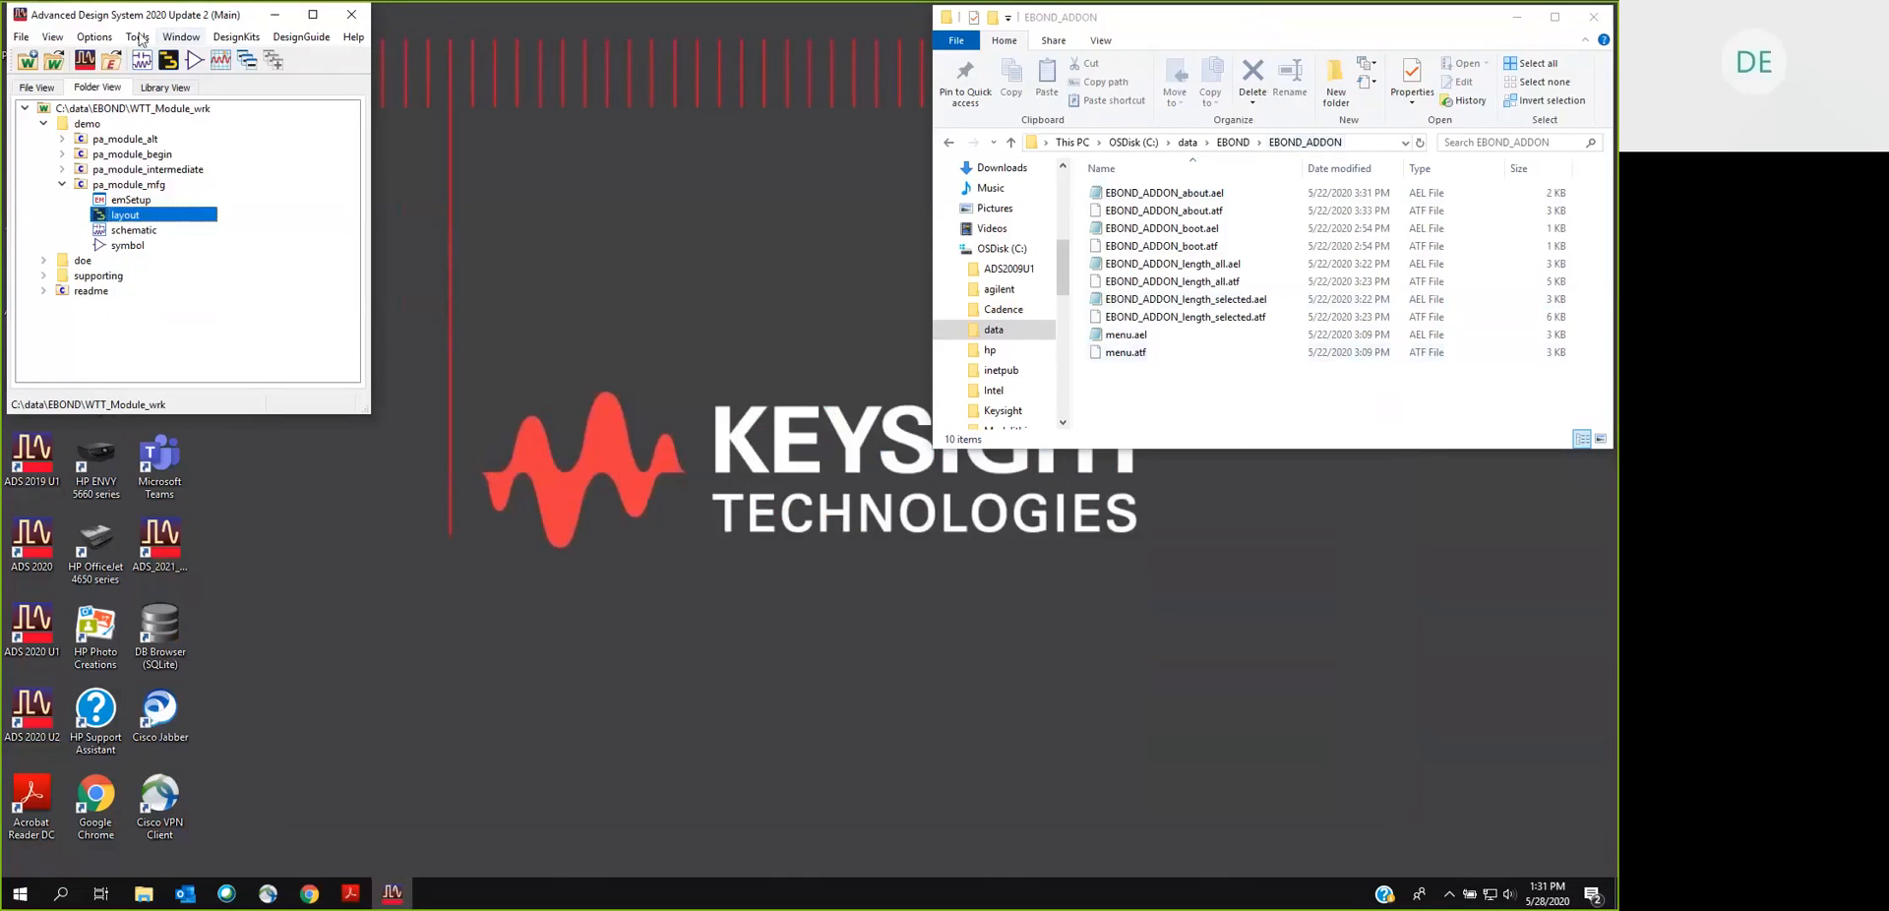
Step: Start adding a user add-on from the Manage ADS Application Features dialog
{"action": "left_click", "coordinate": [136, 36]}
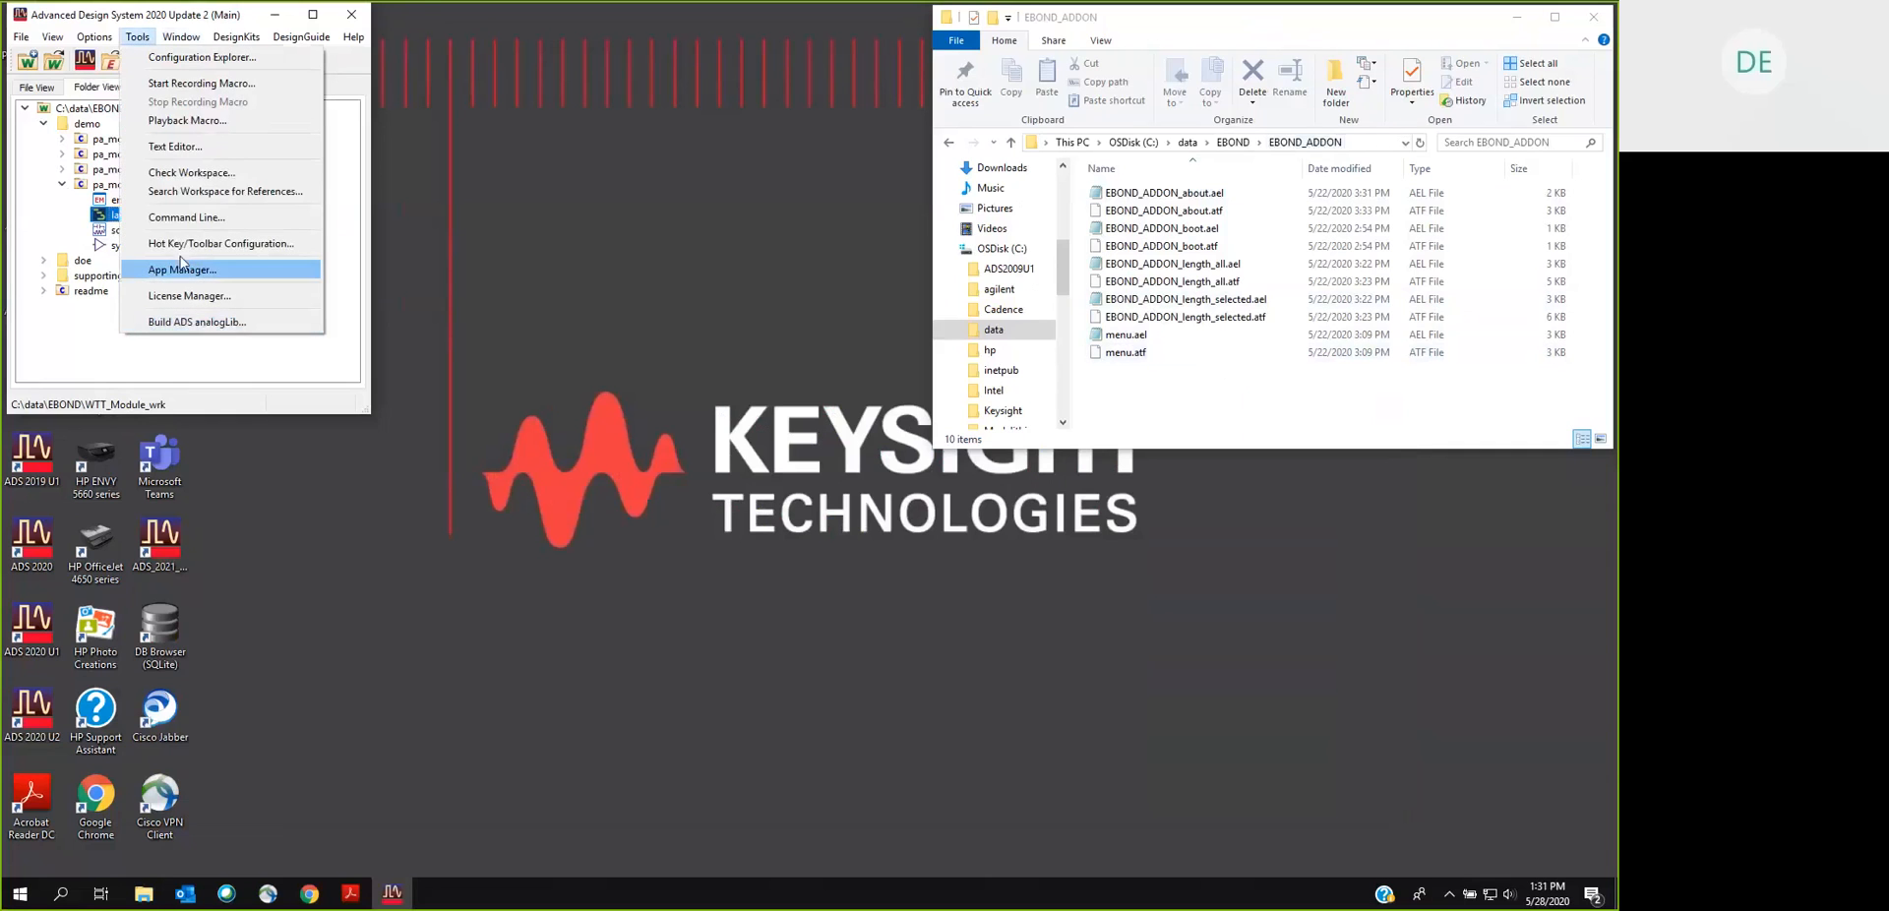
{"action": "left_click", "coordinate": [181, 269]}
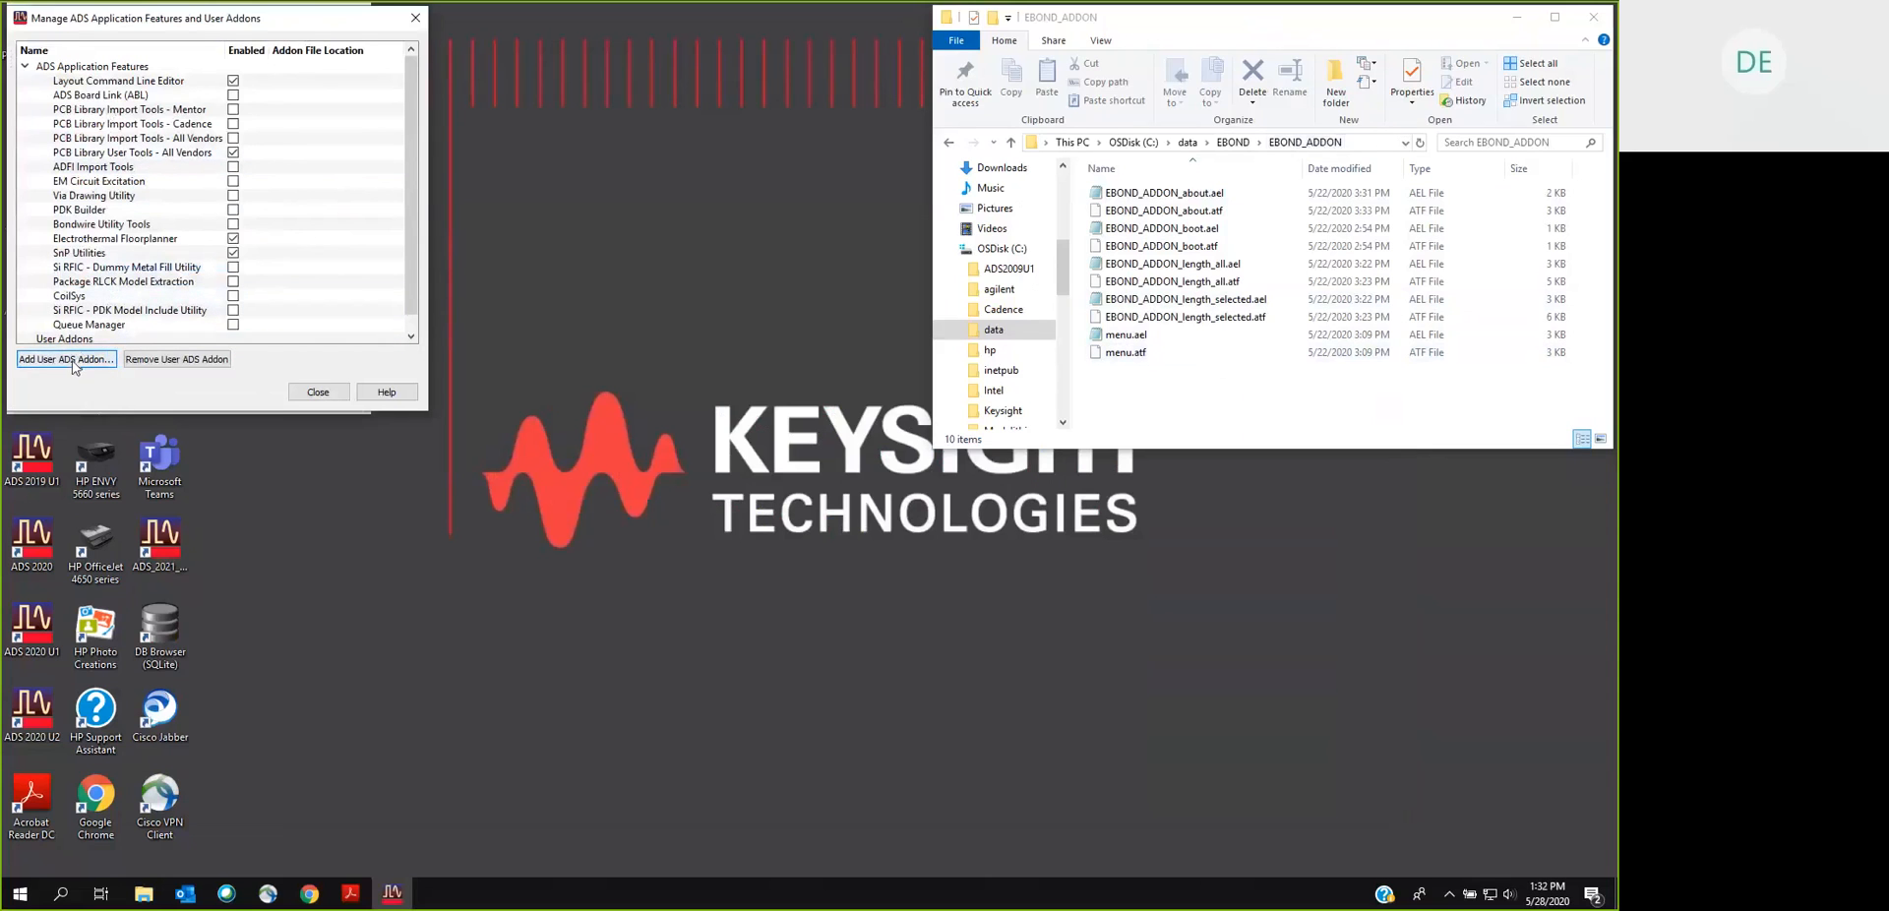
{"action": "left_click", "coordinate": [65, 360]}
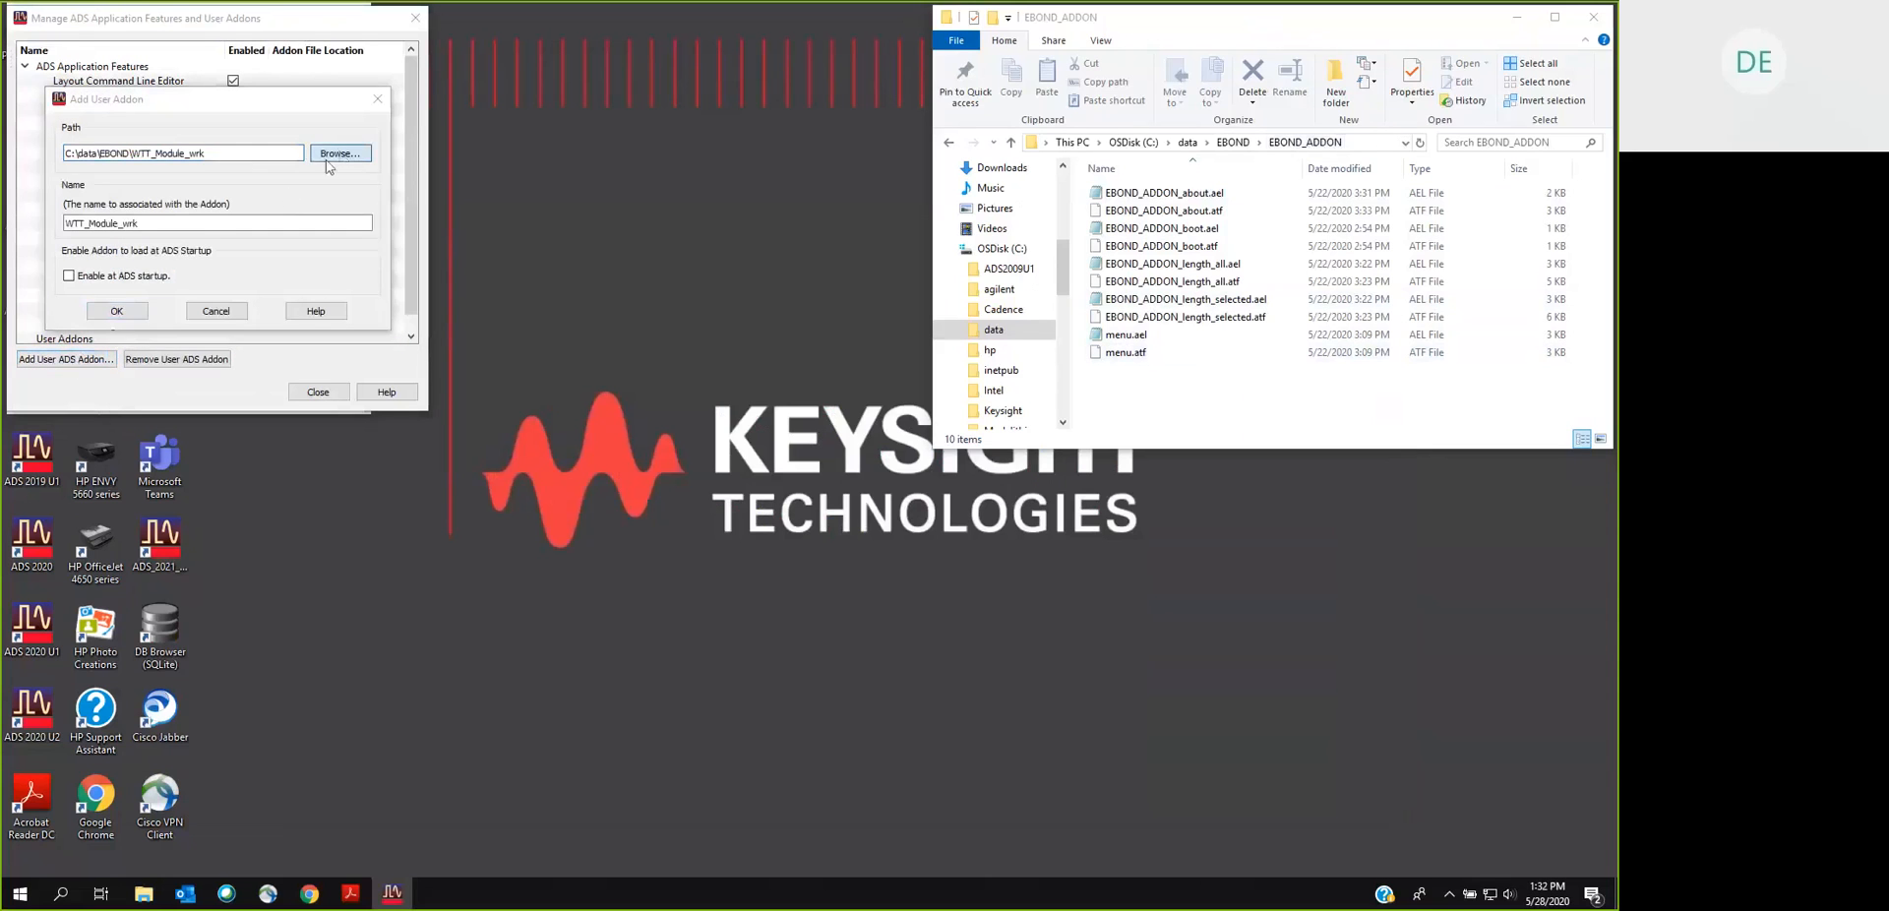
Step: Select EBOND_ADDON_boot.ael from C:\data\EBOND\EBOND_ADDON as the add-on file
{"action": "left_click", "coordinate": [340, 153]}
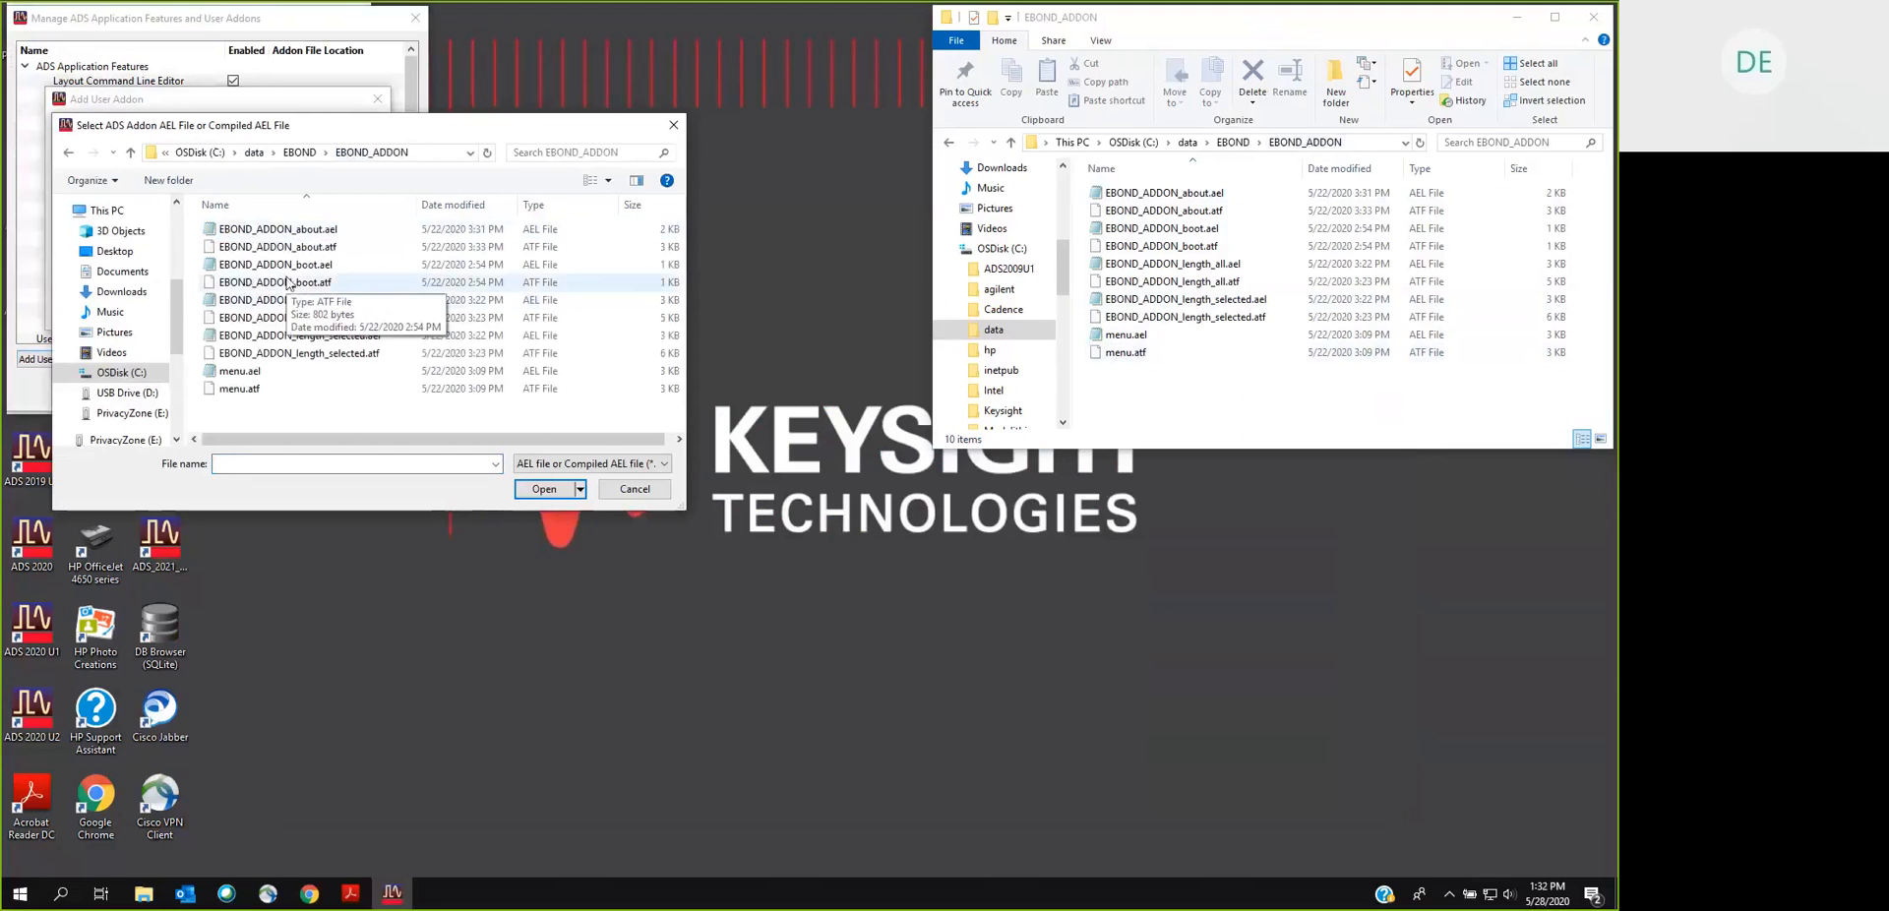
{"action": "left_click", "coordinate": [275, 264]}
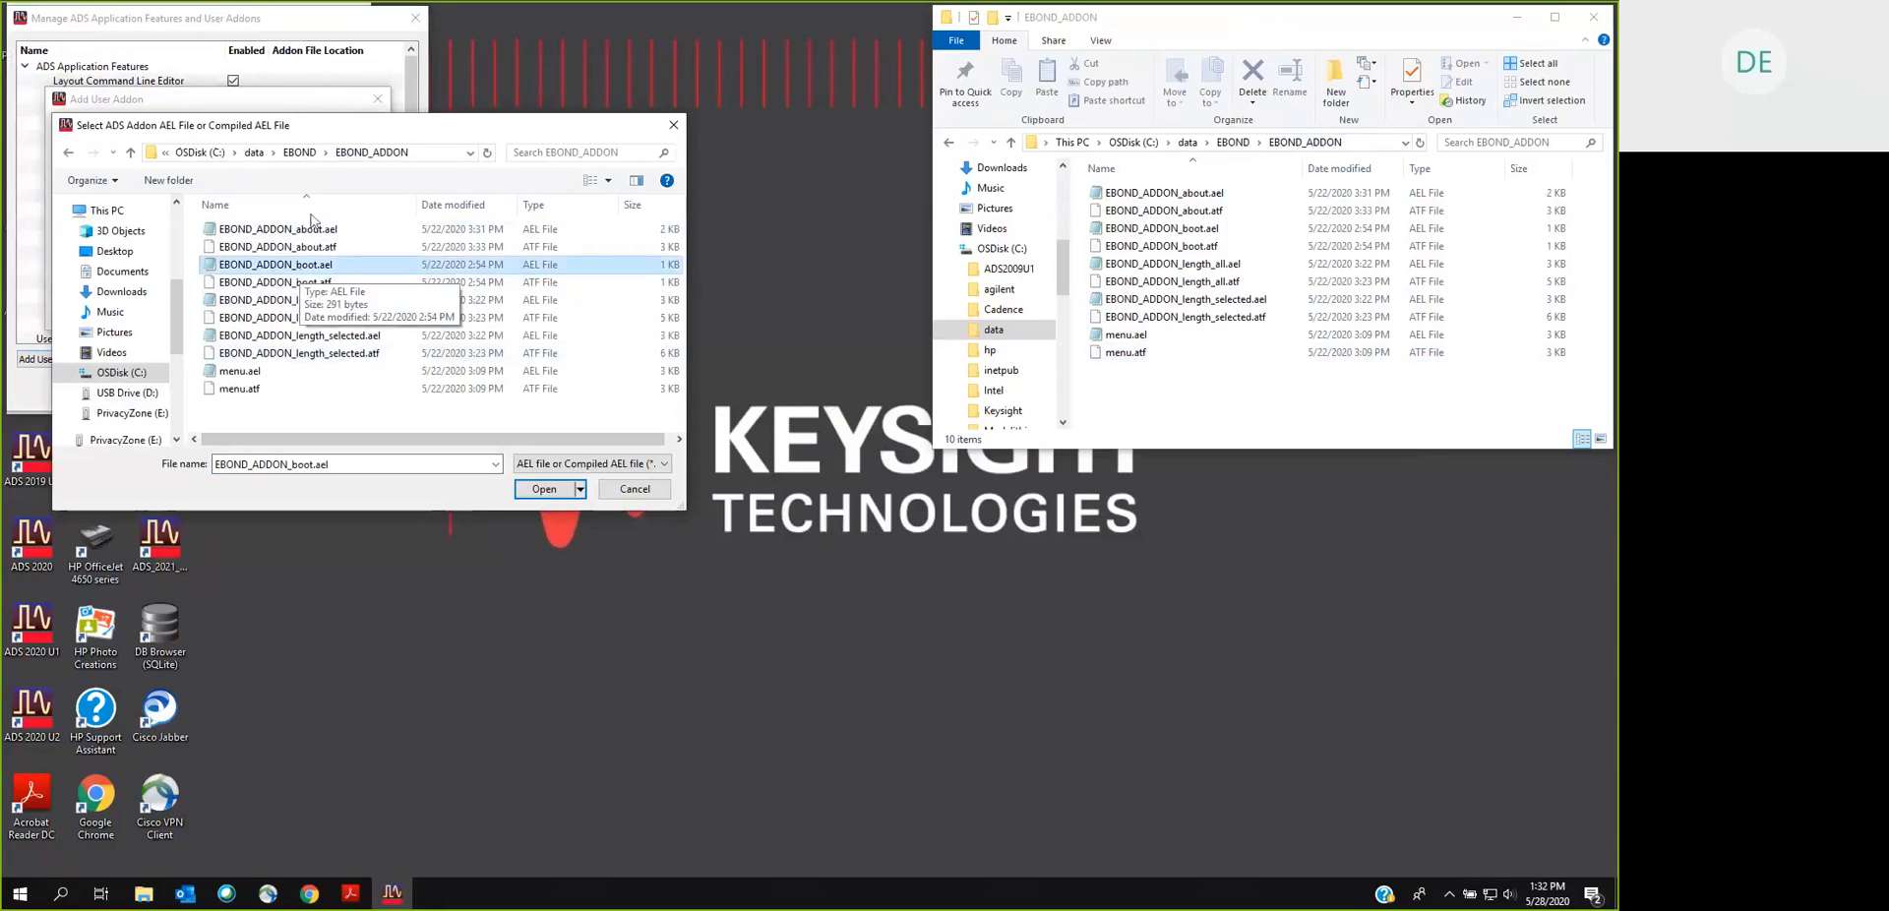
{"action": "mouse_move", "coordinate": [523, 482]}
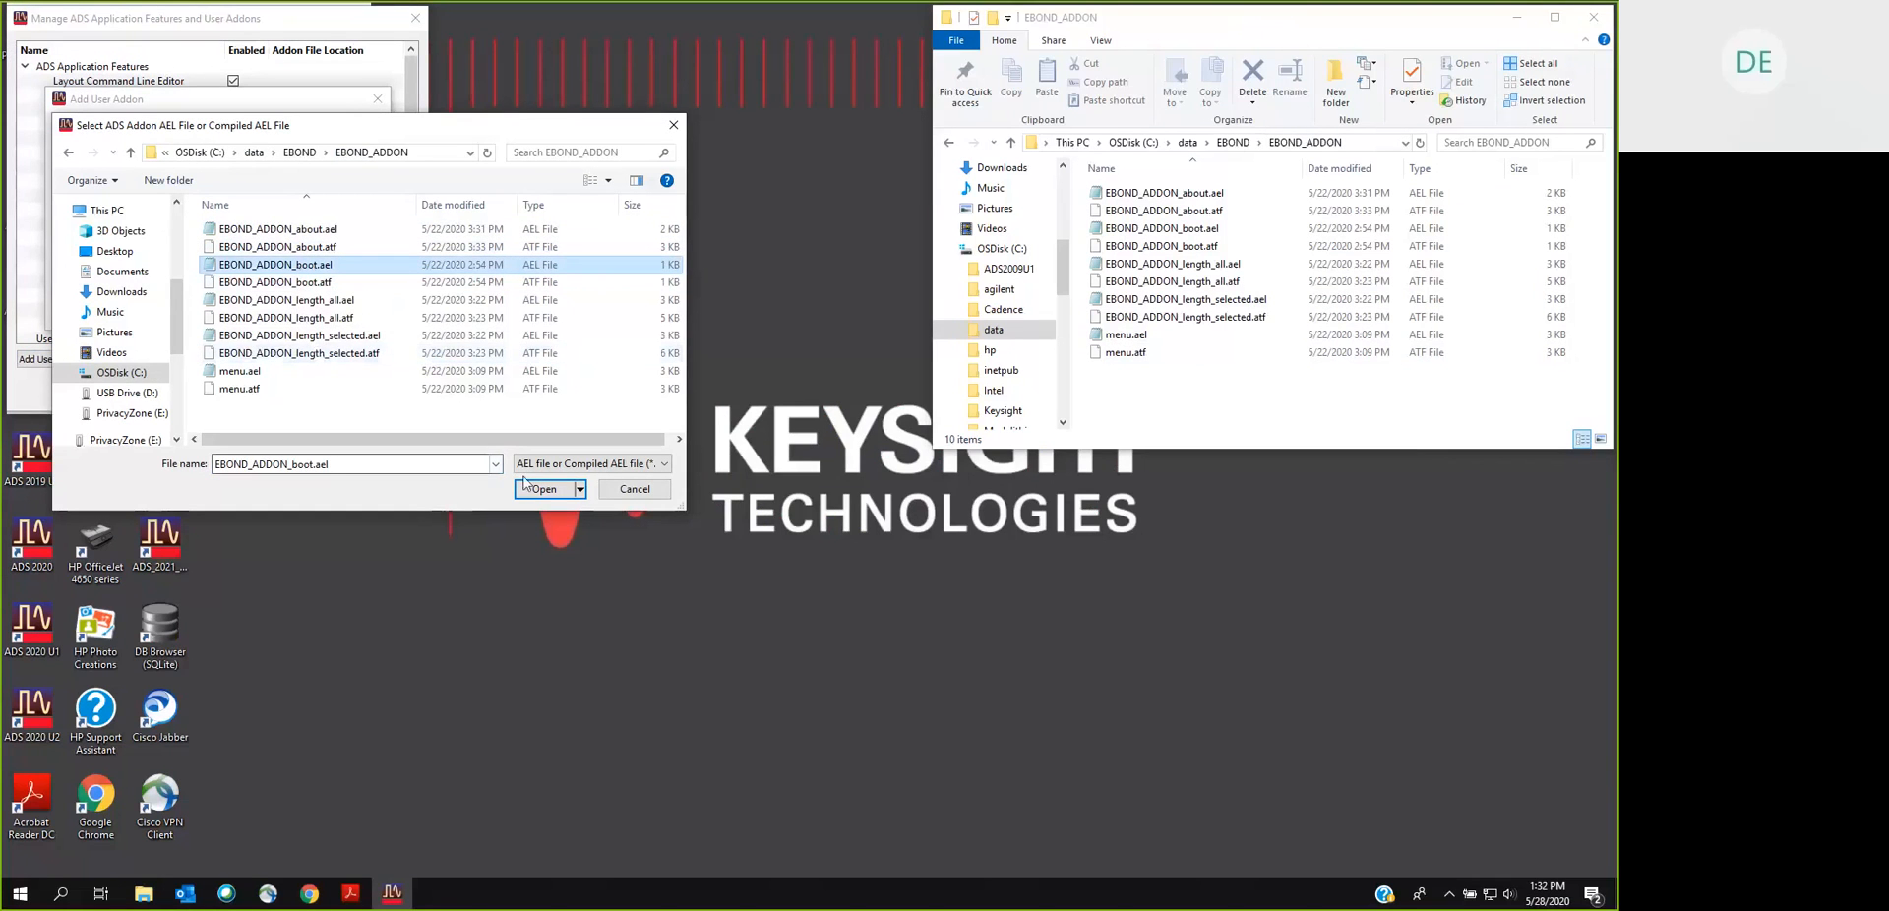
{"action": "left_click", "coordinate": [543, 488]}
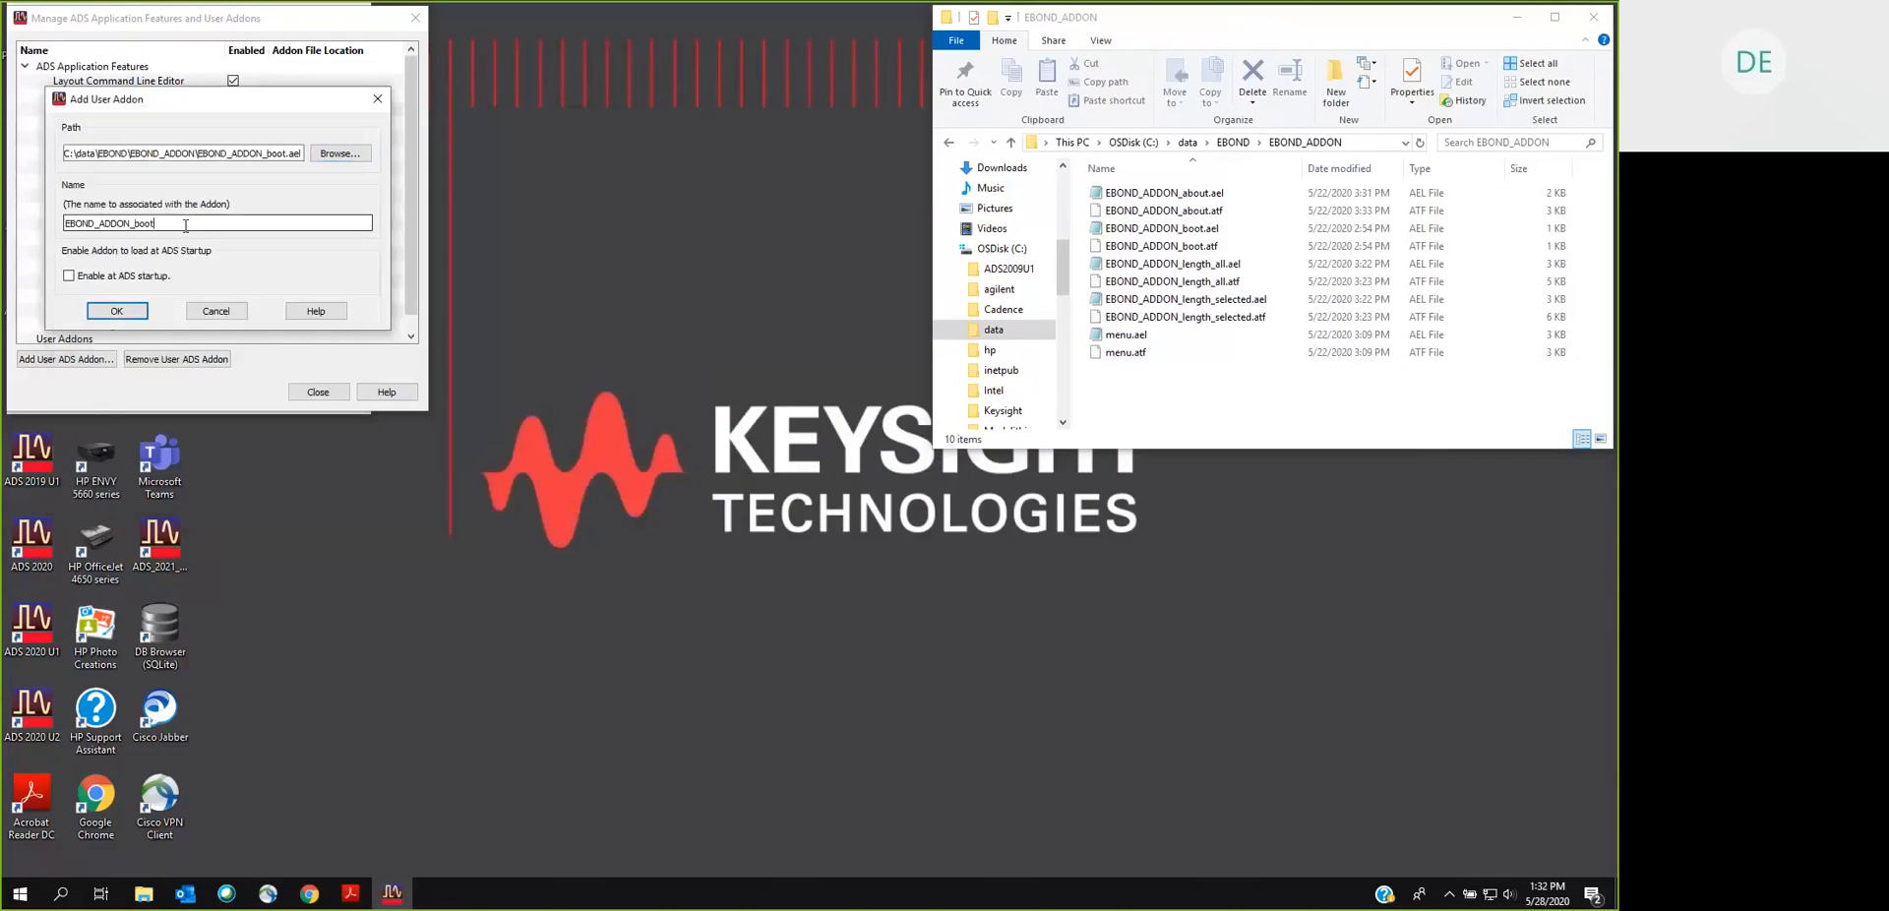
{"action": "mouse_move", "coordinate": [189, 226]}
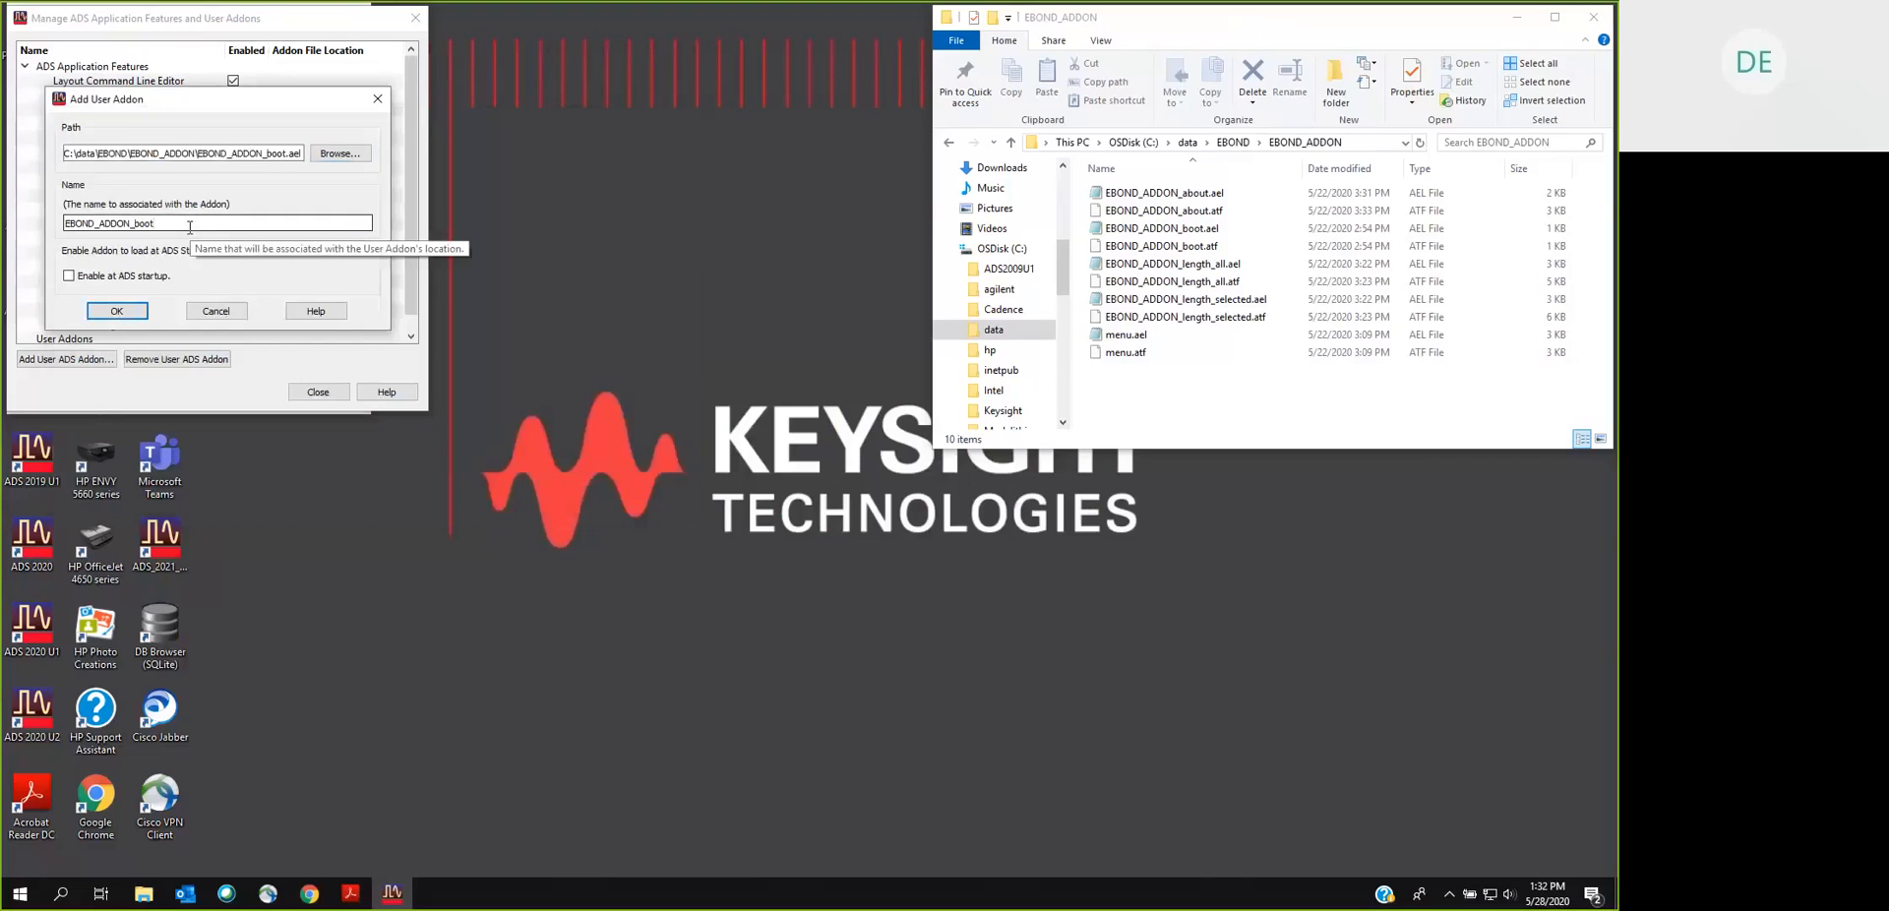
Step: Name the add-on EBOND_ADDON, enable it at ADS startup, and confirm the next-session notice
{"action": "key", "text": "Backspace"}
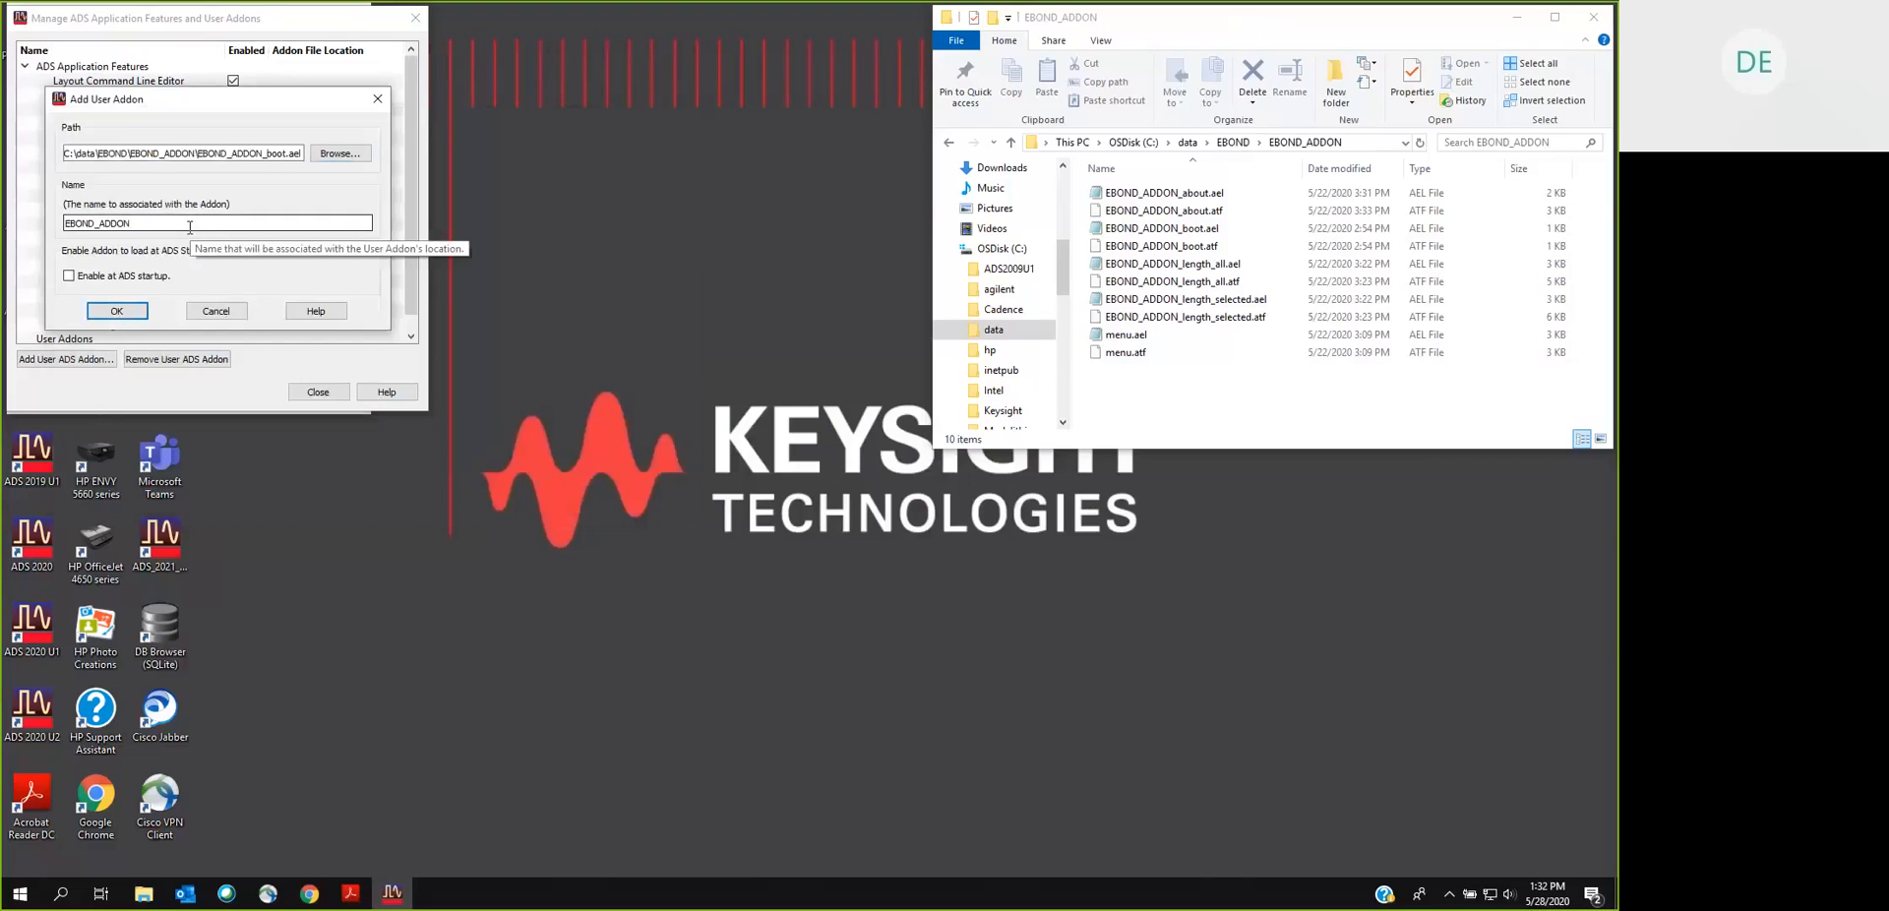
{"action": "mouse_move", "coordinate": [264, 267]}
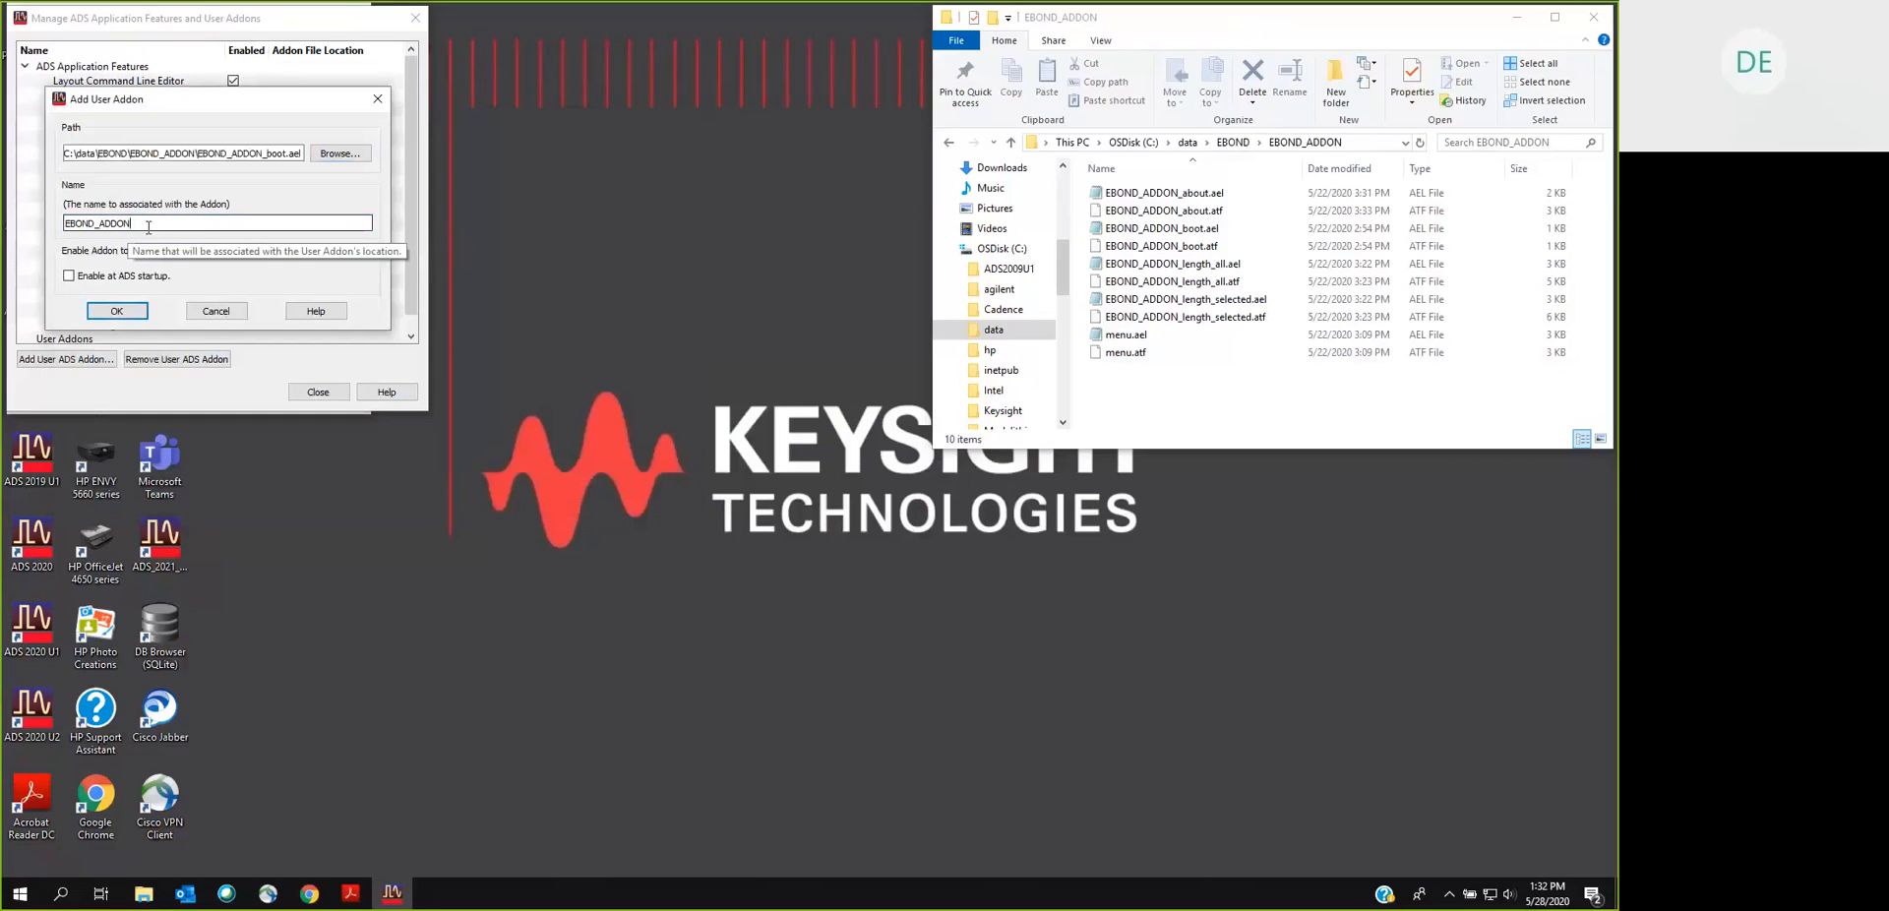
{"action": "left_click", "coordinate": [69, 275]}
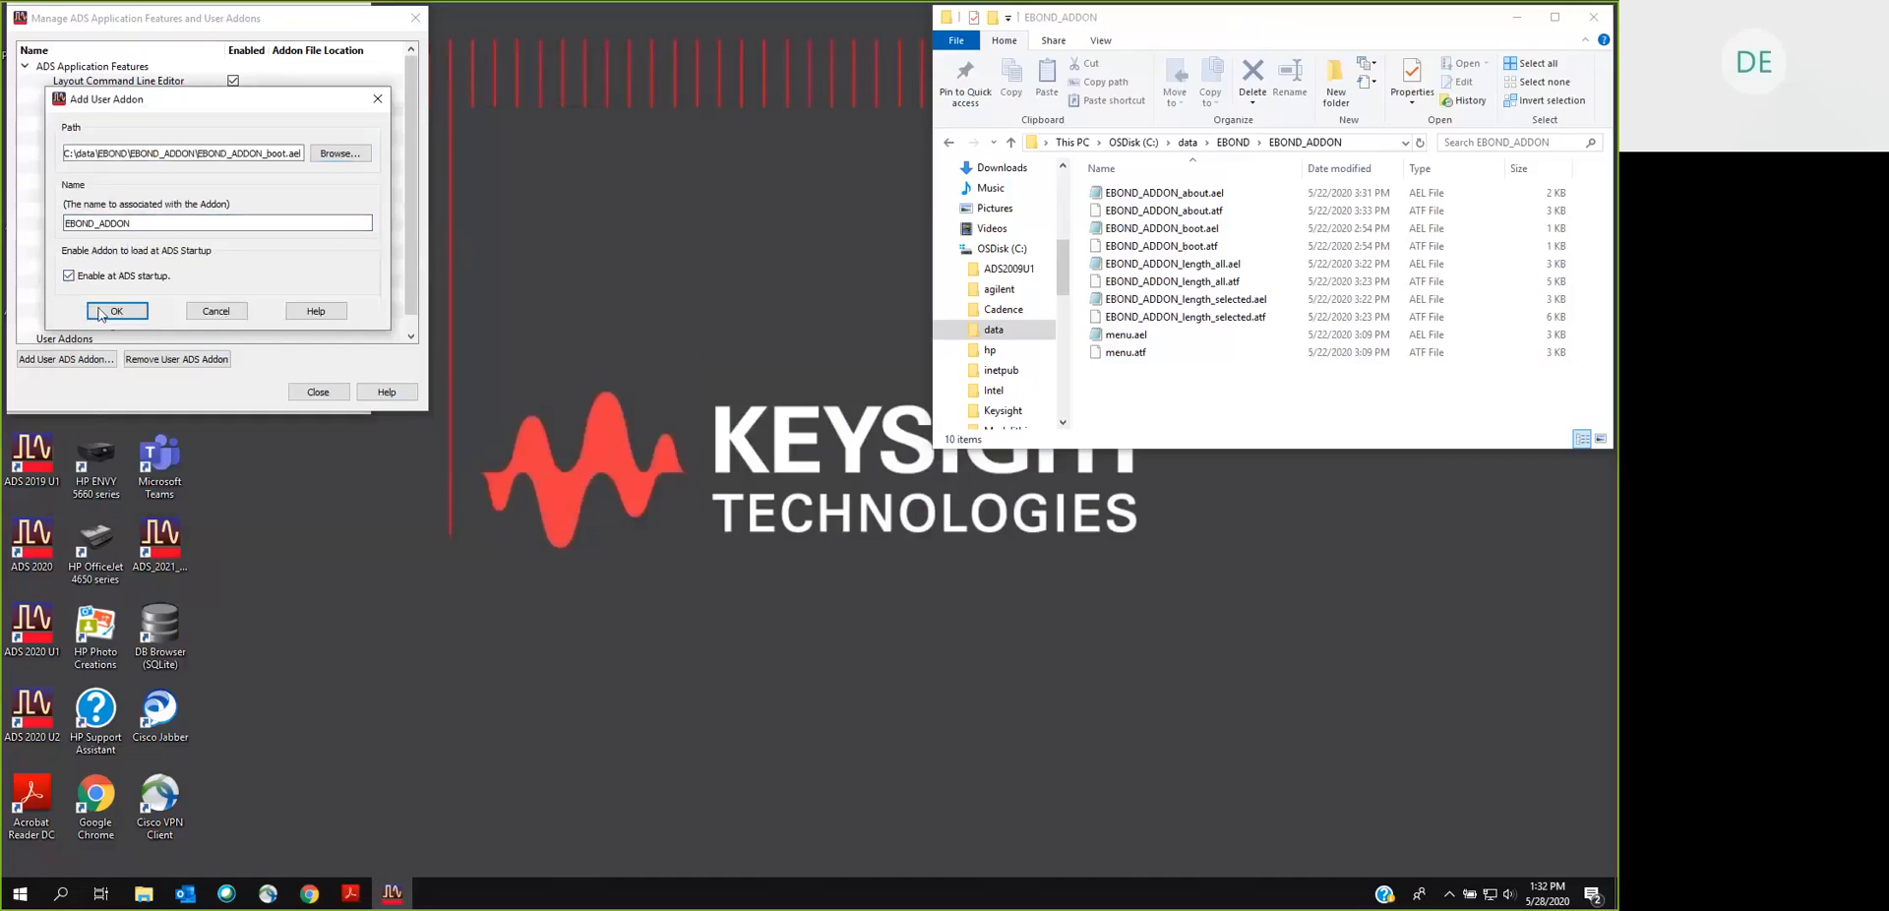
{"action": "left_click", "coordinate": [117, 311]}
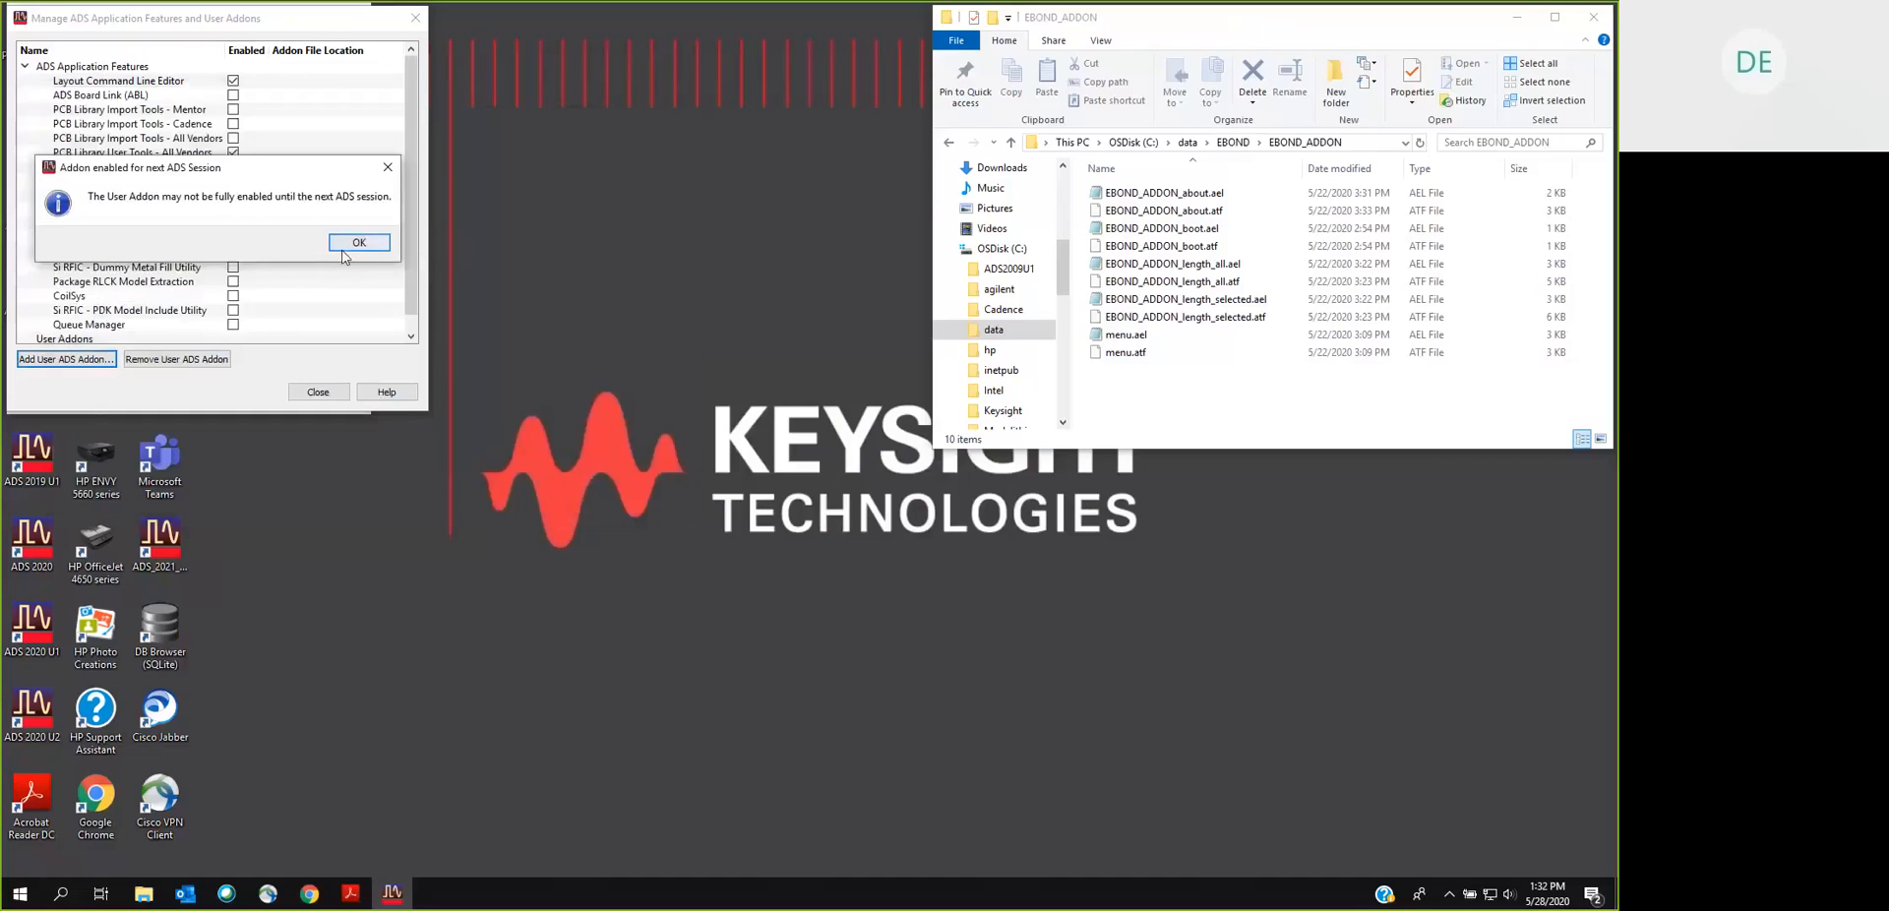
{"action": "left_click", "coordinate": [358, 242]}
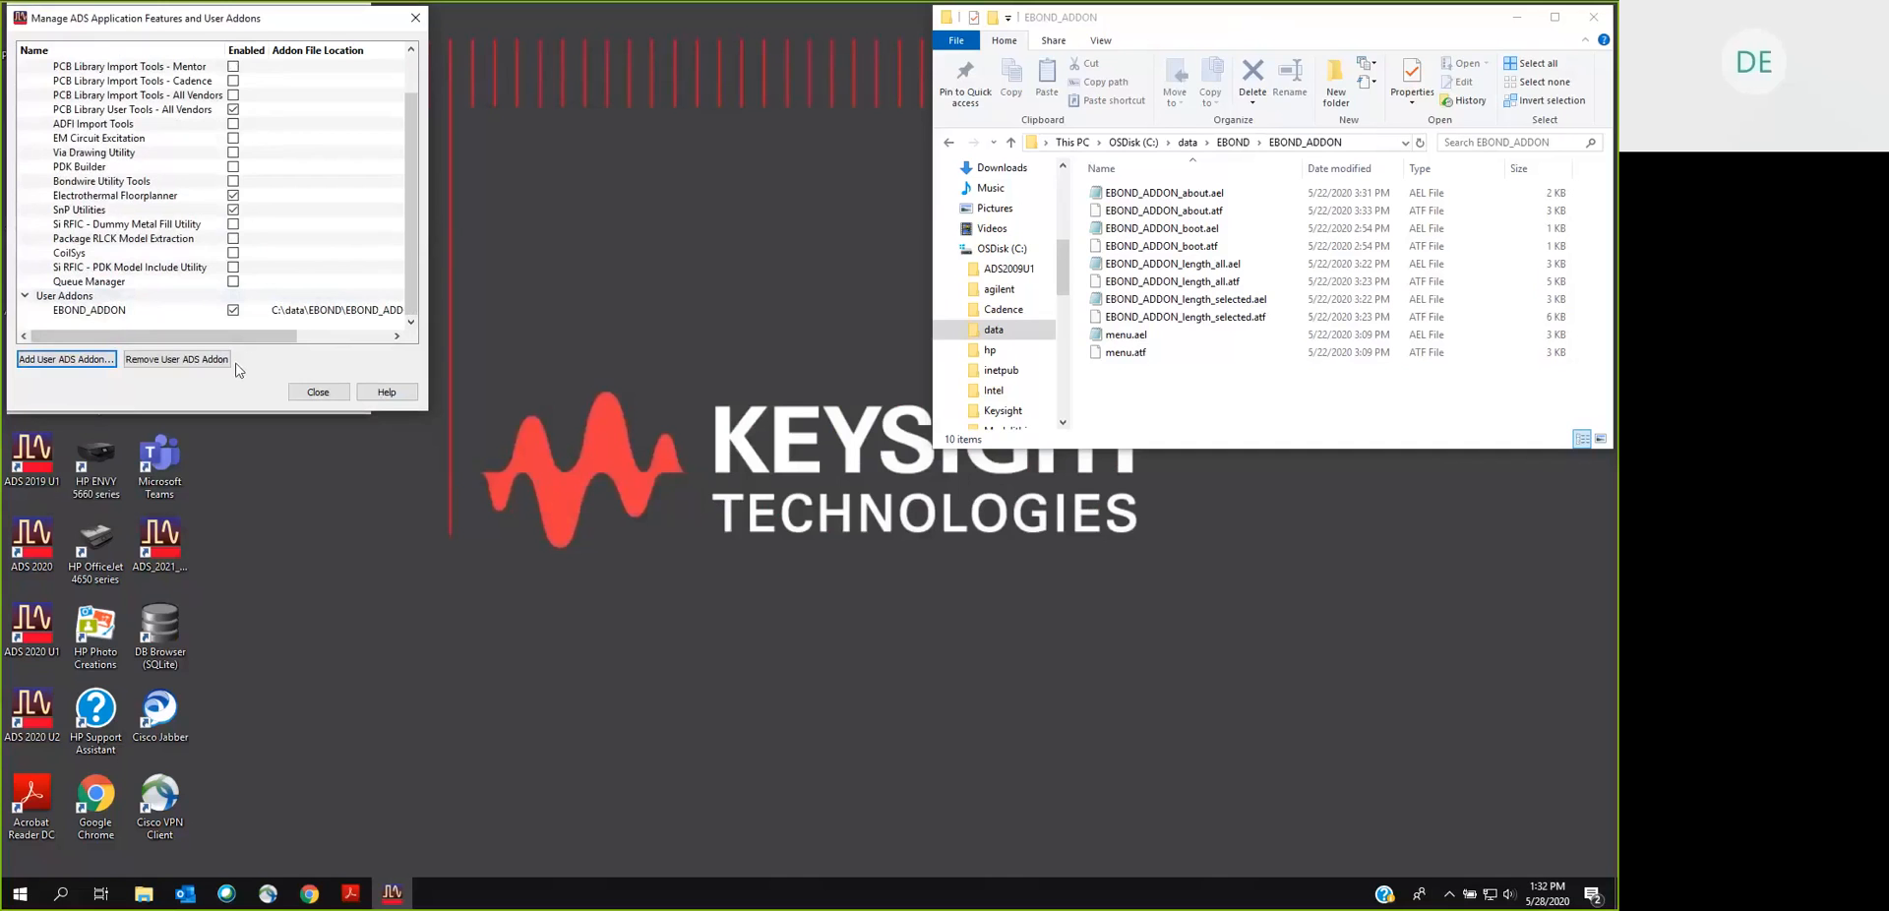
Step: Exit ADS, relaunch ADS 2020 U2, and open the pa_module_mfg layout from the demo folder
{"action": "left_click", "coordinate": [316, 391]}
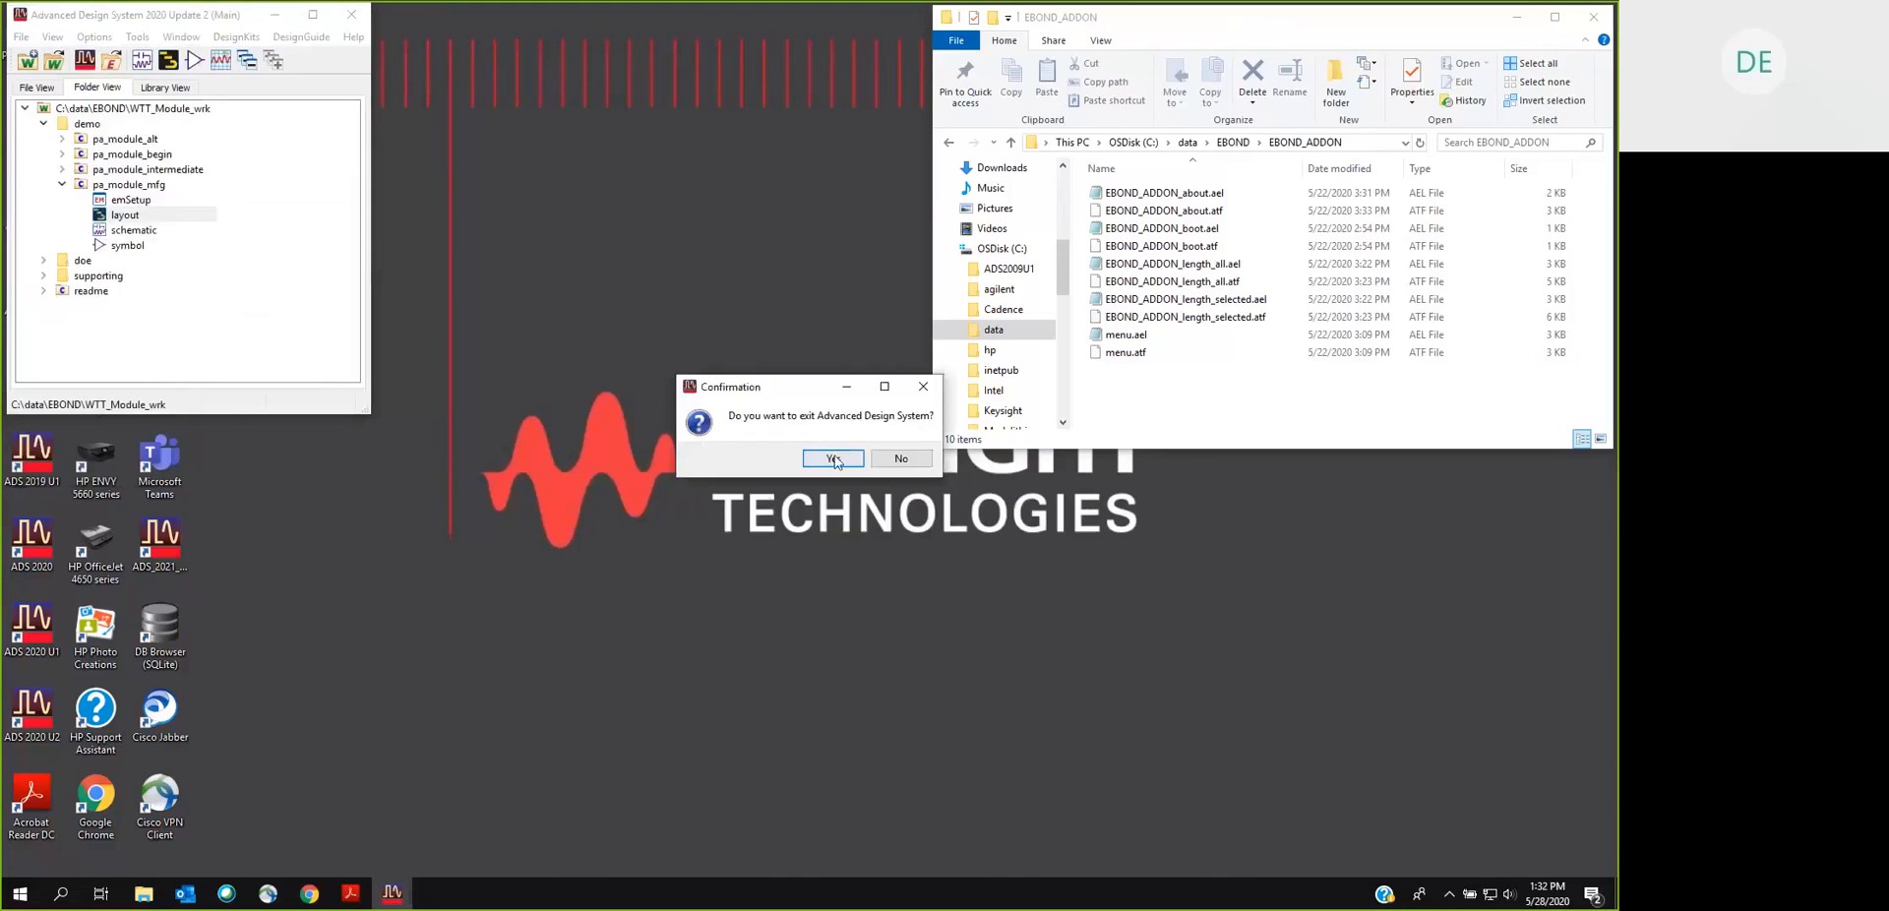
{"action": "left_click", "coordinate": [830, 458]}
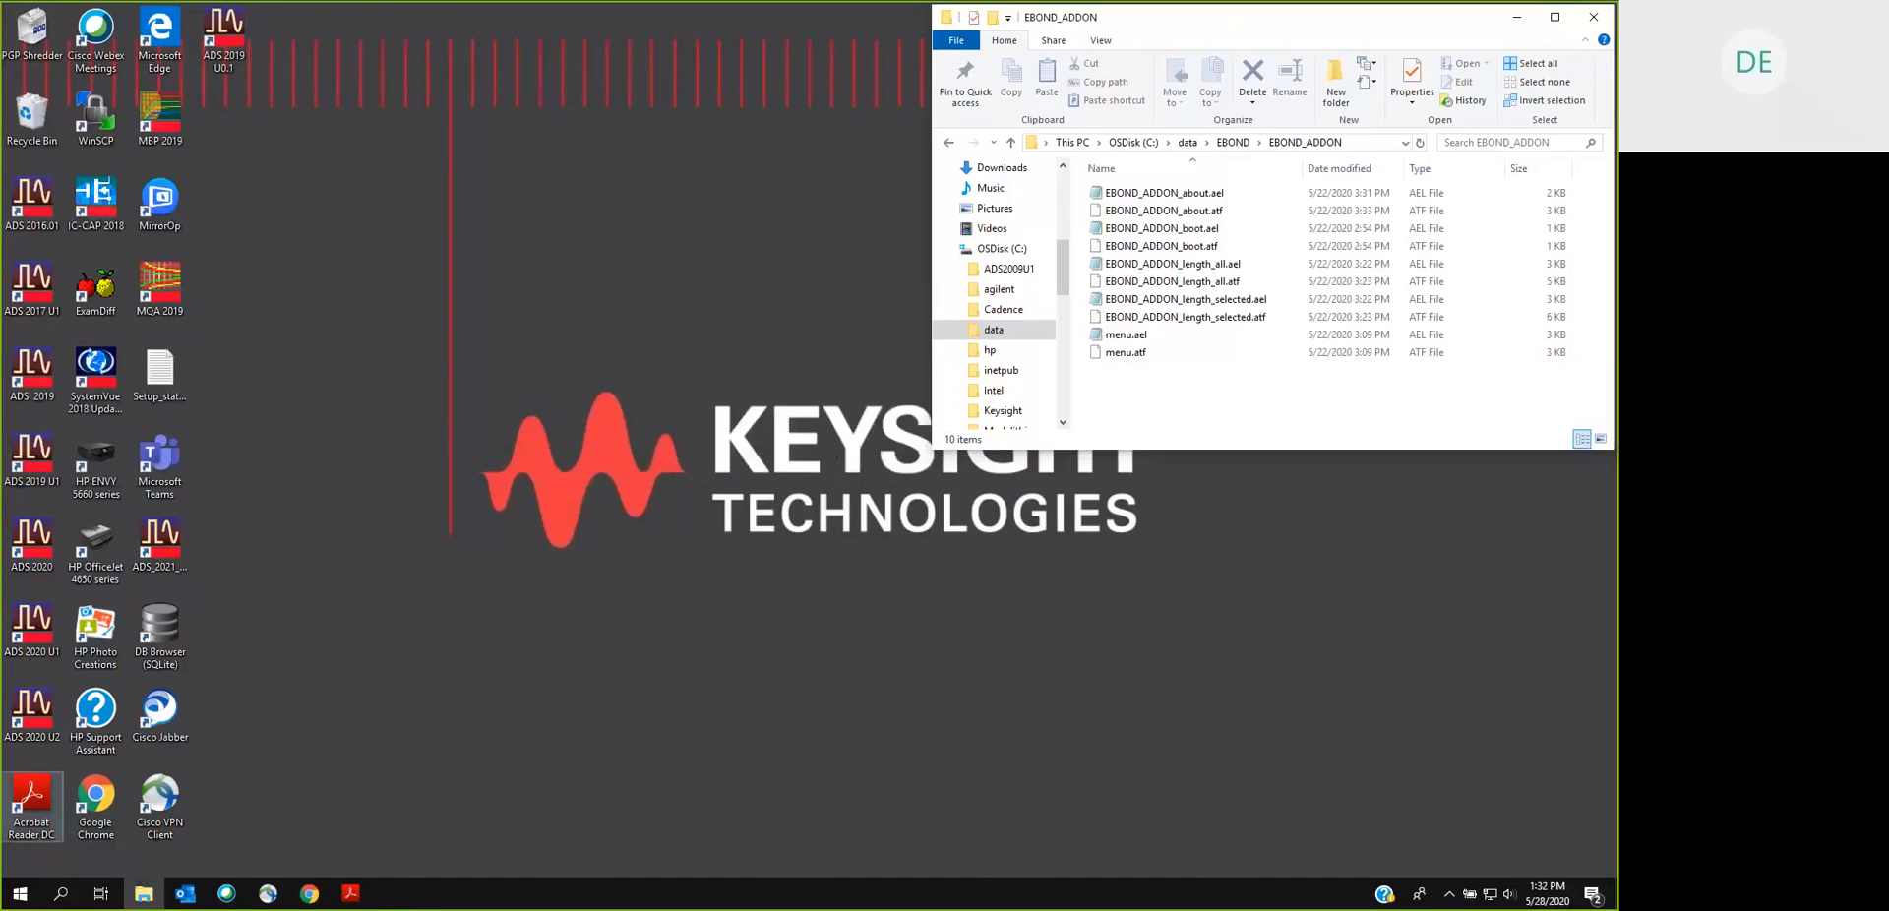
{"action": "double_click", "coordinate": [33, 717]}
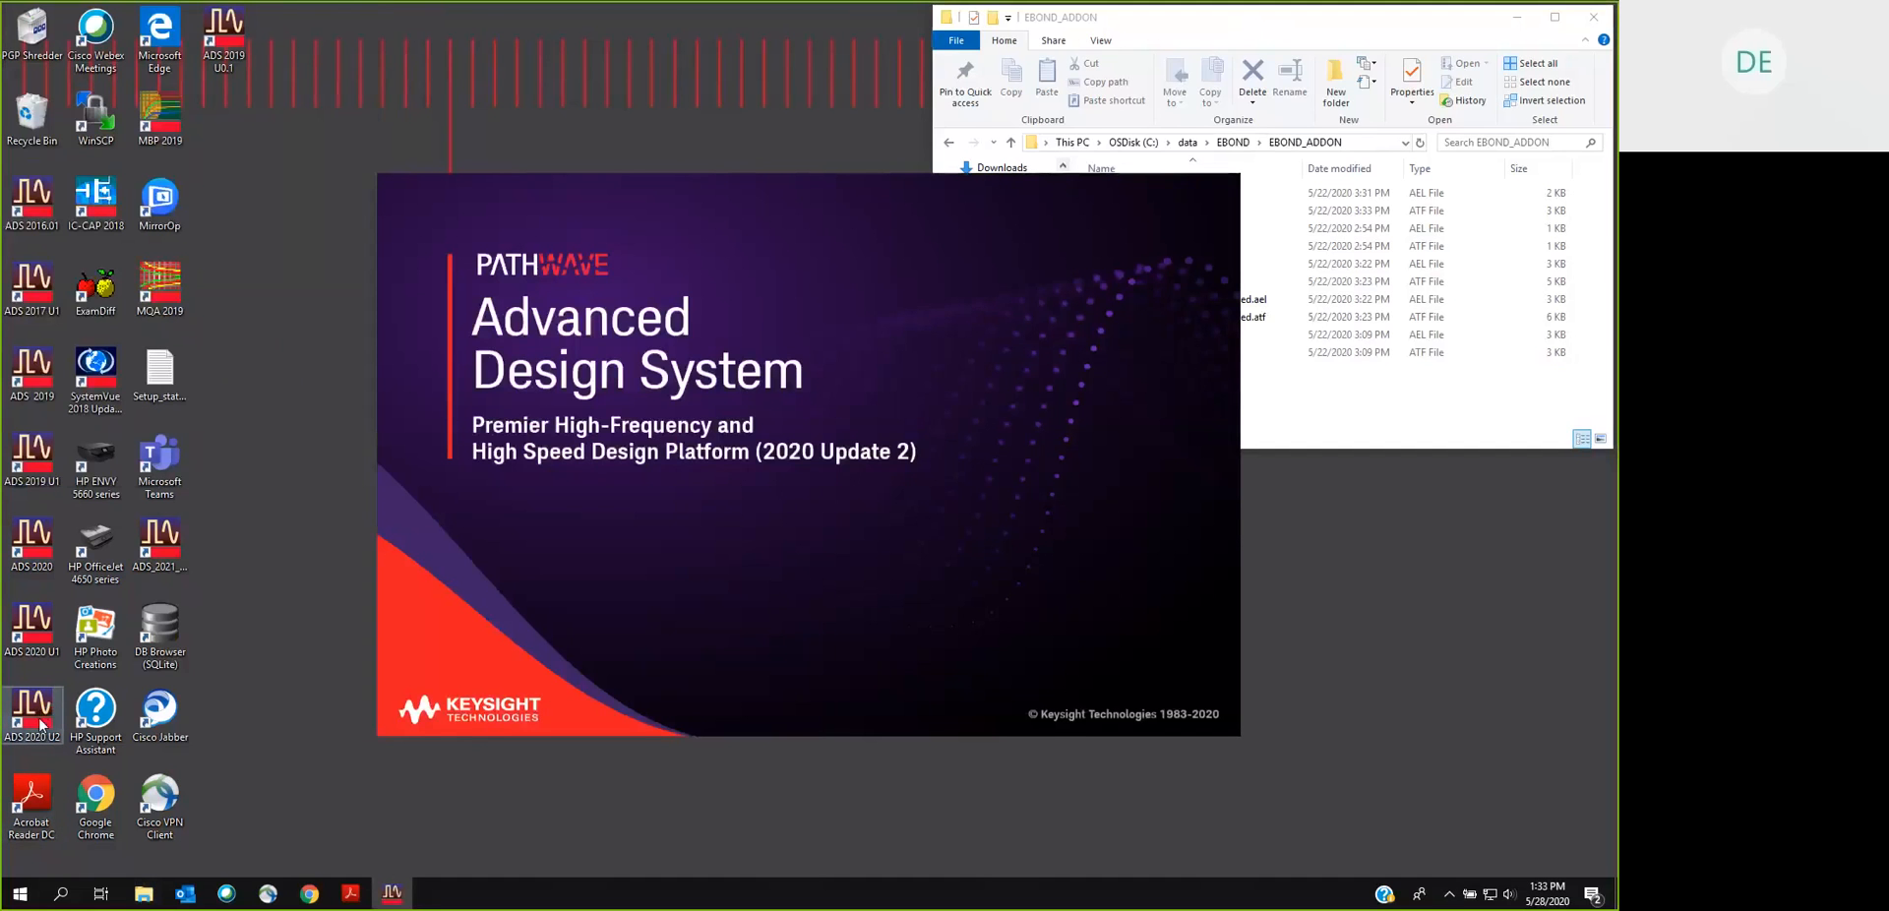
{"action": "double_click", "coordinate": [33, 714]}
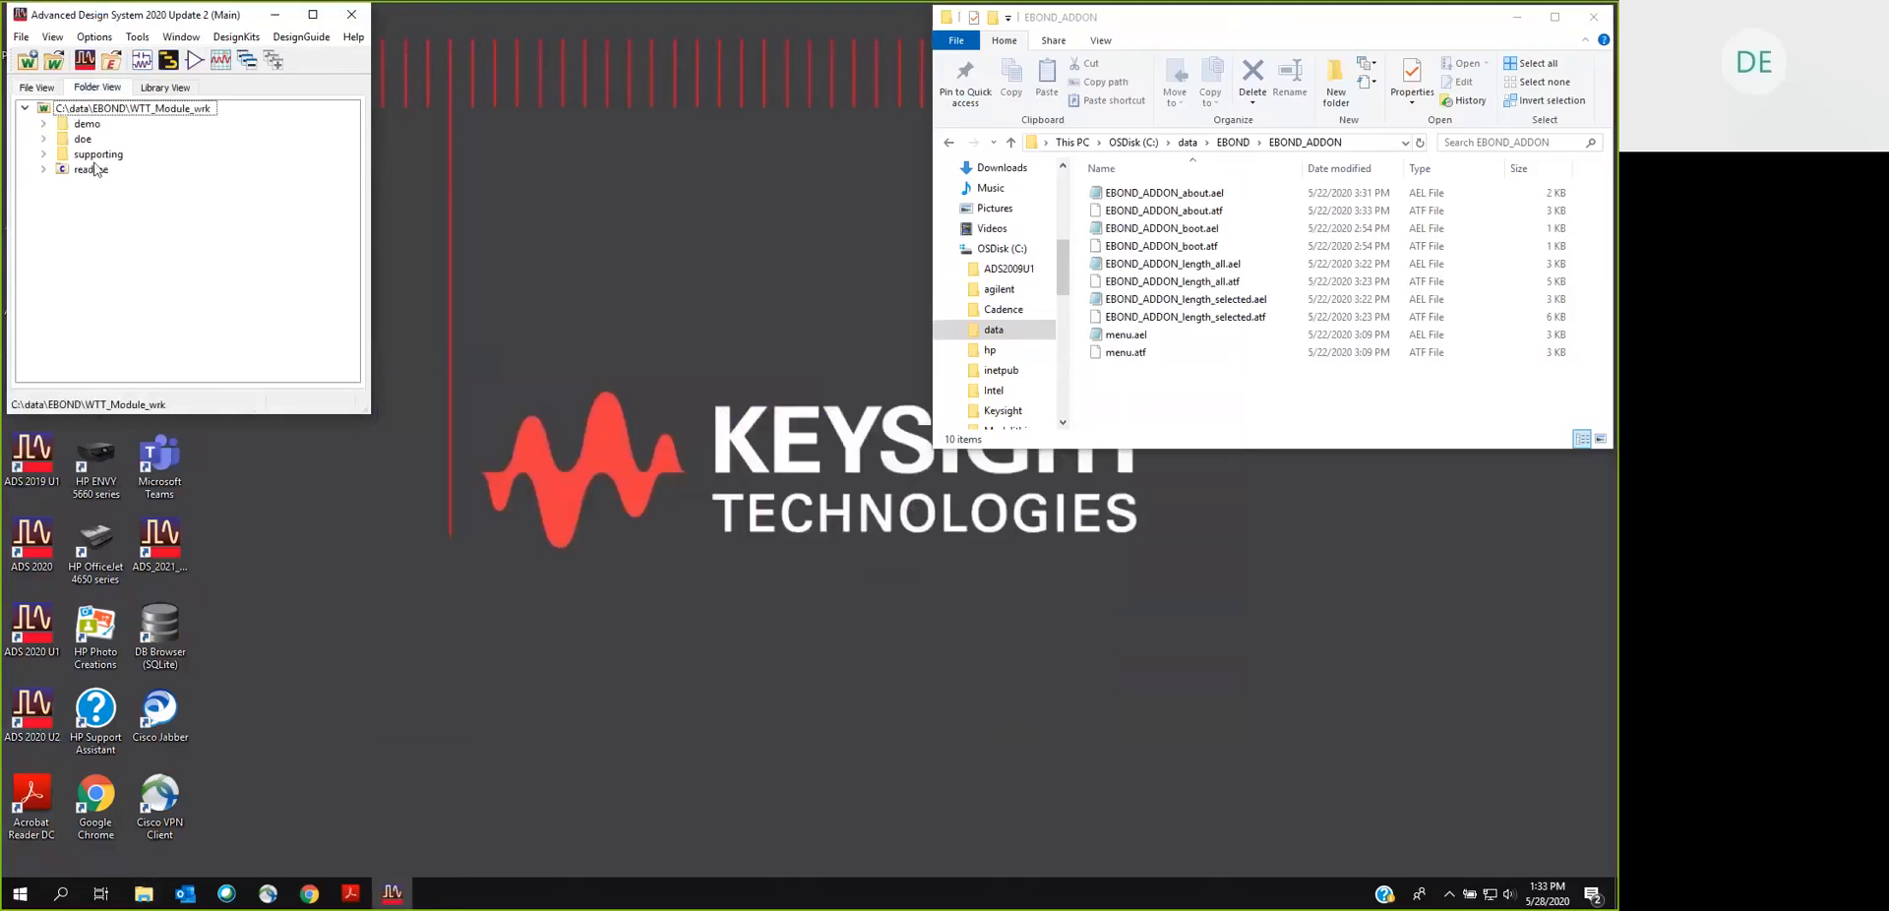
{"action": "left_click", "coordinate": [43, 124]}
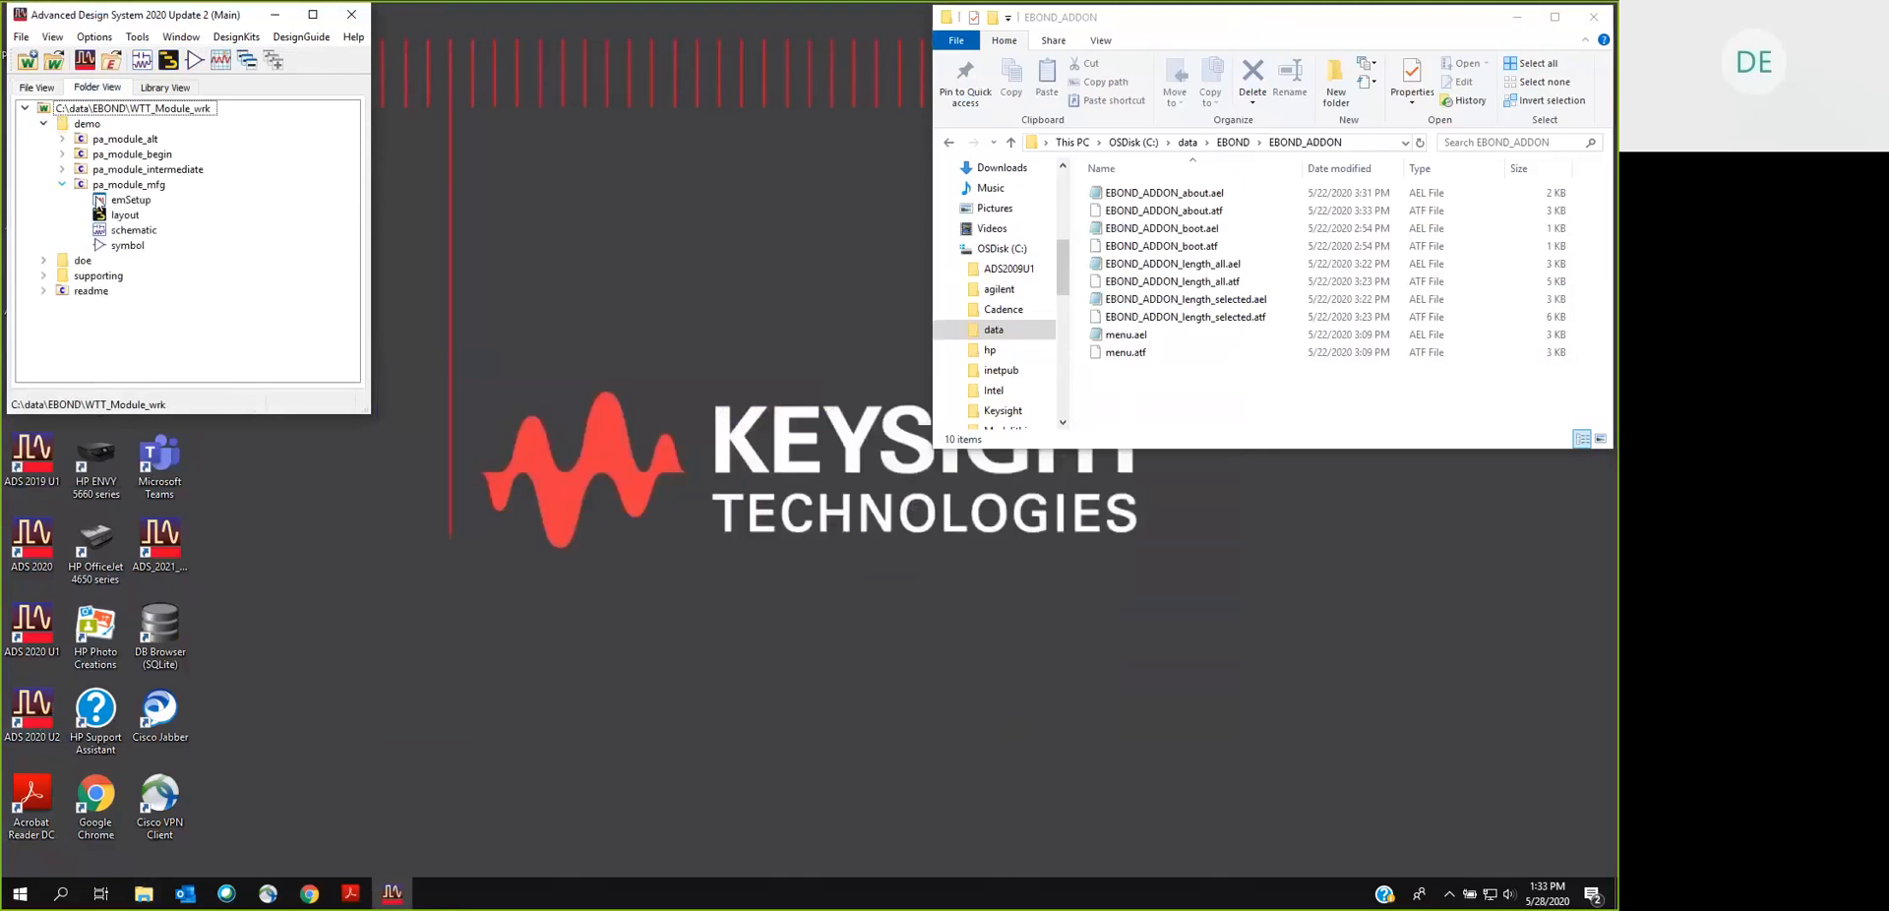
{"action": "double_click", "coordinate": [124, 215]}
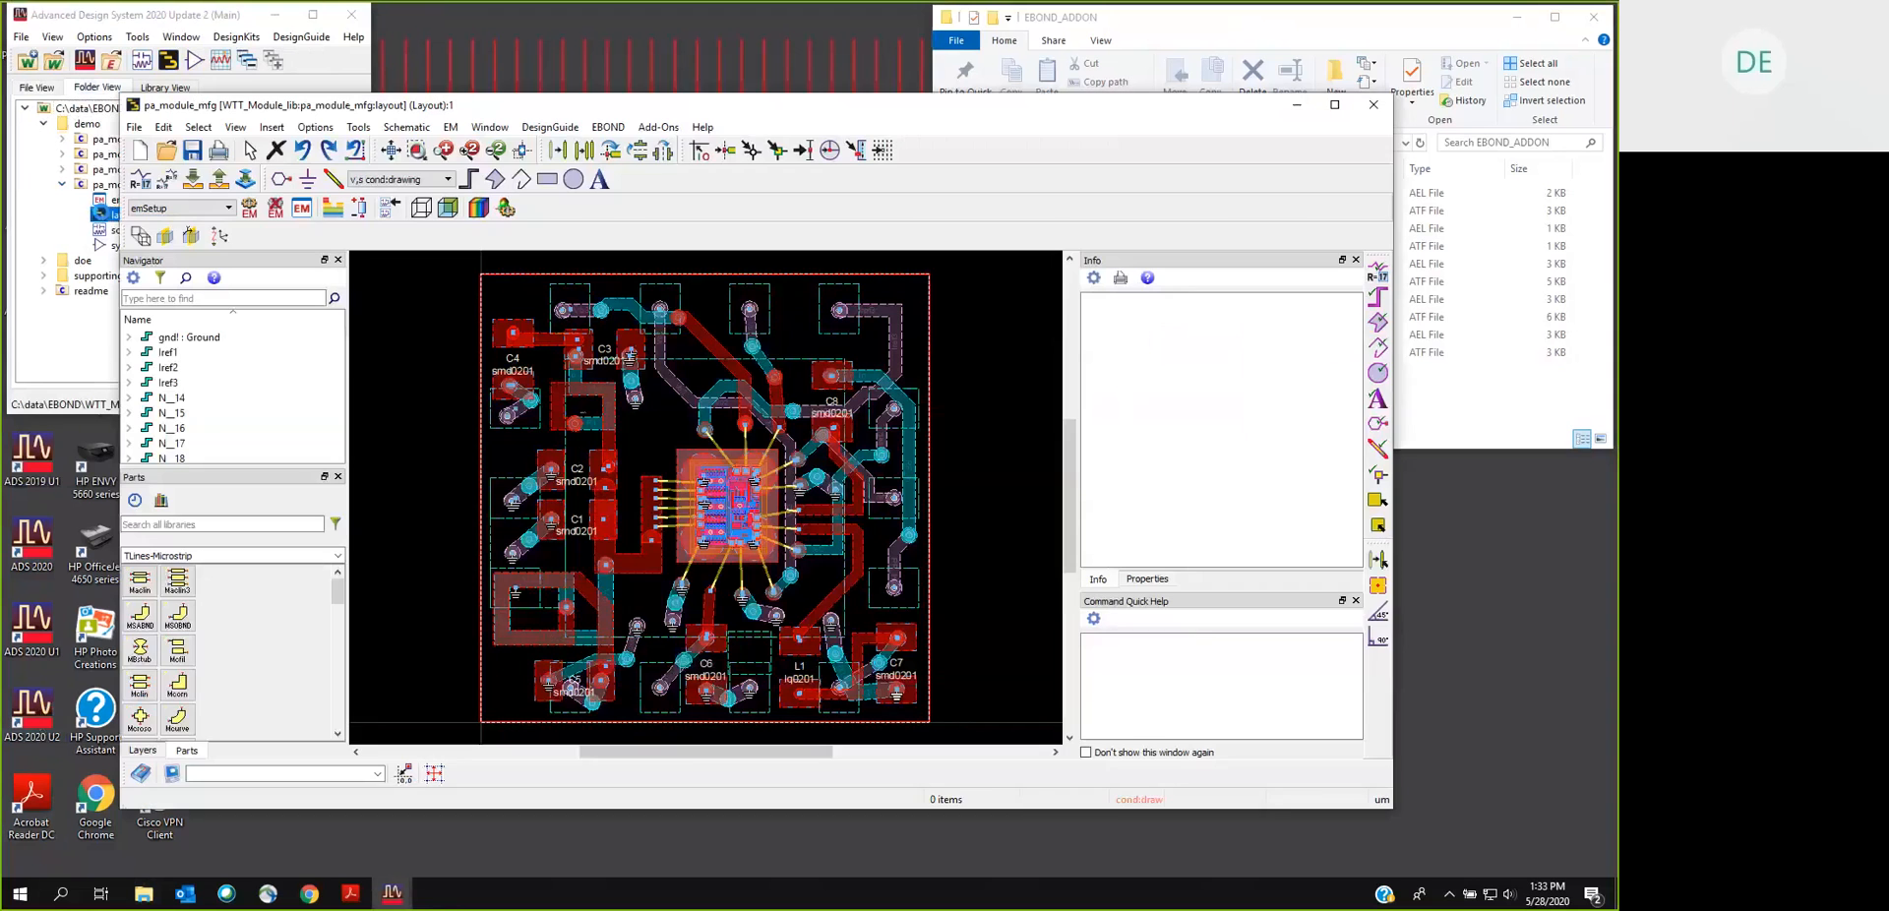
Step: Show the EBOND menu listing 3D length for all and selected bondwires plus About EBOND Apps
{"action": "left_click", "coordinate": [608, 126]}
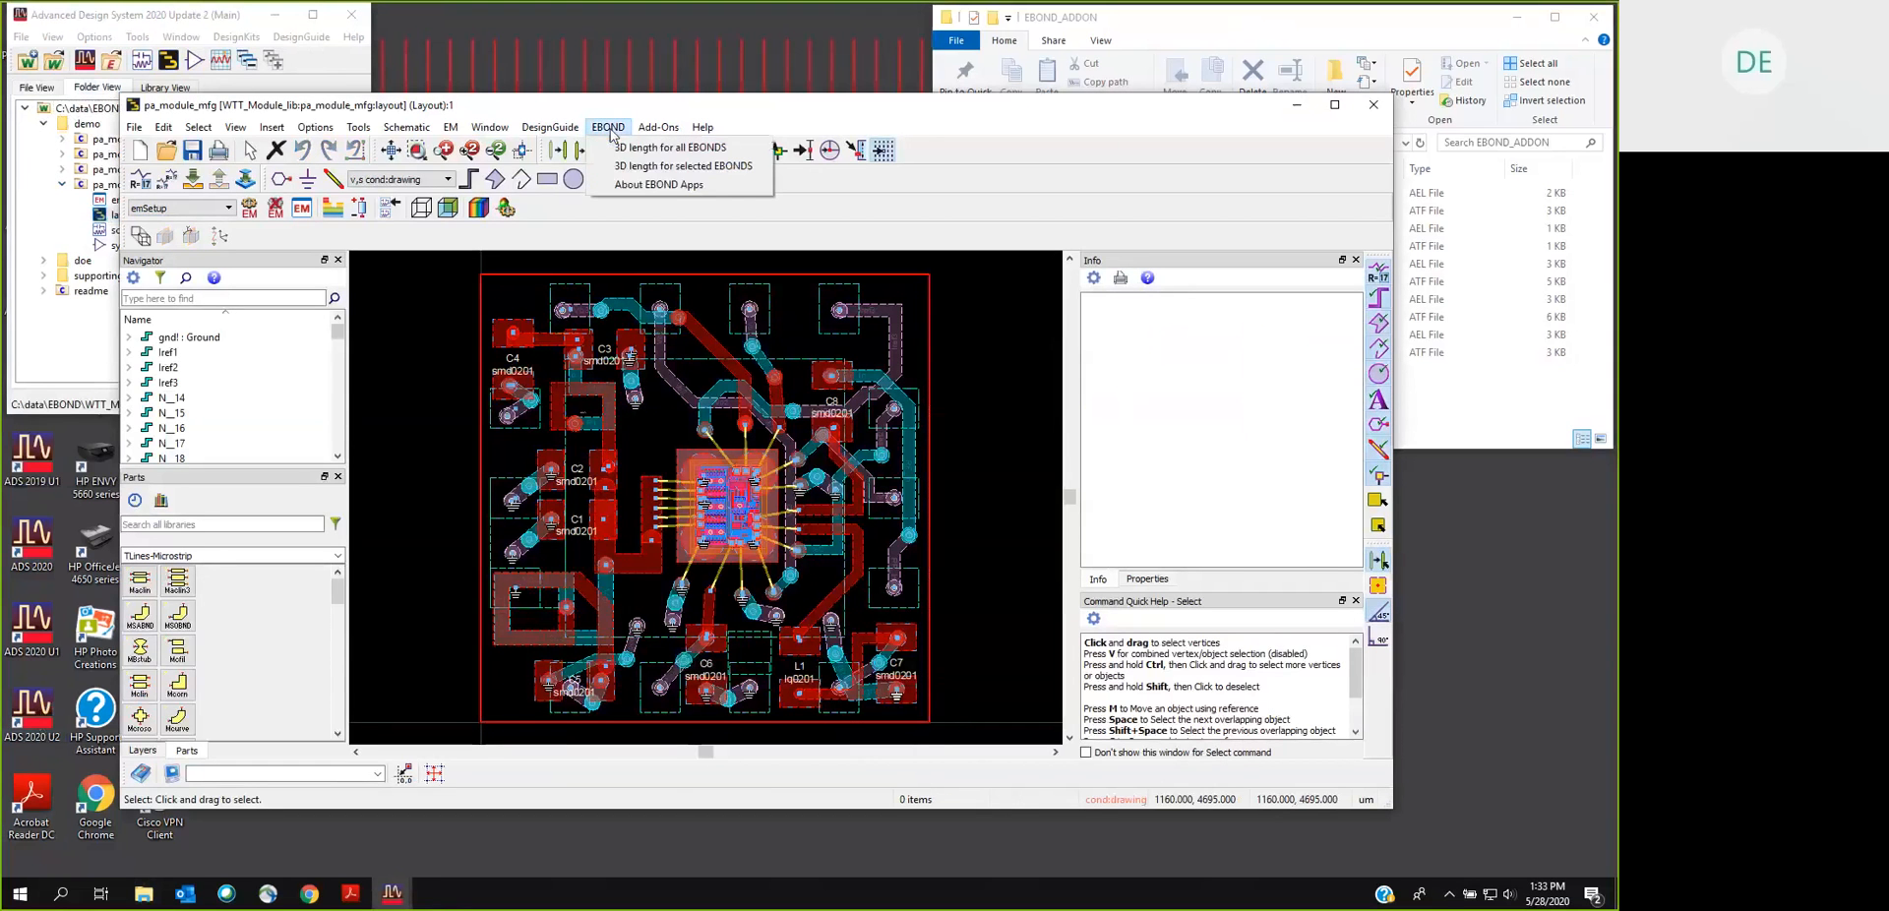
{"action": "mouse_move", "coordinate": [658, 185]}
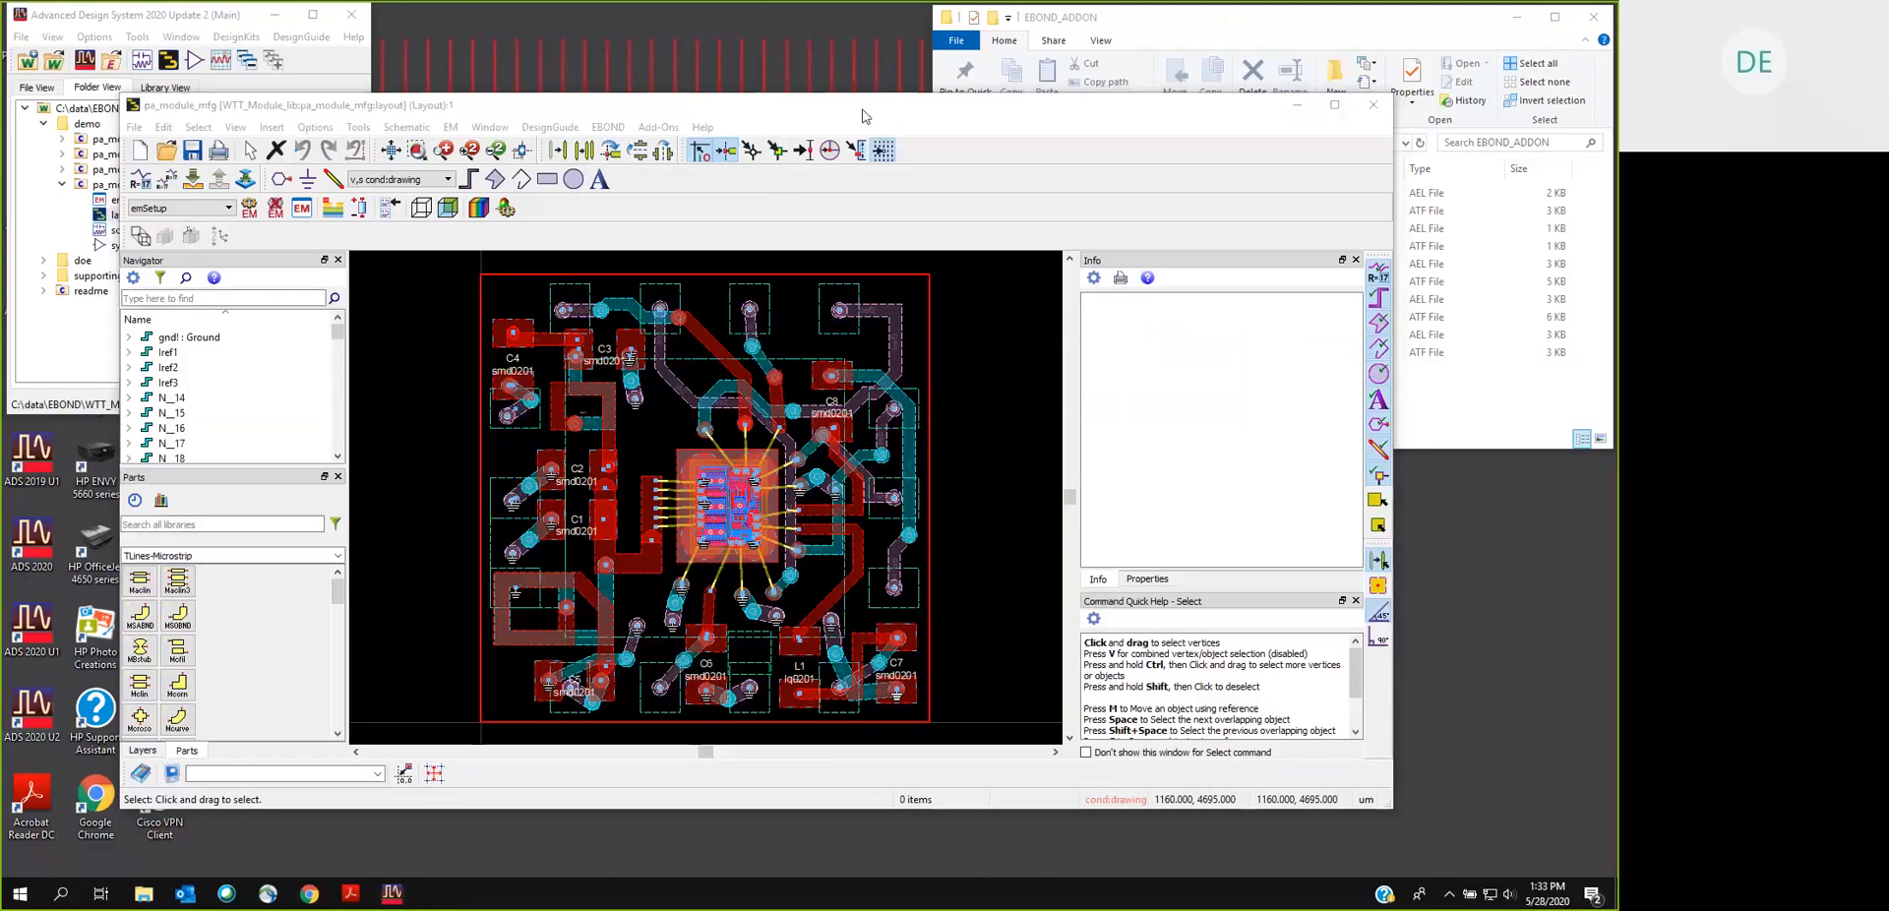
{"action": "mouse_move", "coordinate": [1468, 475]}
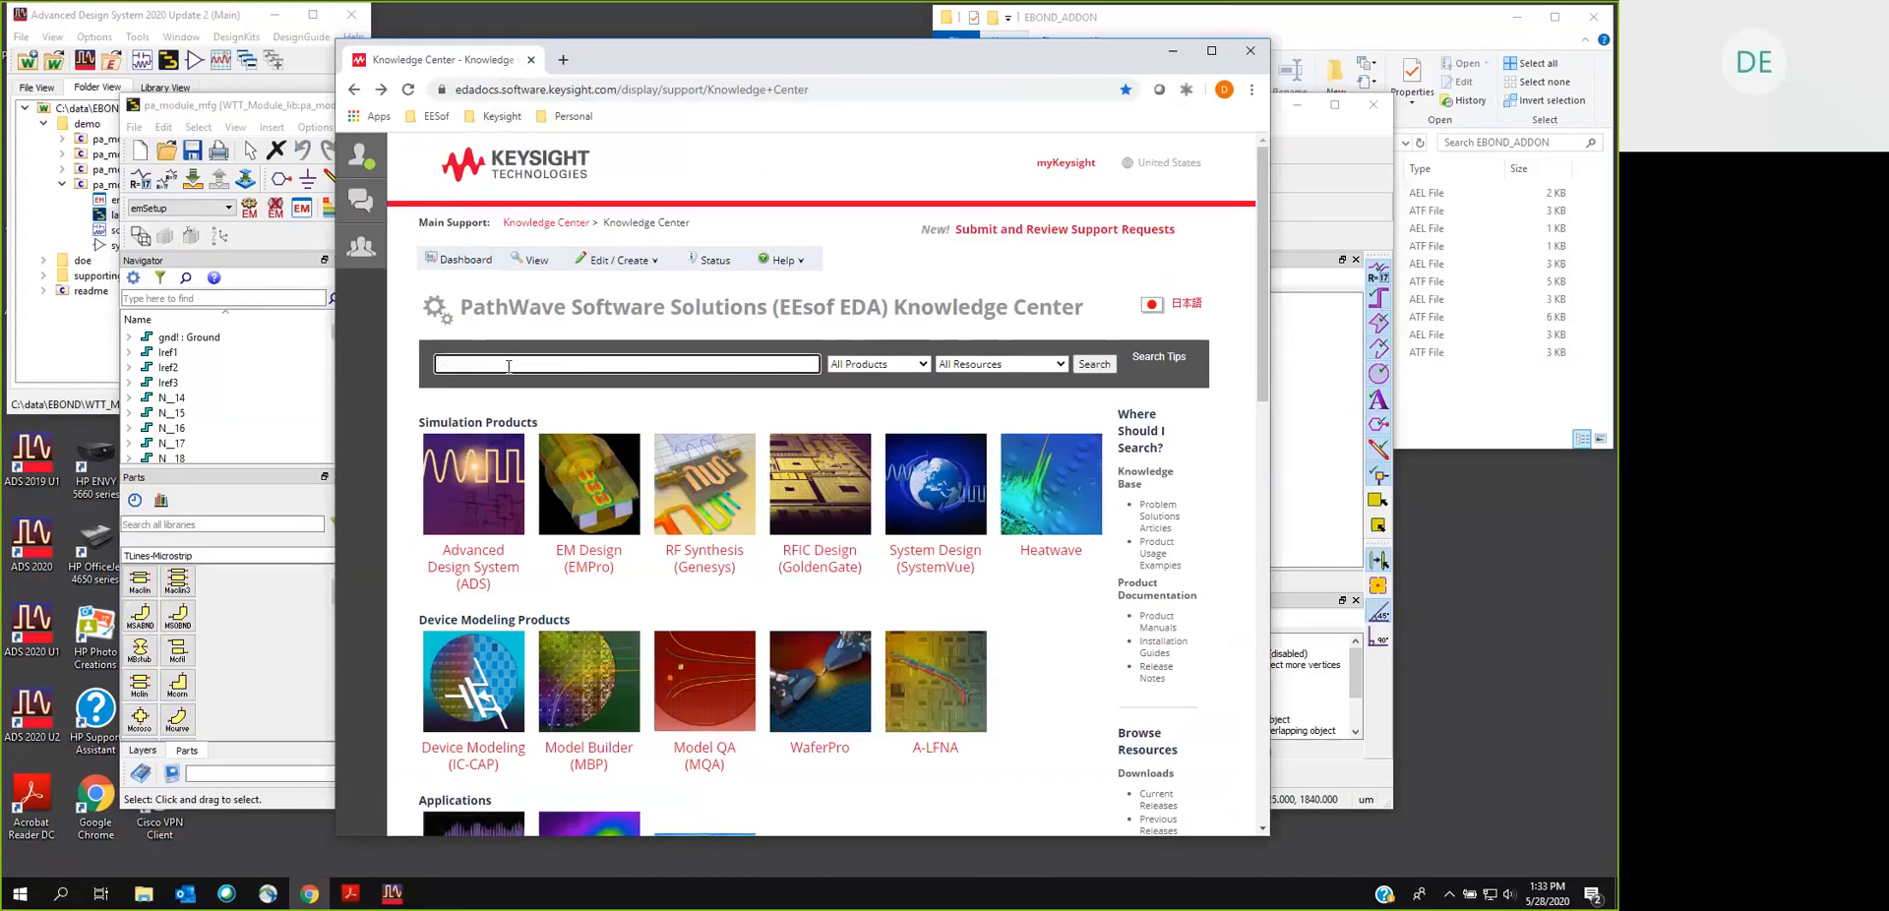
Step: Search the Knowledge Center for 'EBOND'
{"action": "type", "text": "EBOND"}
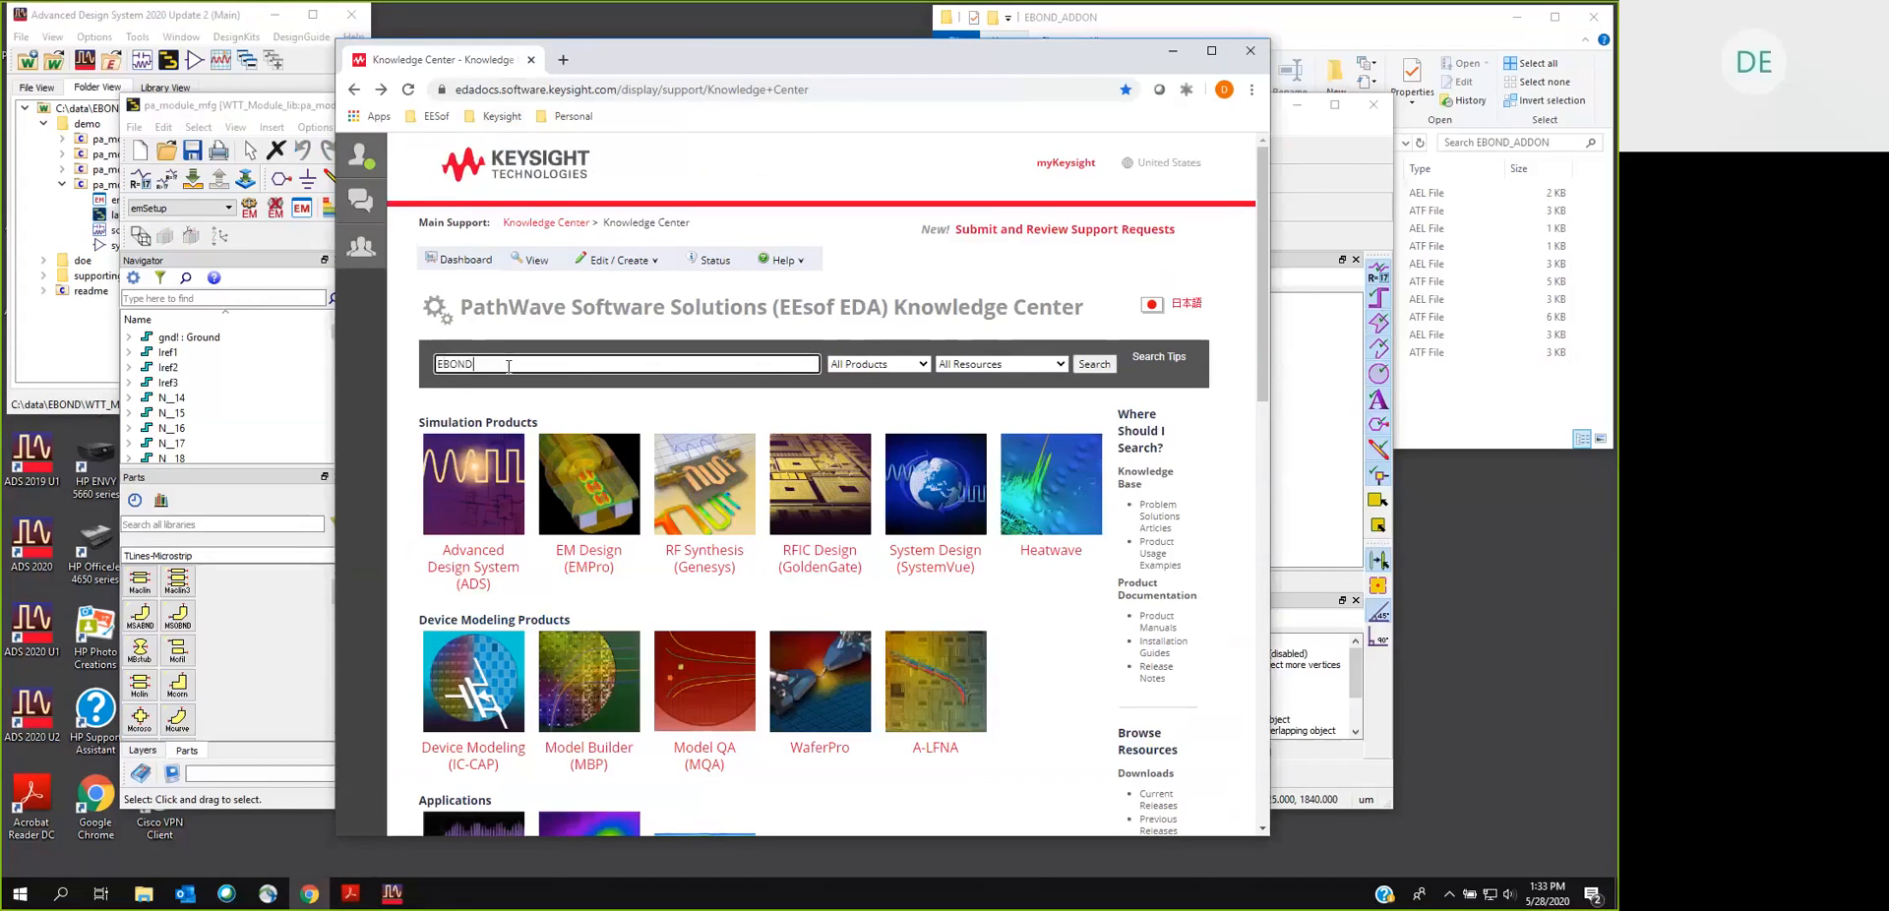
{"action": "left_click", "coordinate": [1092, 362]}
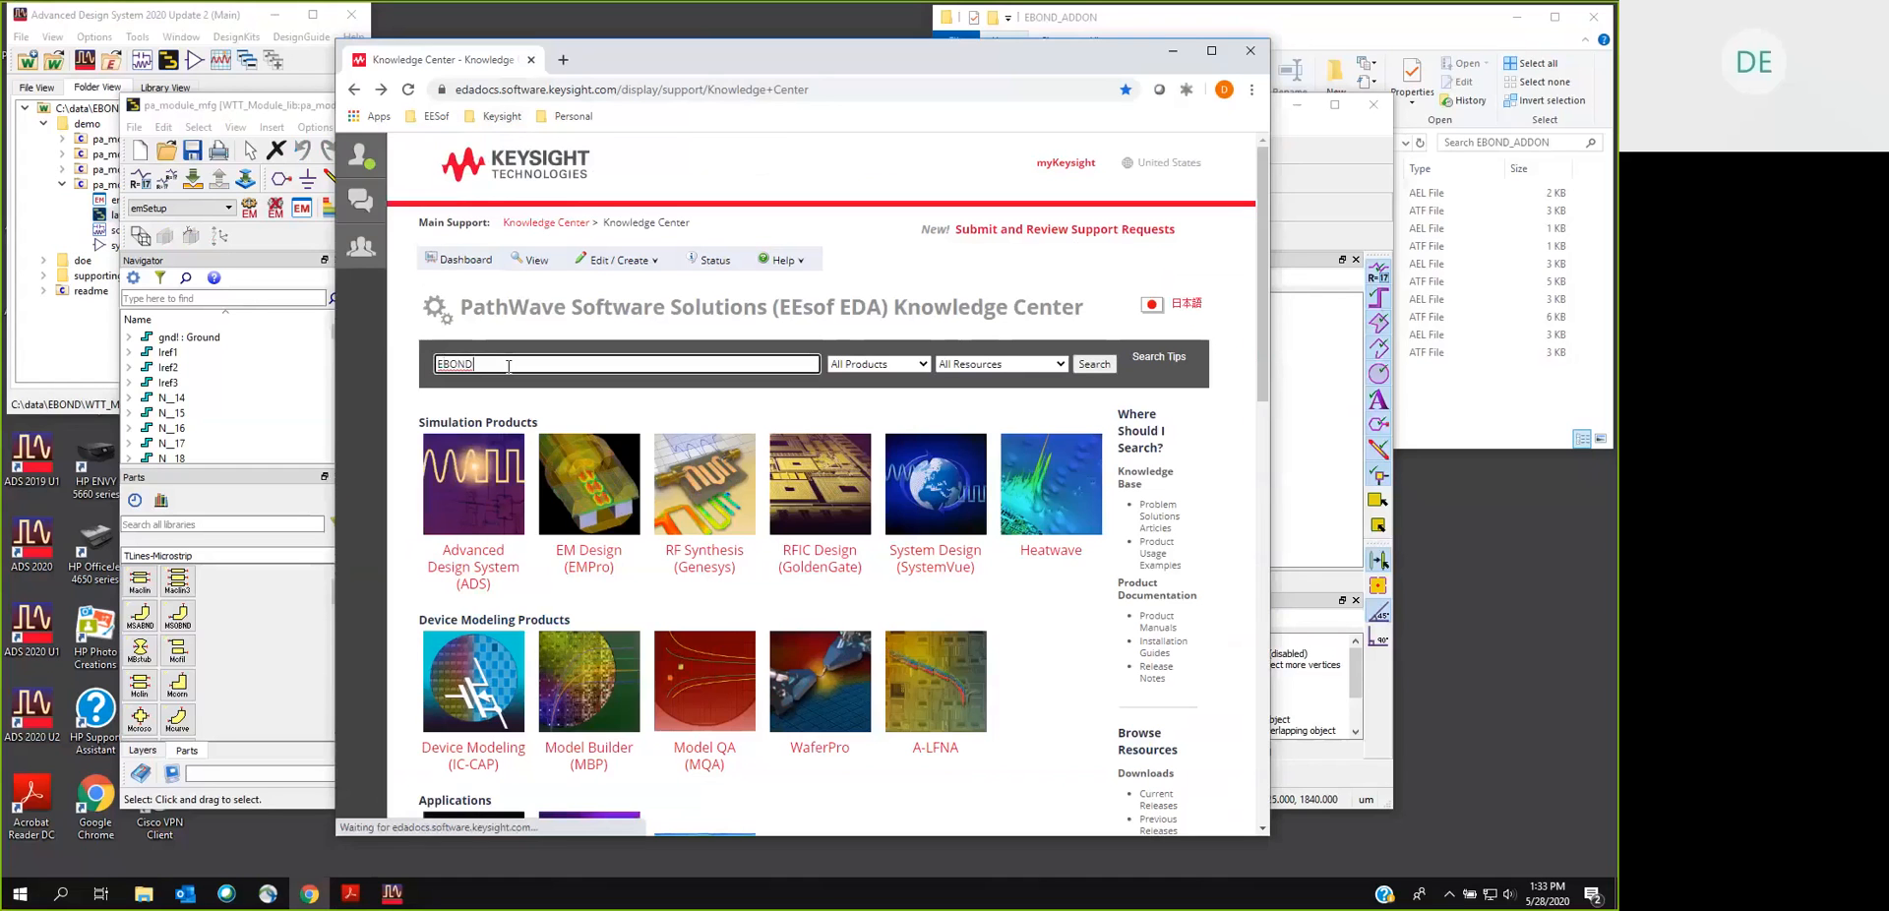
{"action": "left_click", "coordinate": [1093, 364]}
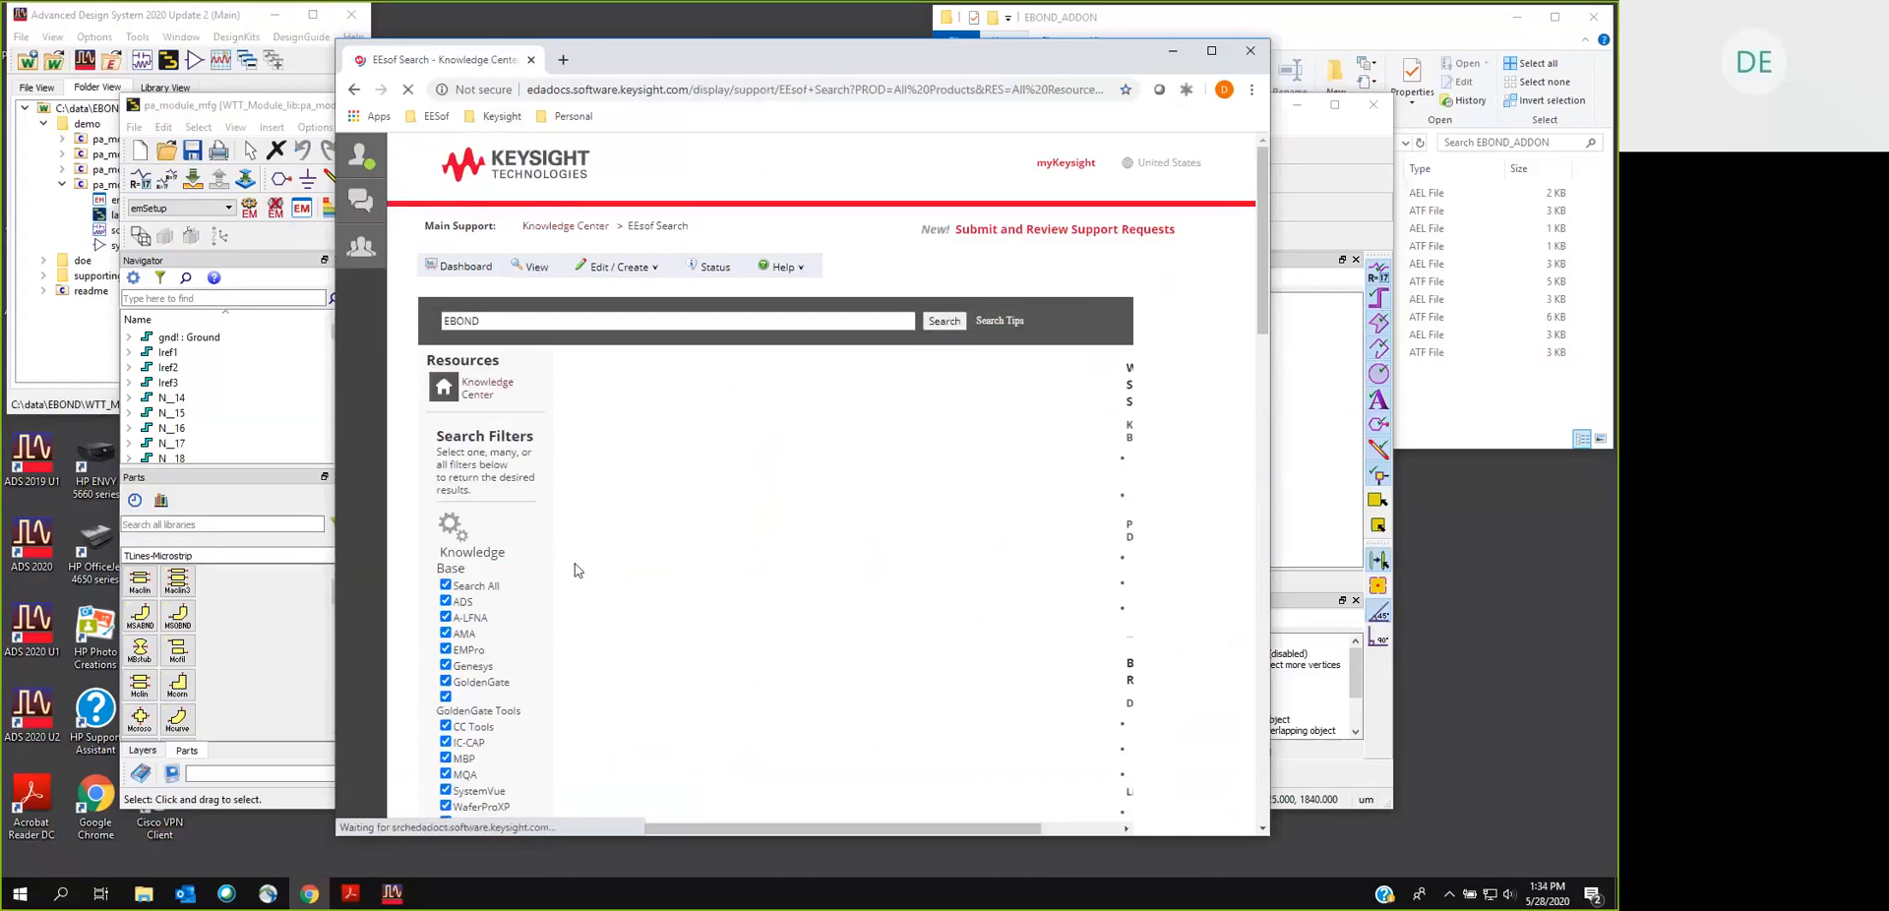
{"action": "left_click", "coordinate": [943, 321]}
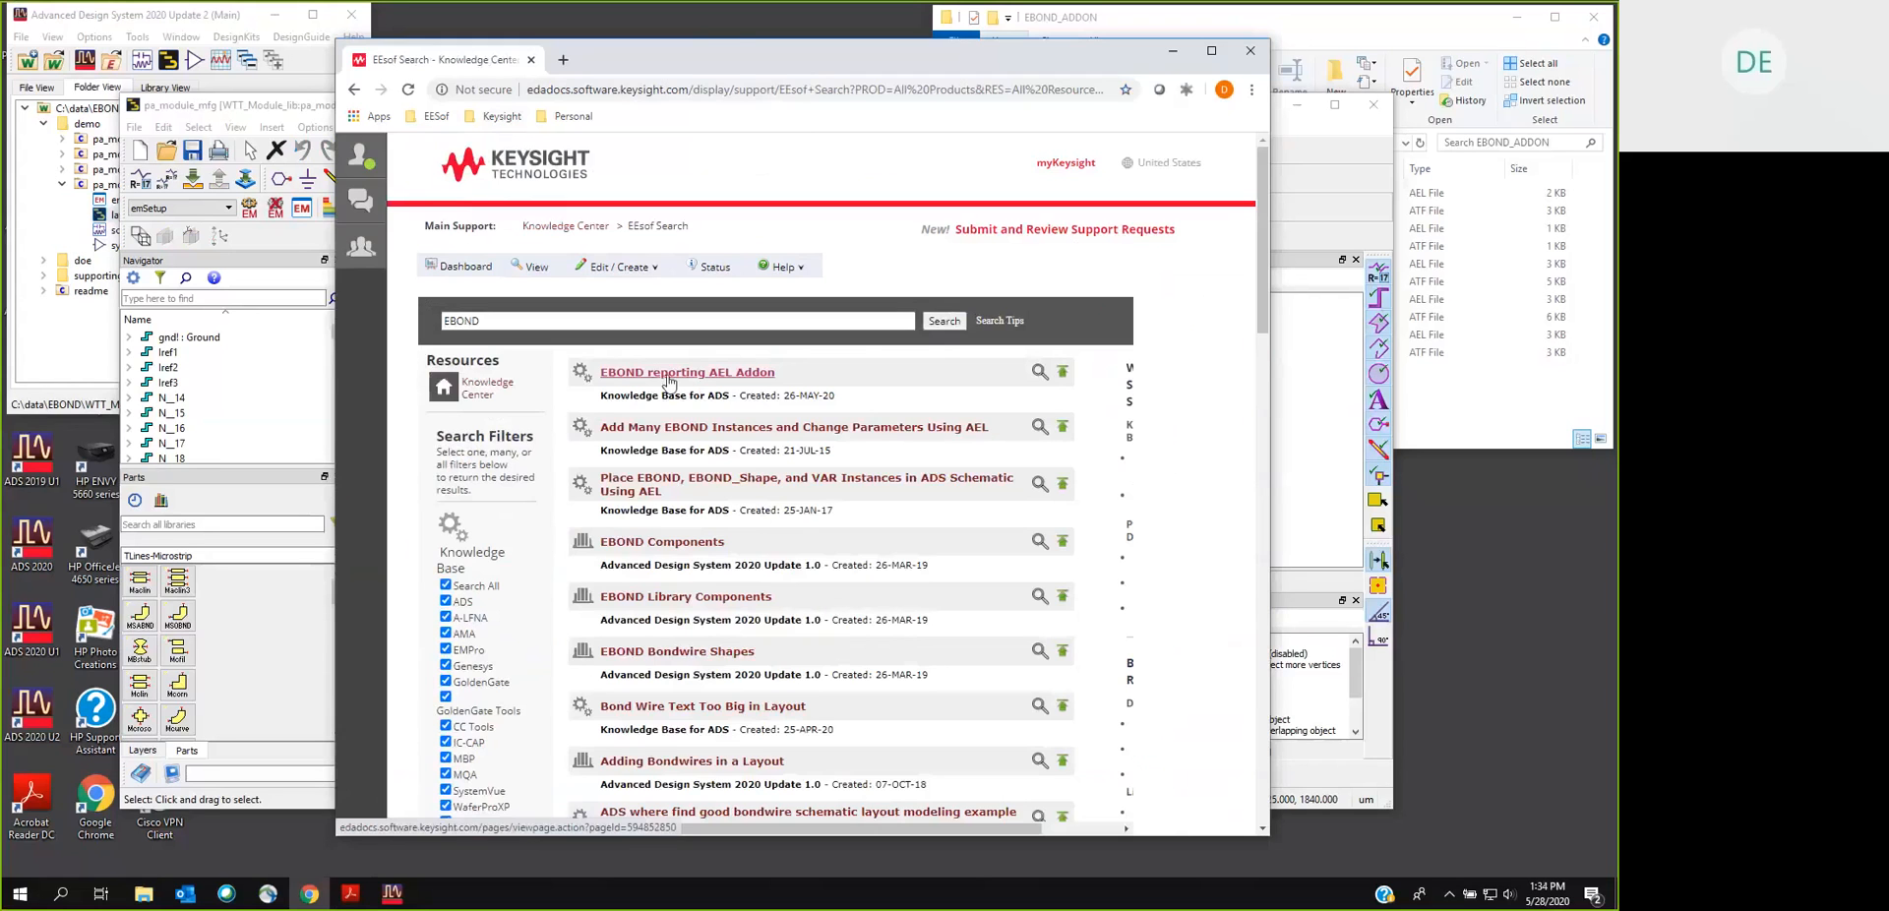
Step: View the 'Displaying 3D EBOND lengths via an AEL Addon' article, then close the browser
{"action": "left_click", "coordinate": [689, 372]}
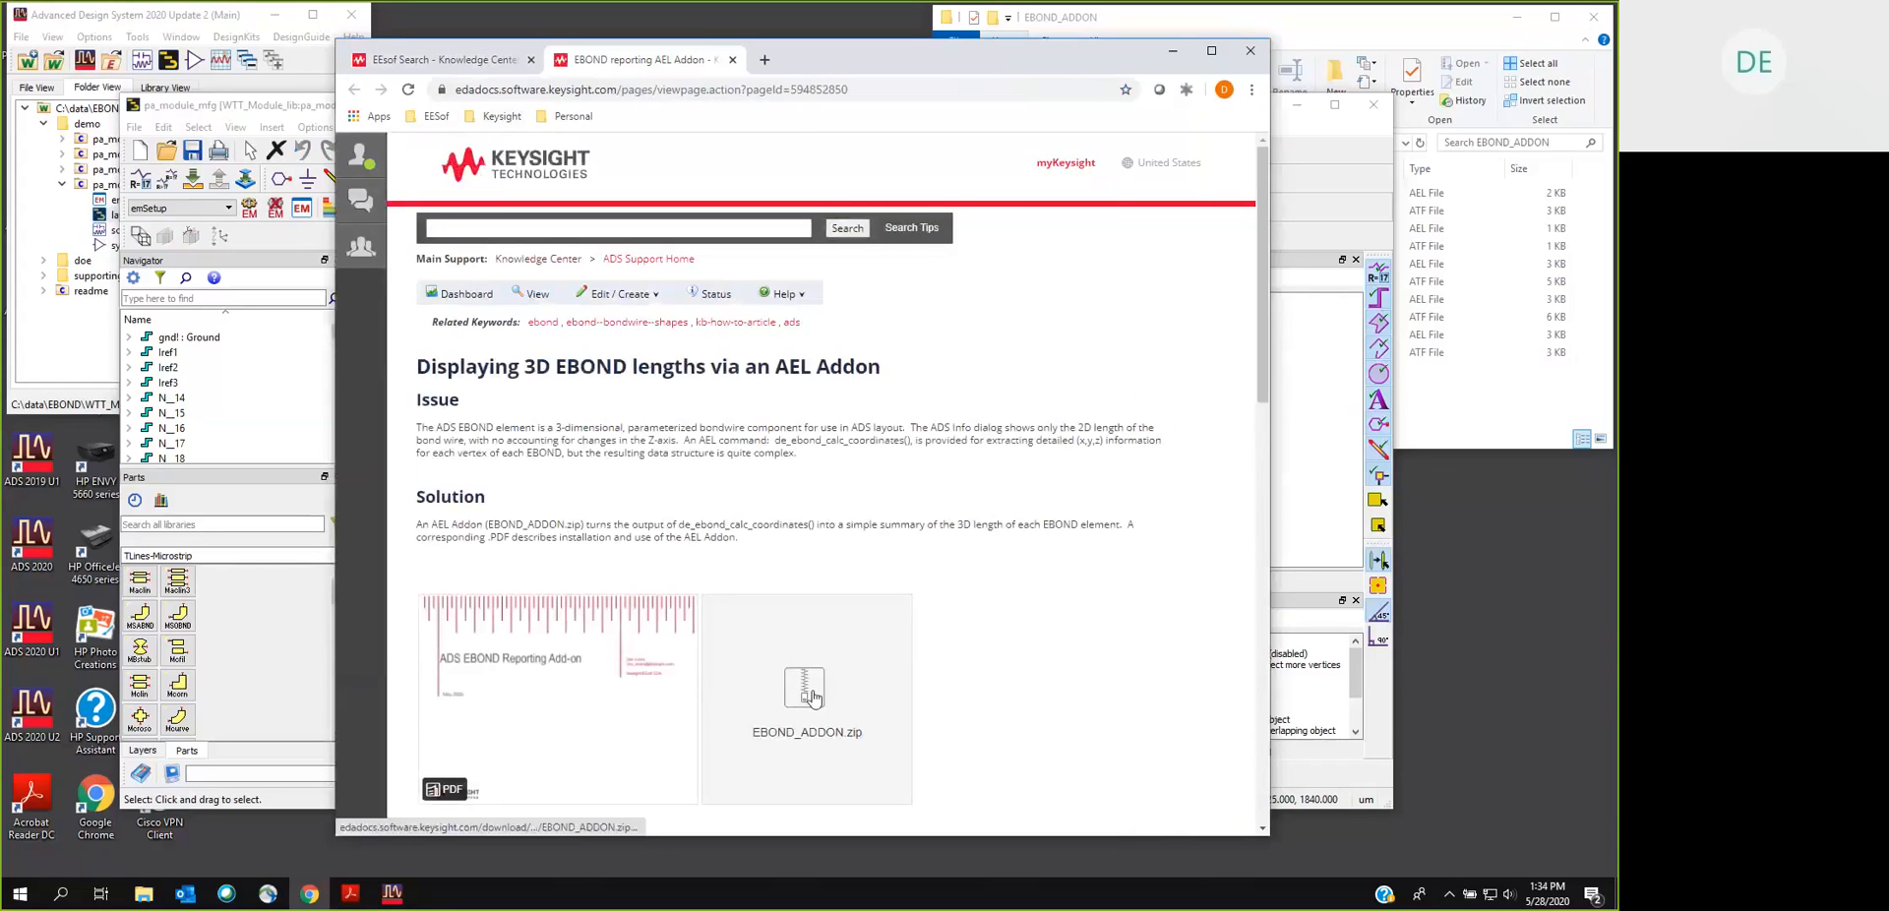
{"action": "mouse_move", "coordinate": [496, 689]}
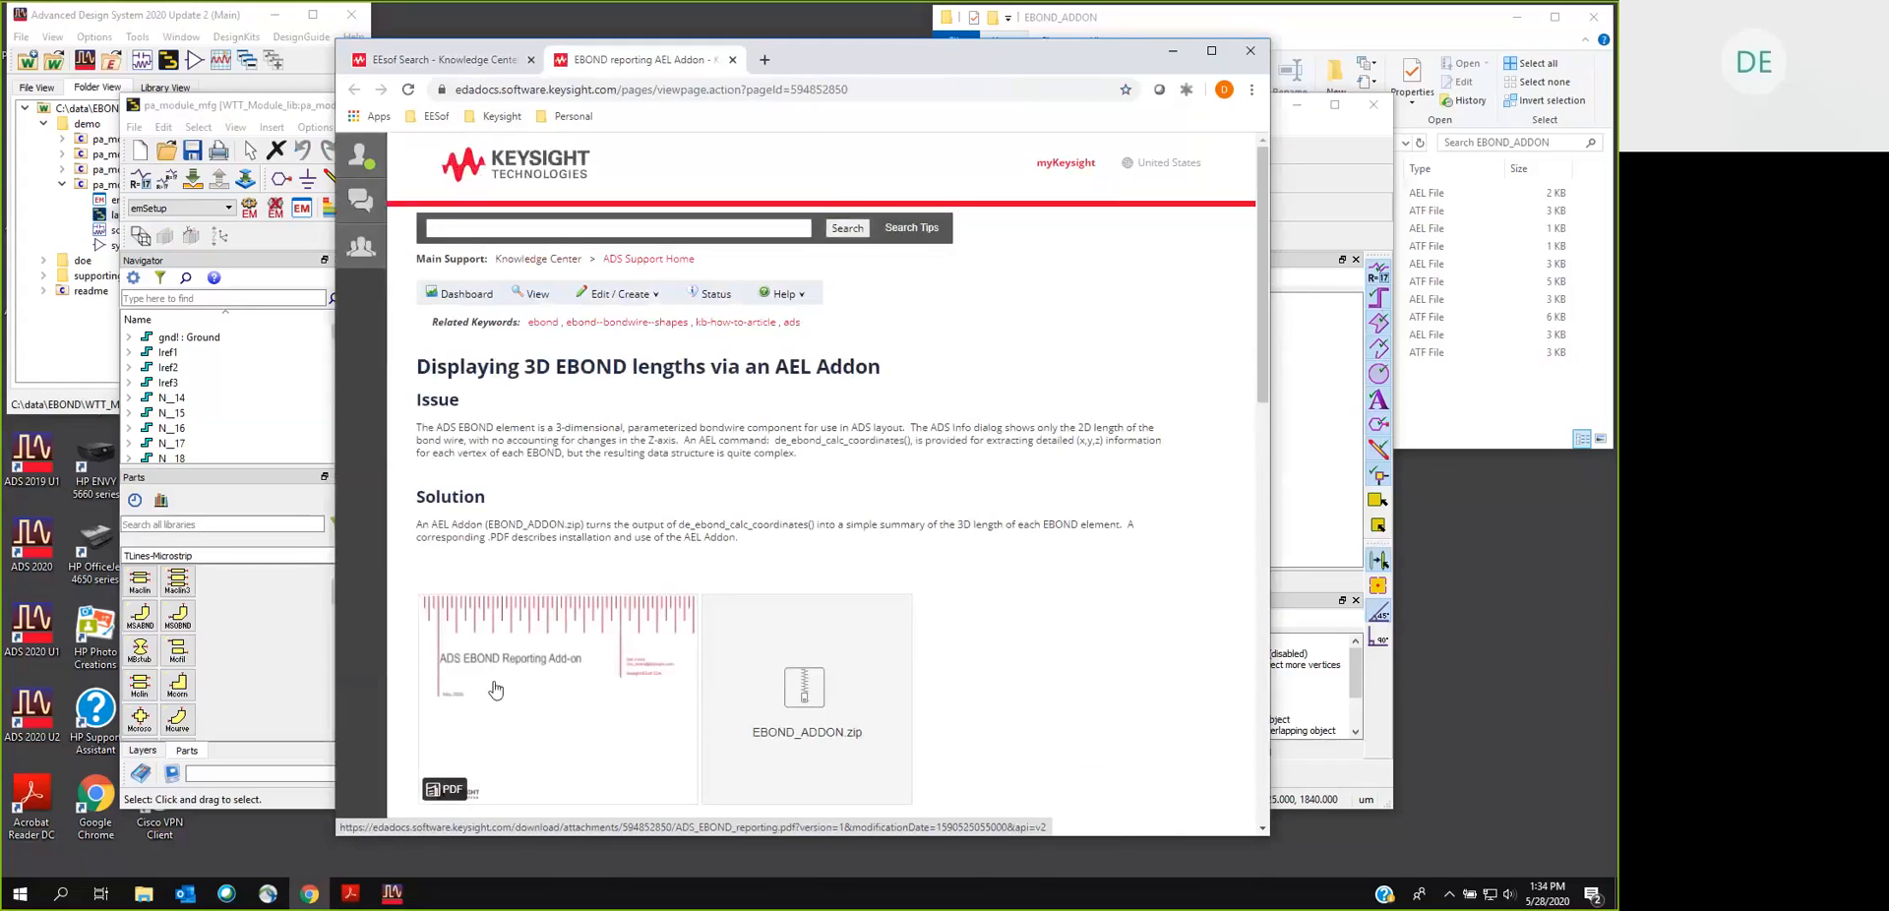
{"action": "mouse_move", "coordinate": [679, 628]}
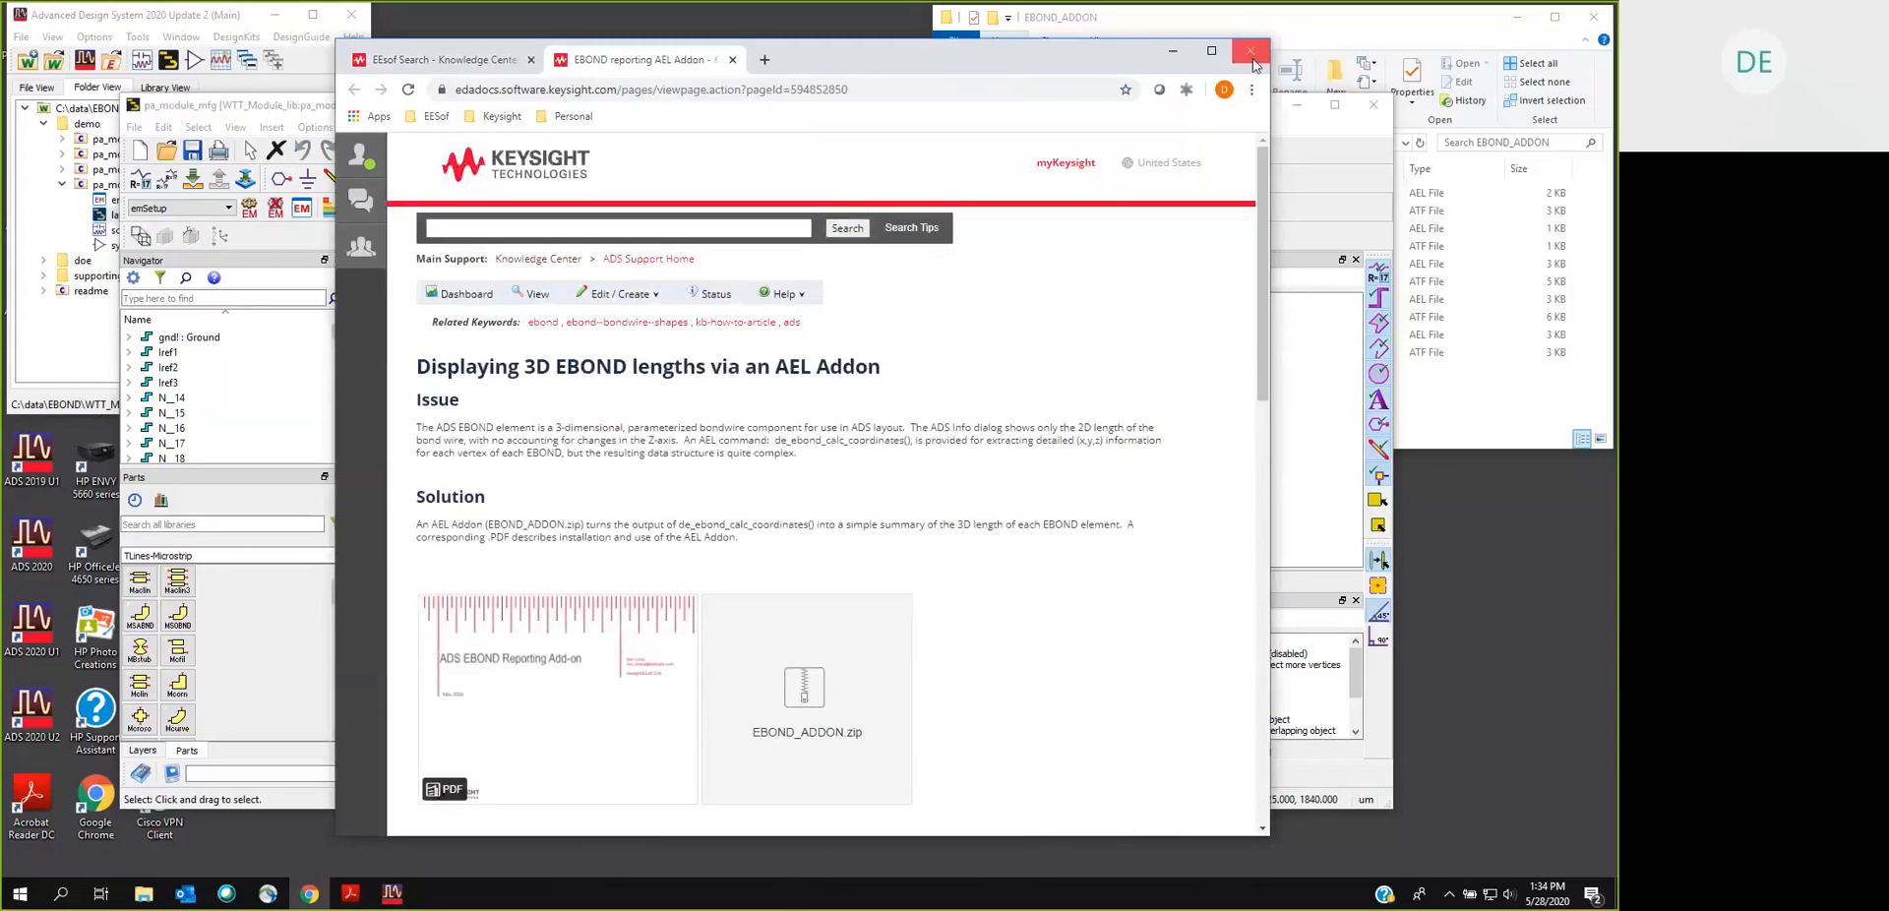
{"action": "left_click", "coordinate": [1252, 51]}
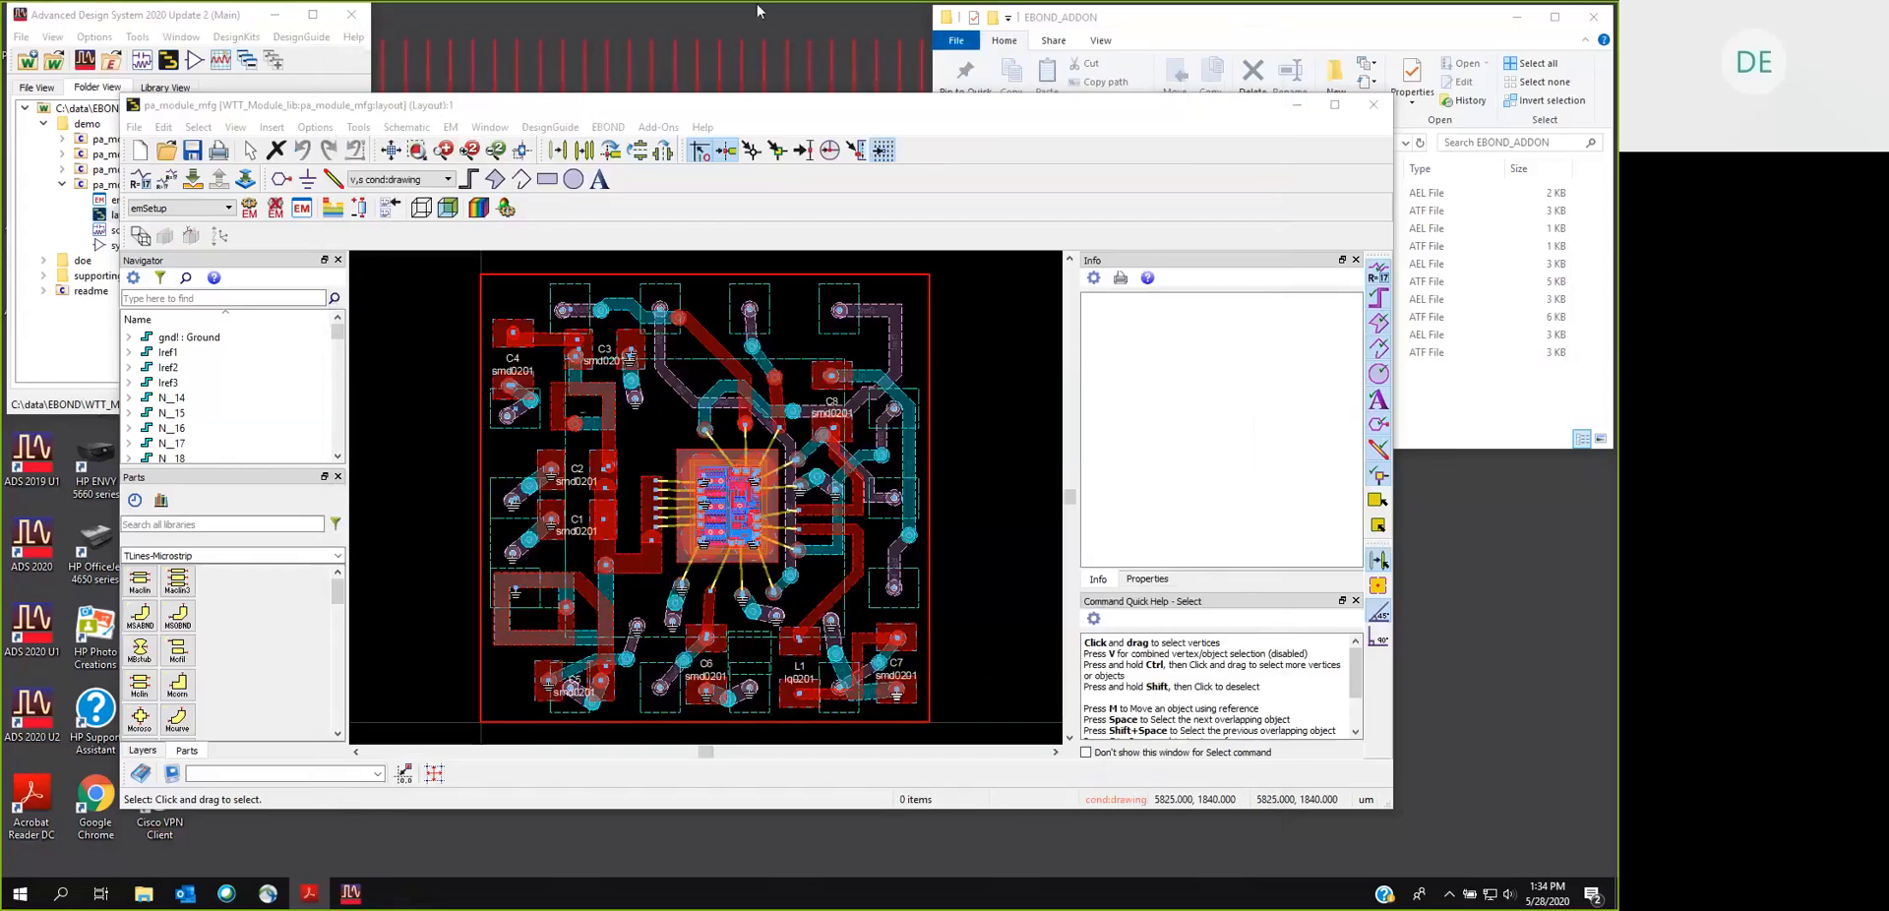